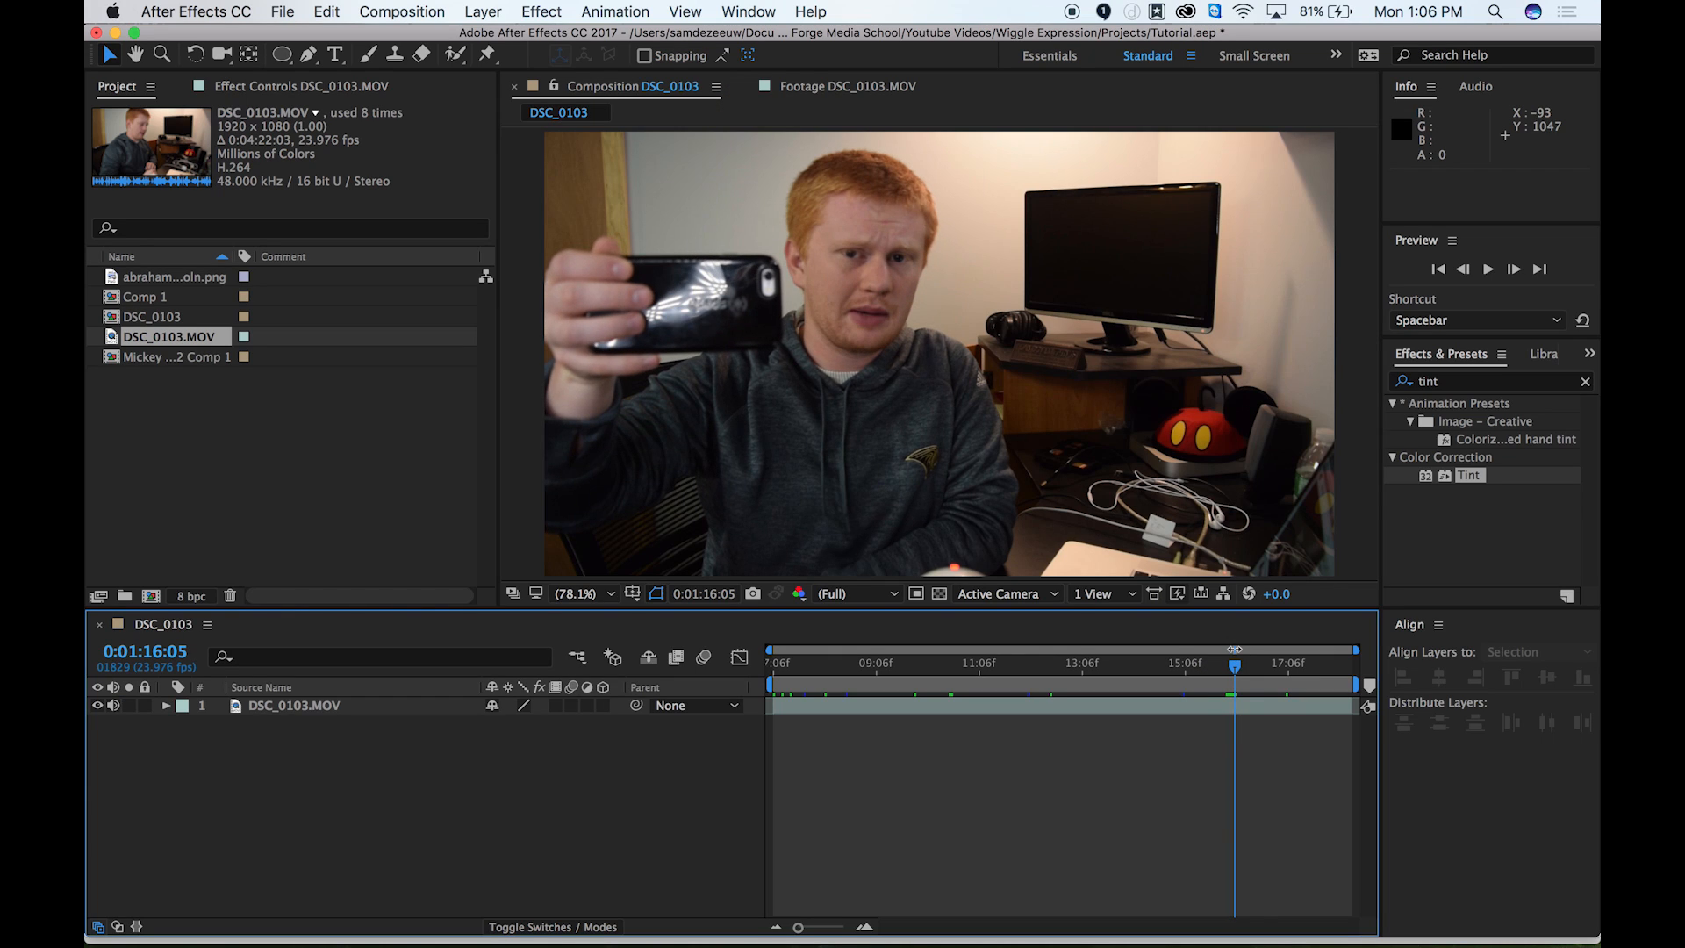
mouse_move(447, 623)
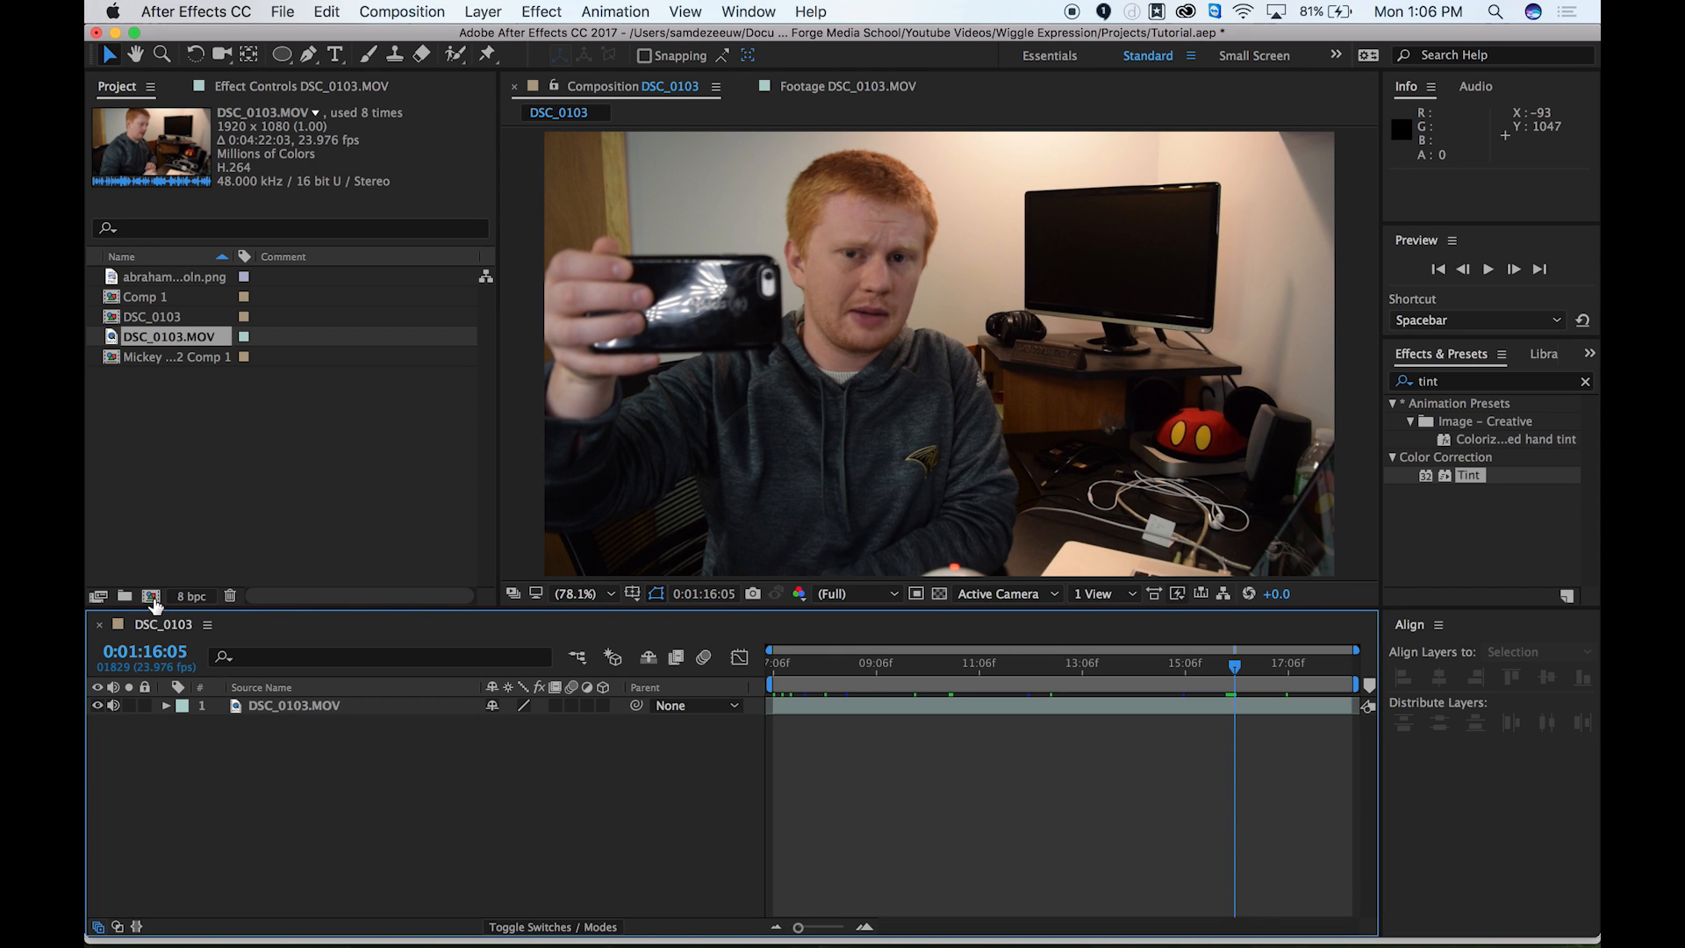
Step: Create Camera 1 as a Two-Node Camera with the 50mm preset
click(867, 664)
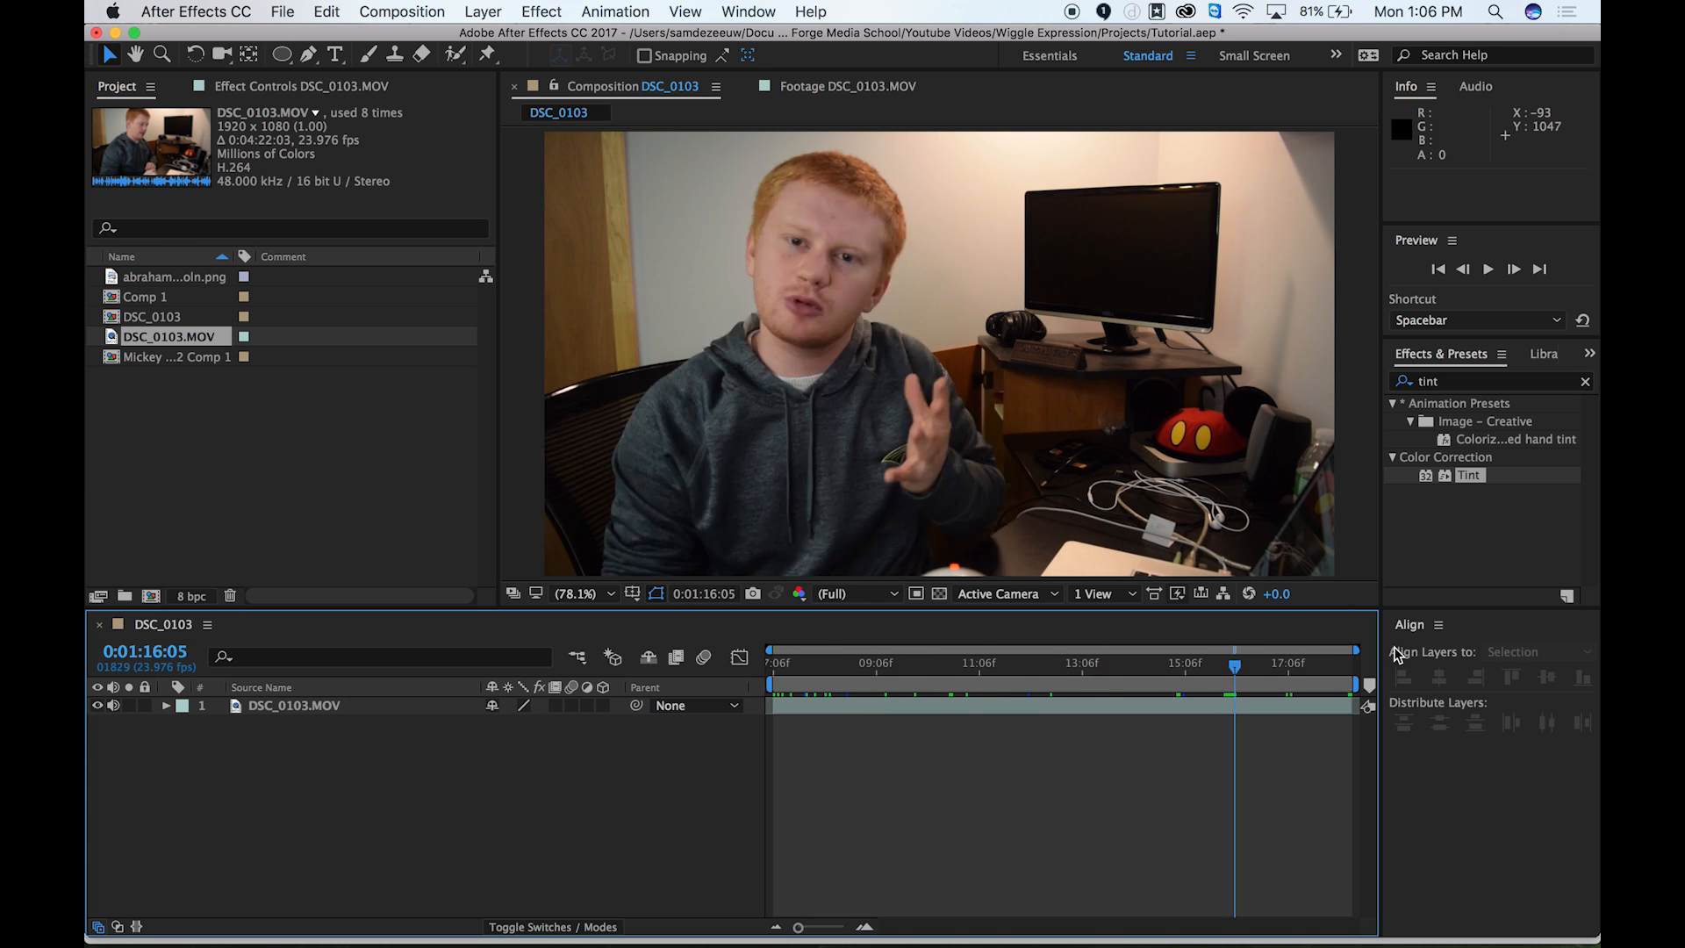
click(776, 685)
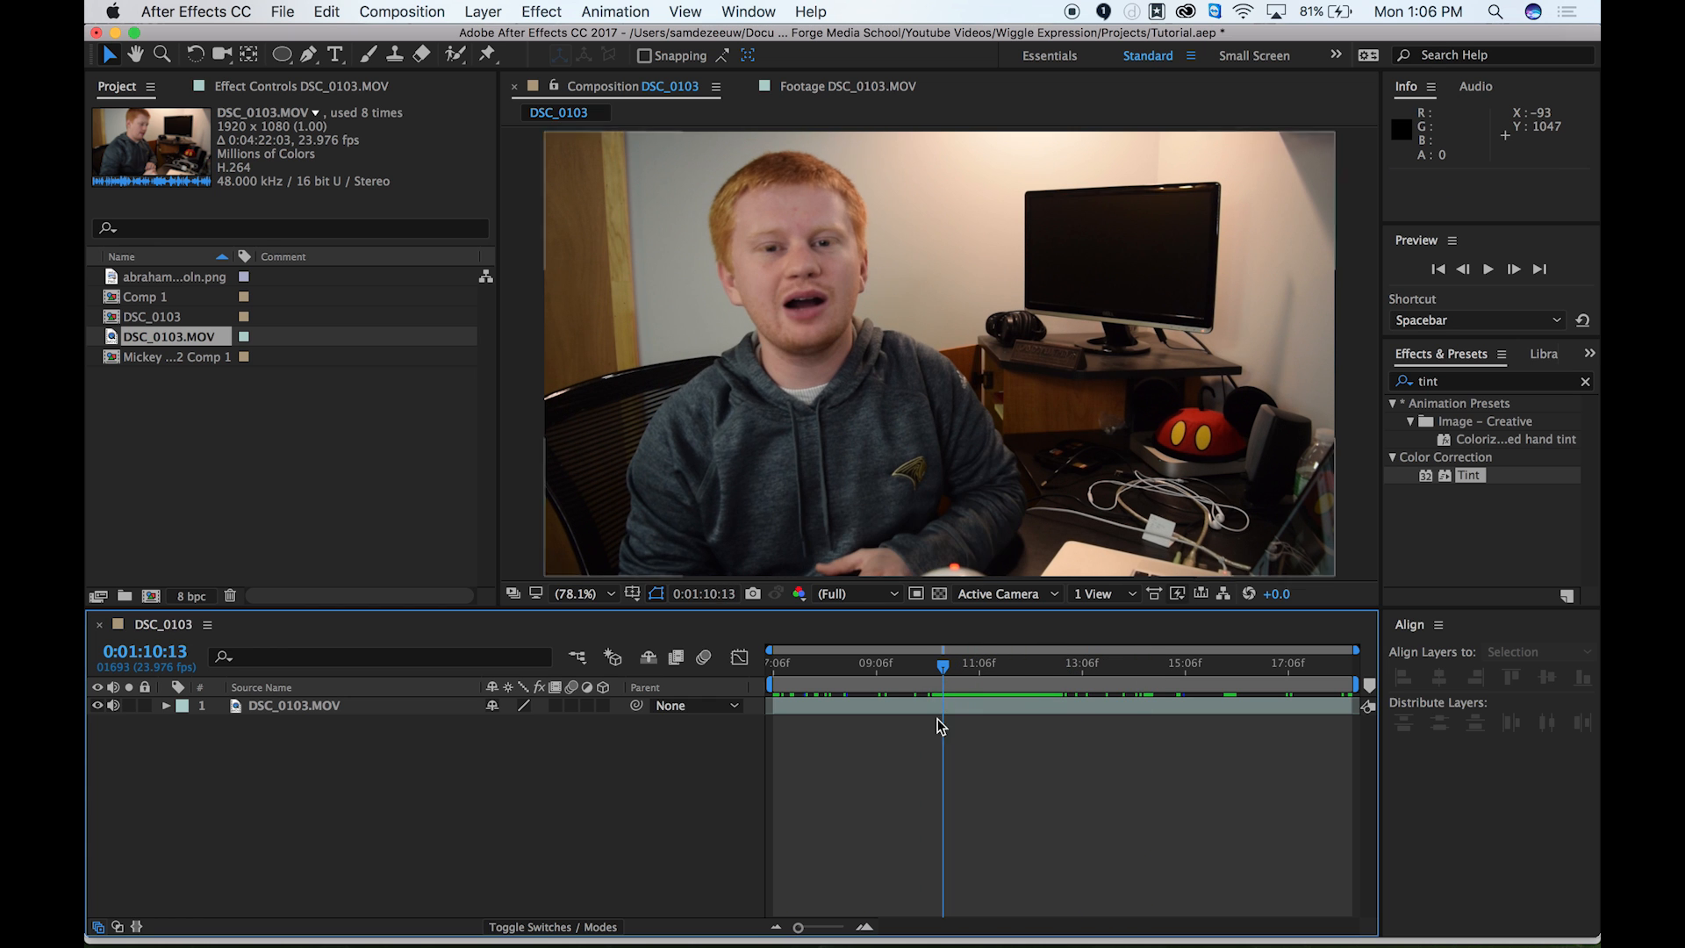
mouse_move(613, 795)
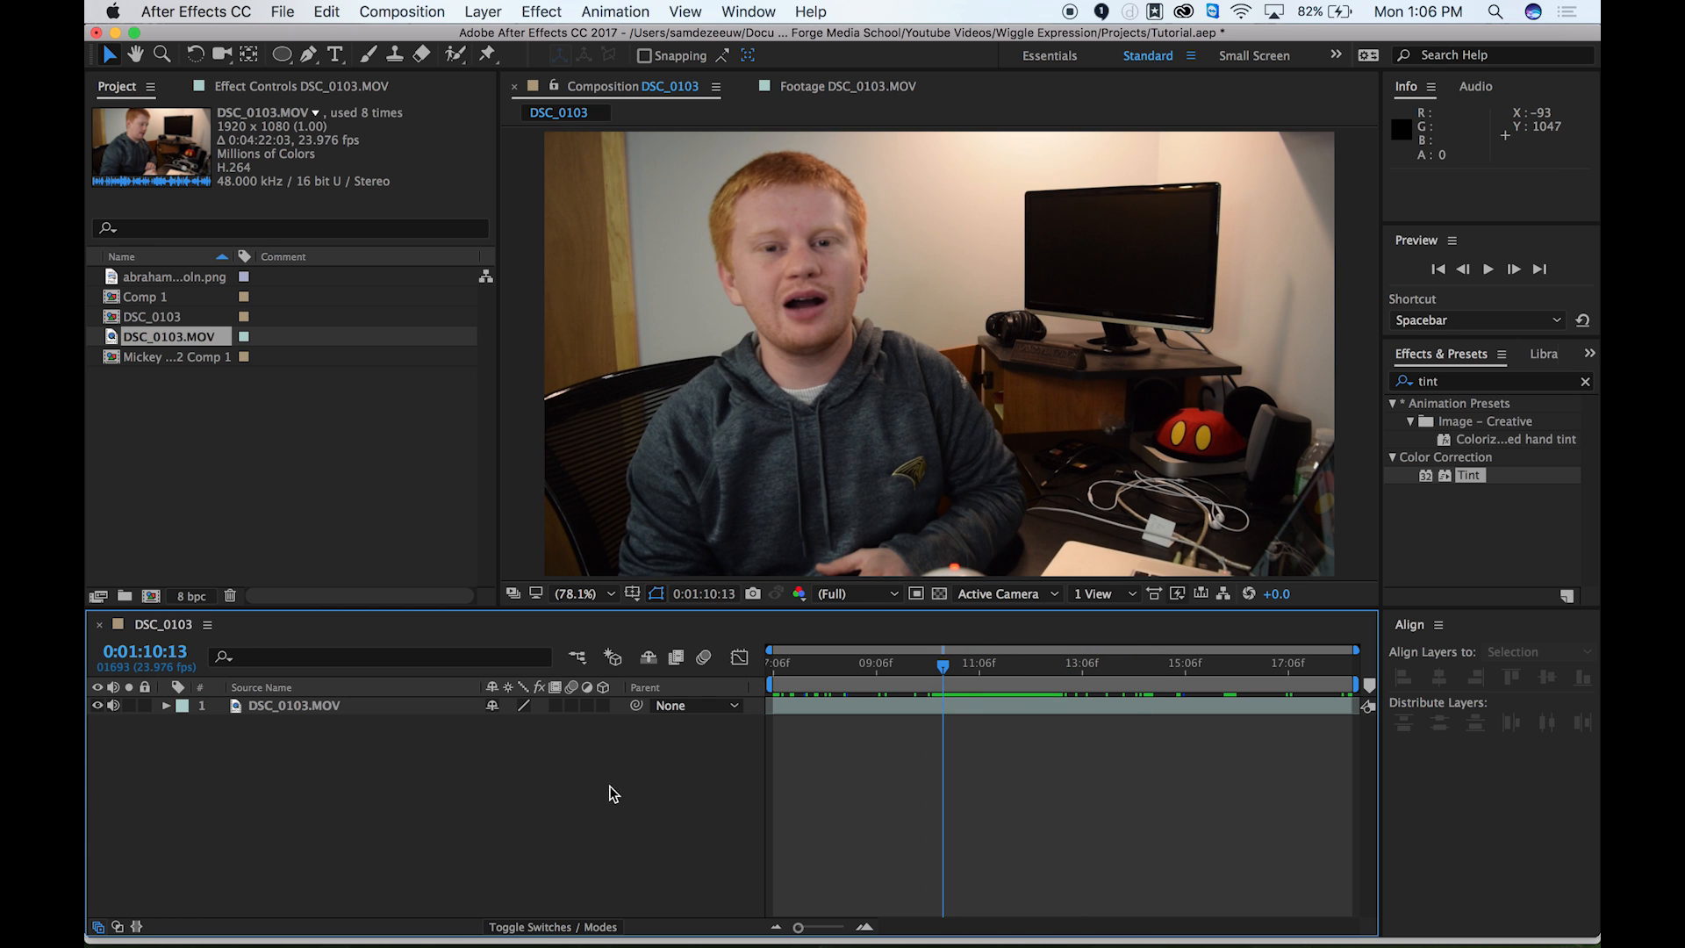
click(483, 11)
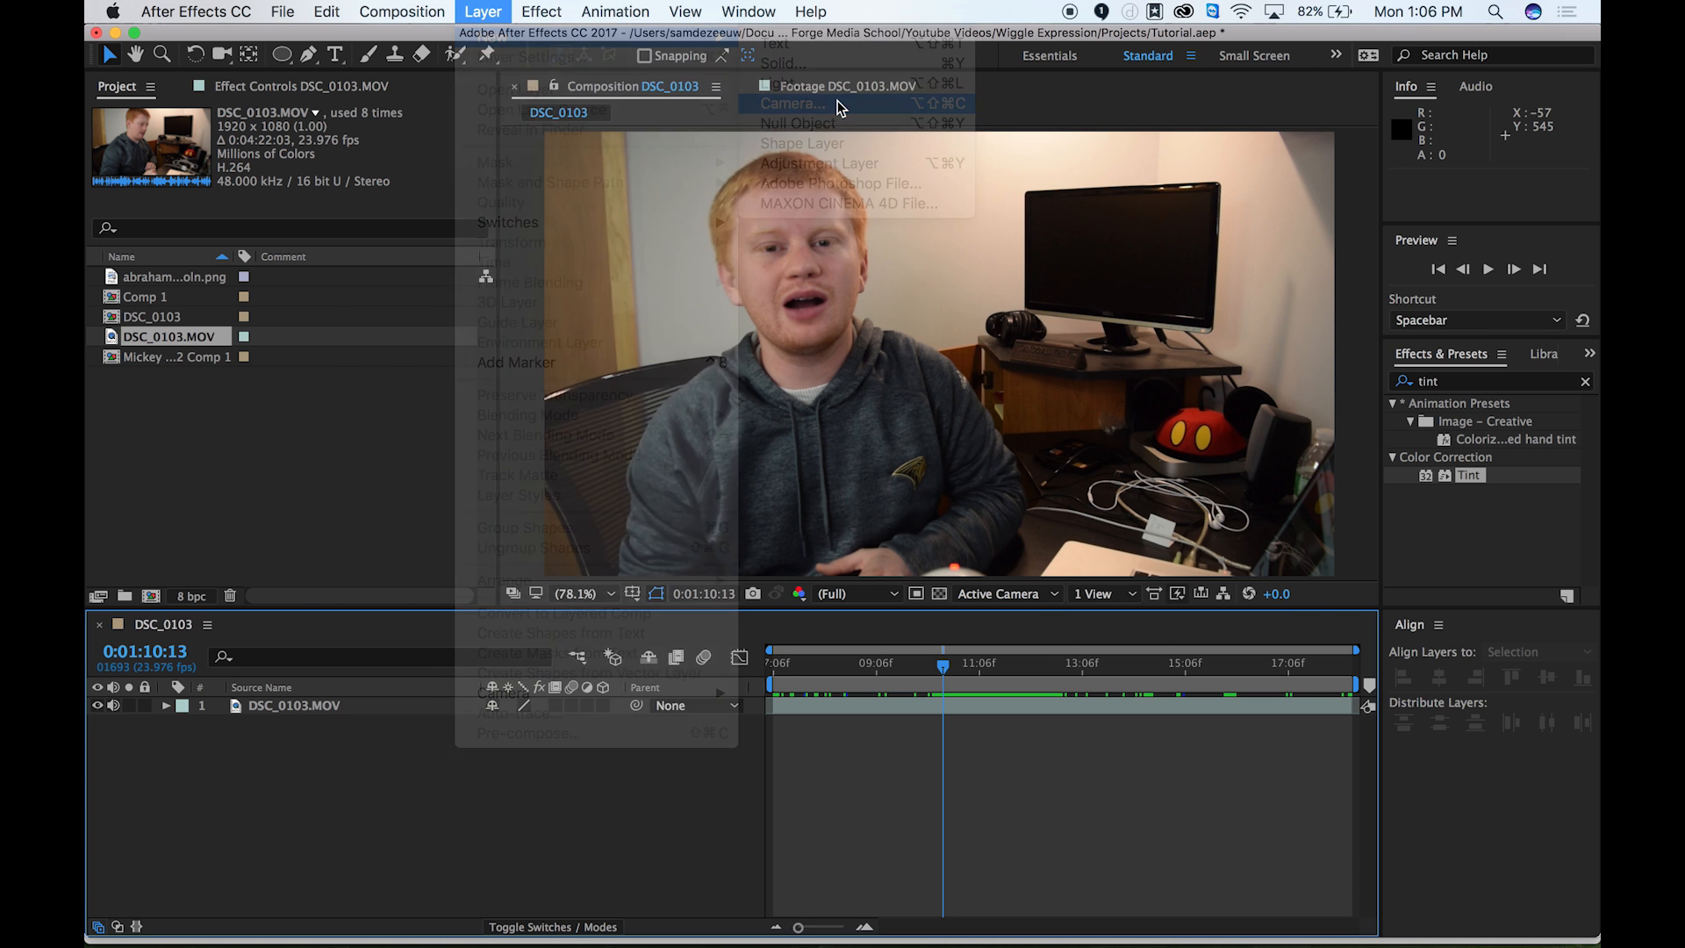
click(791, 104)
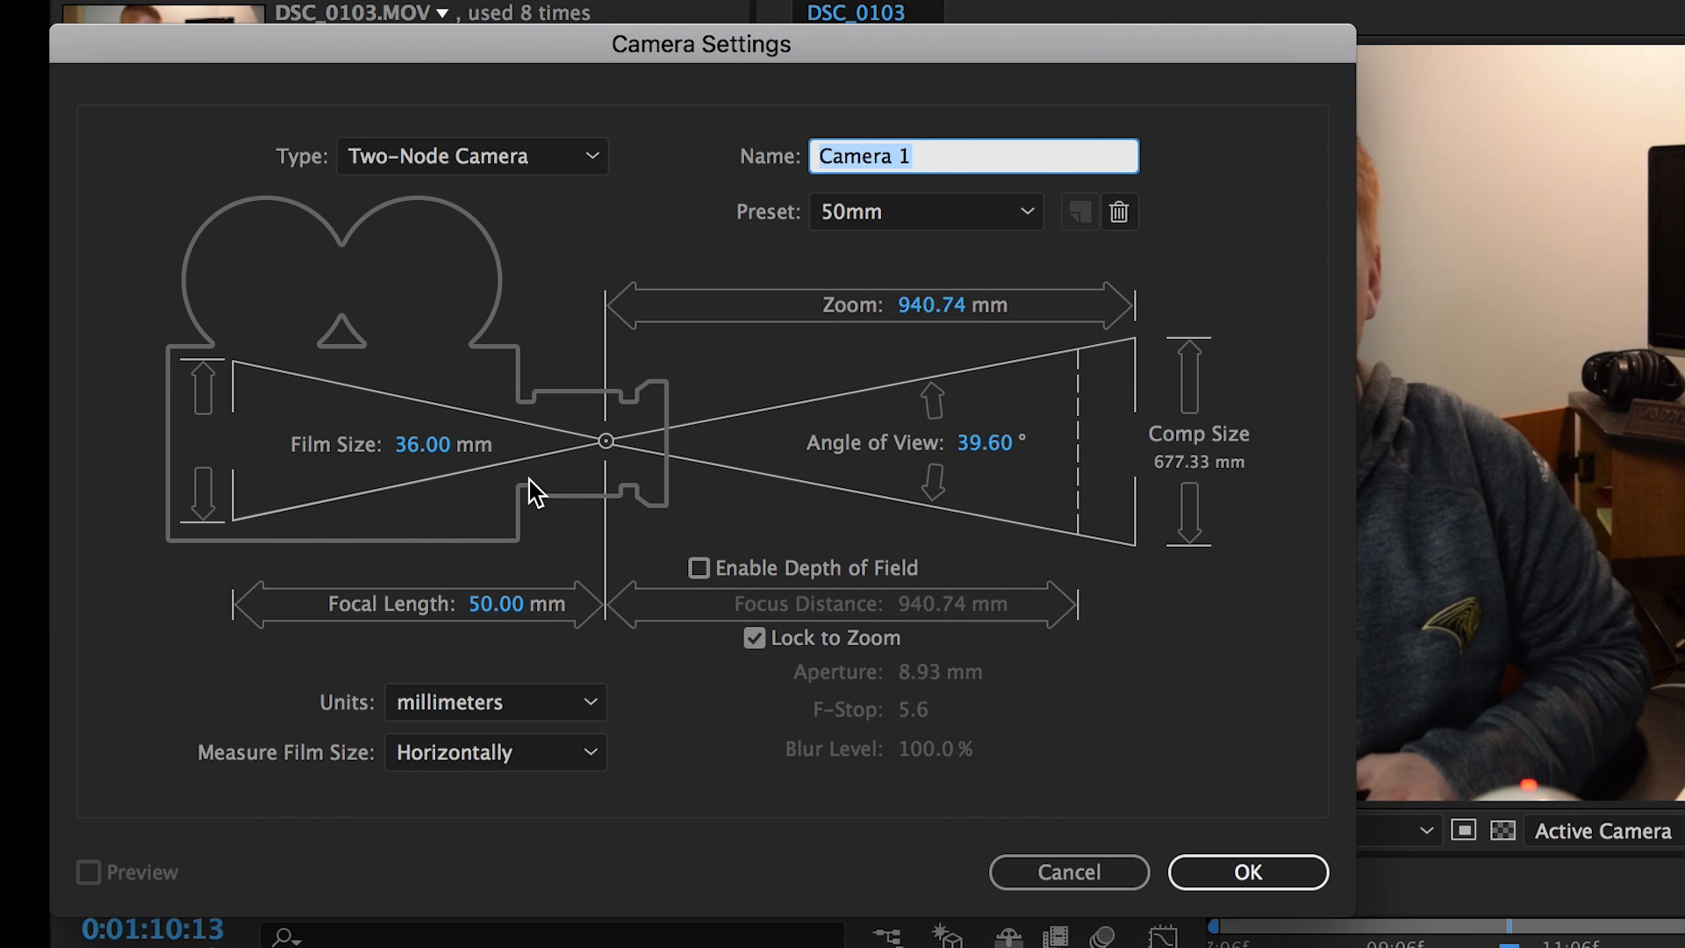
click(924, 210)
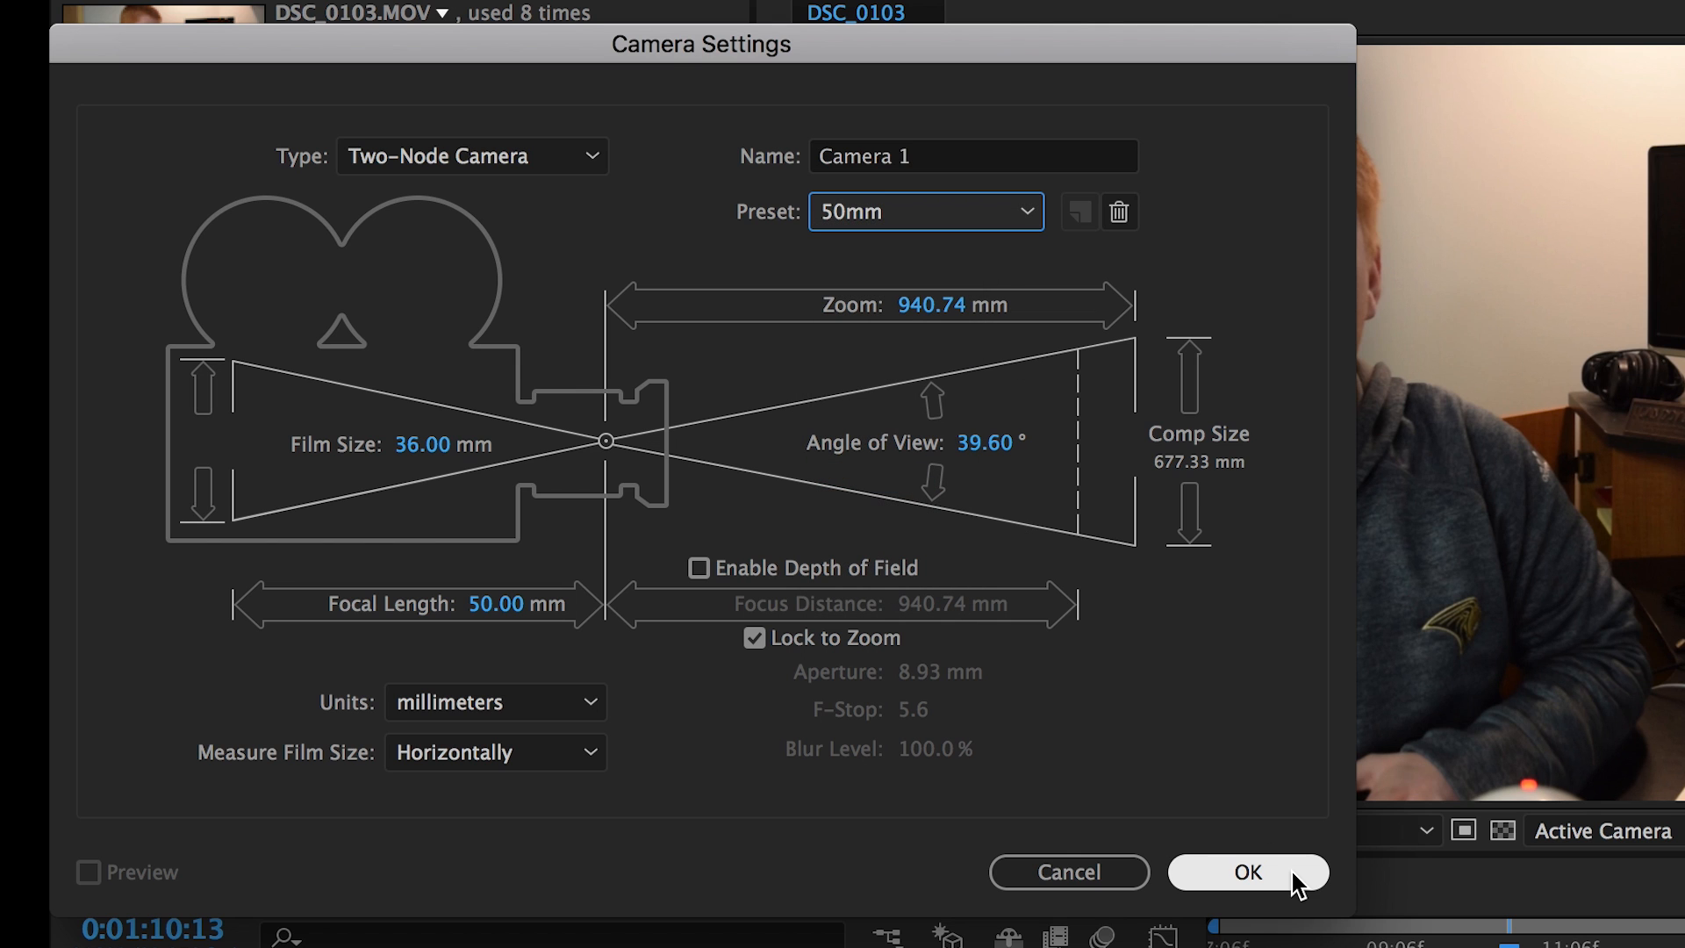
click(1247, 872)
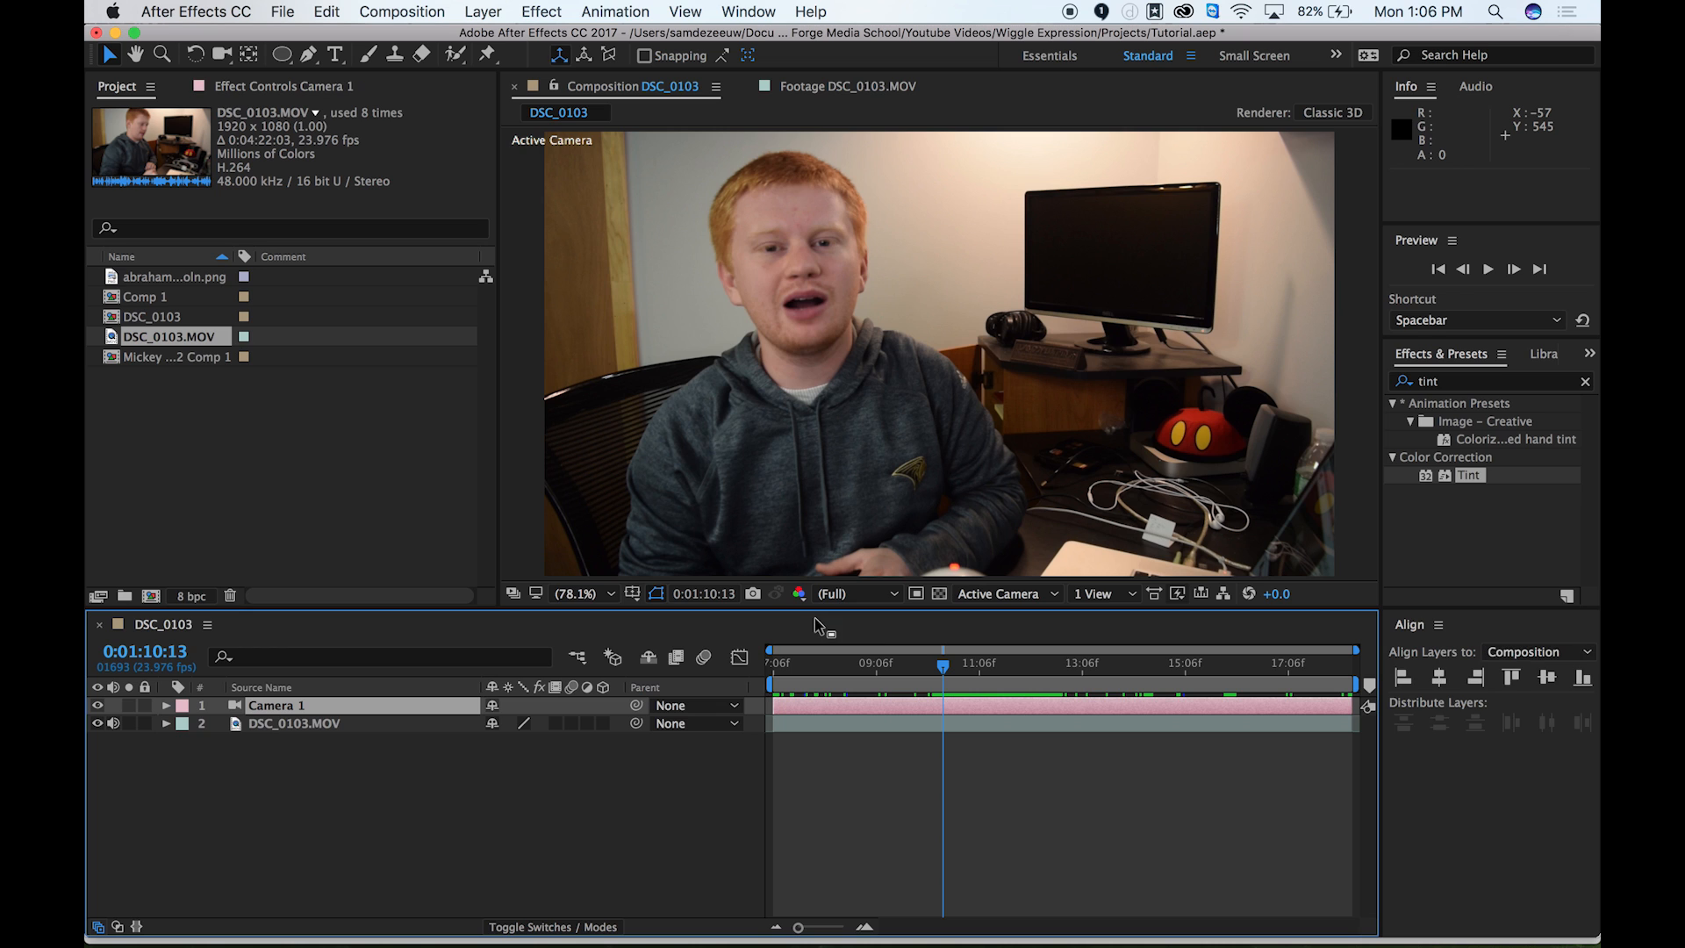
mouse_move(550, 815)
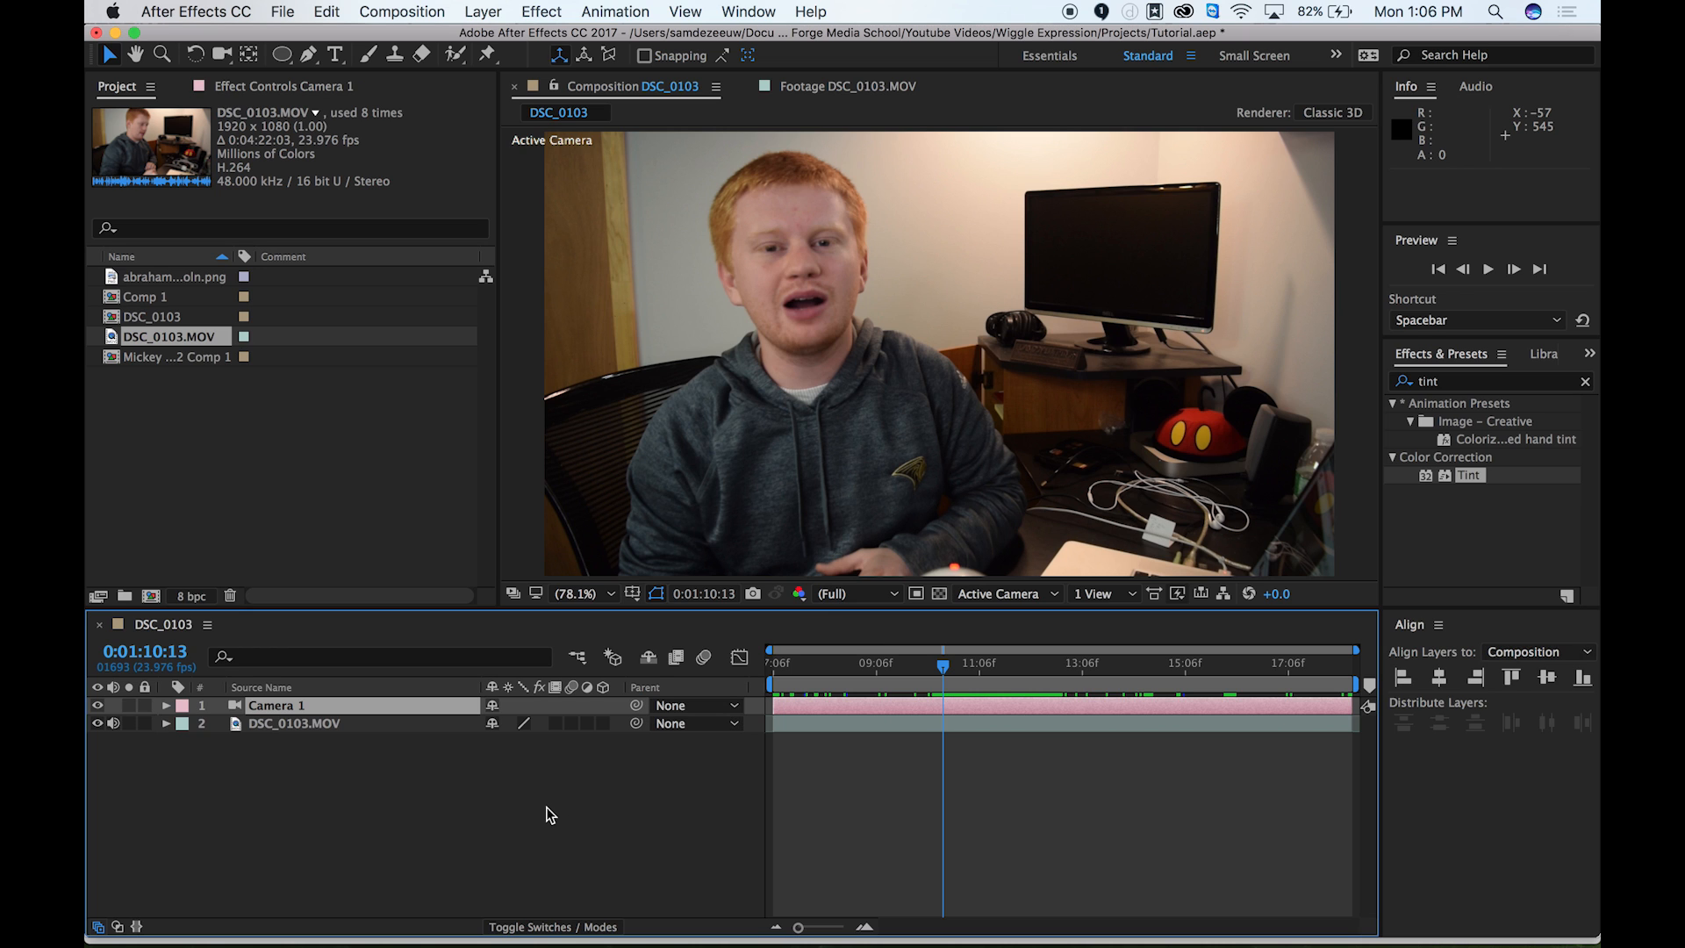
mouse_move(305, 718)
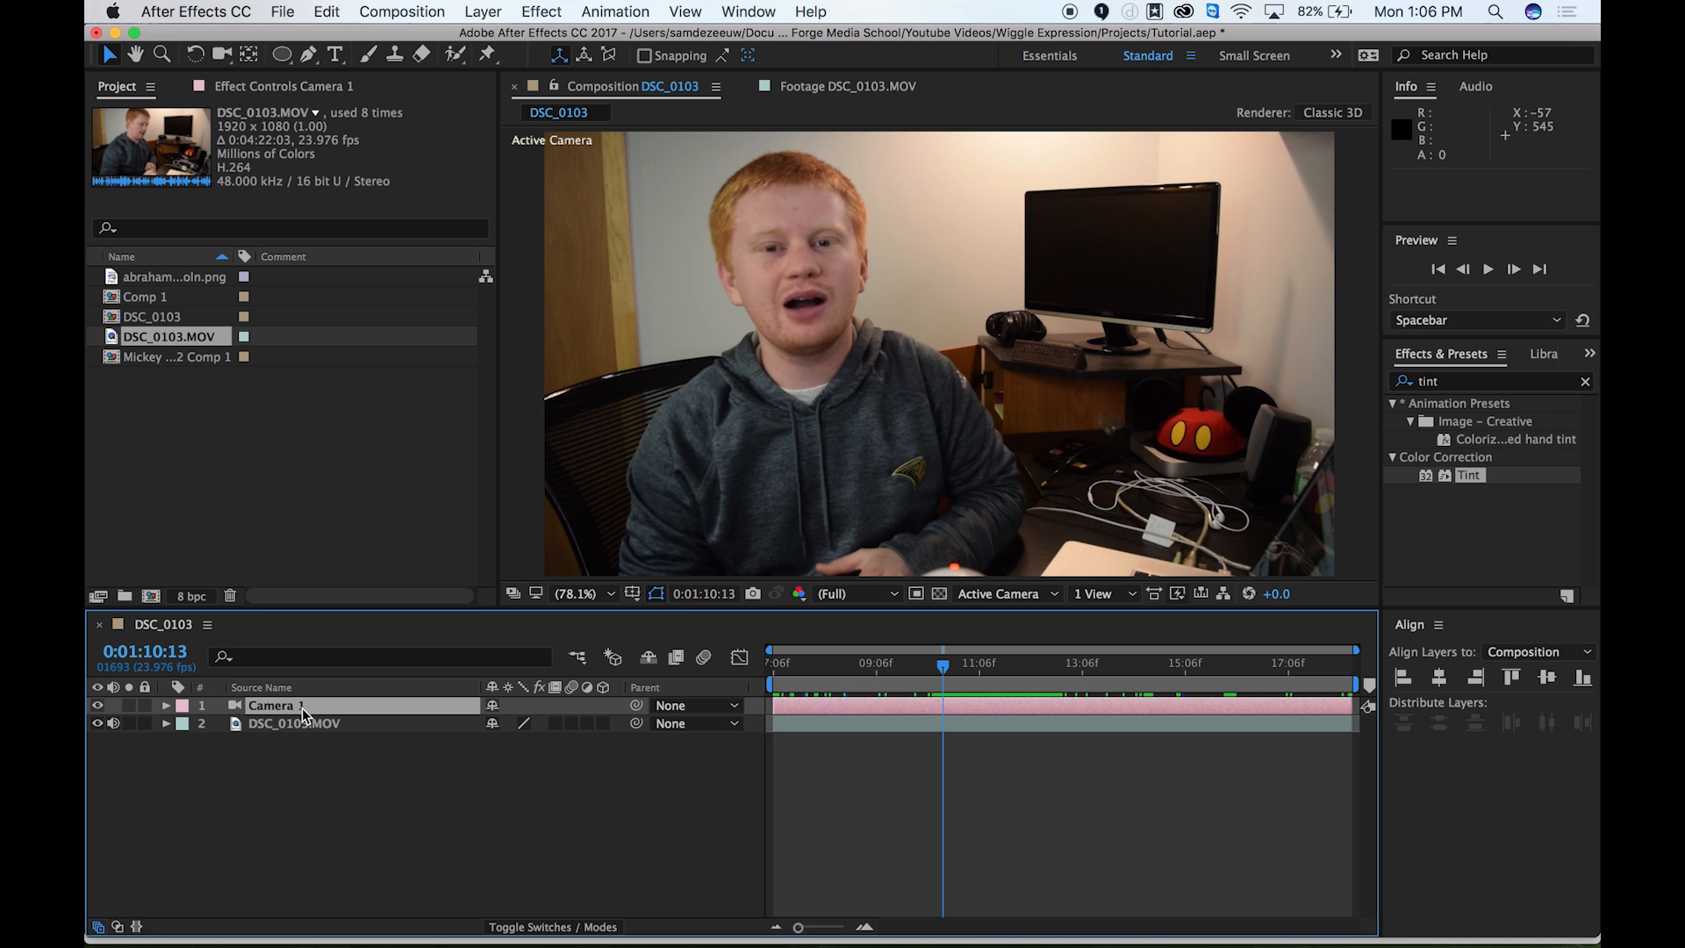
mouse_move(370, 756)
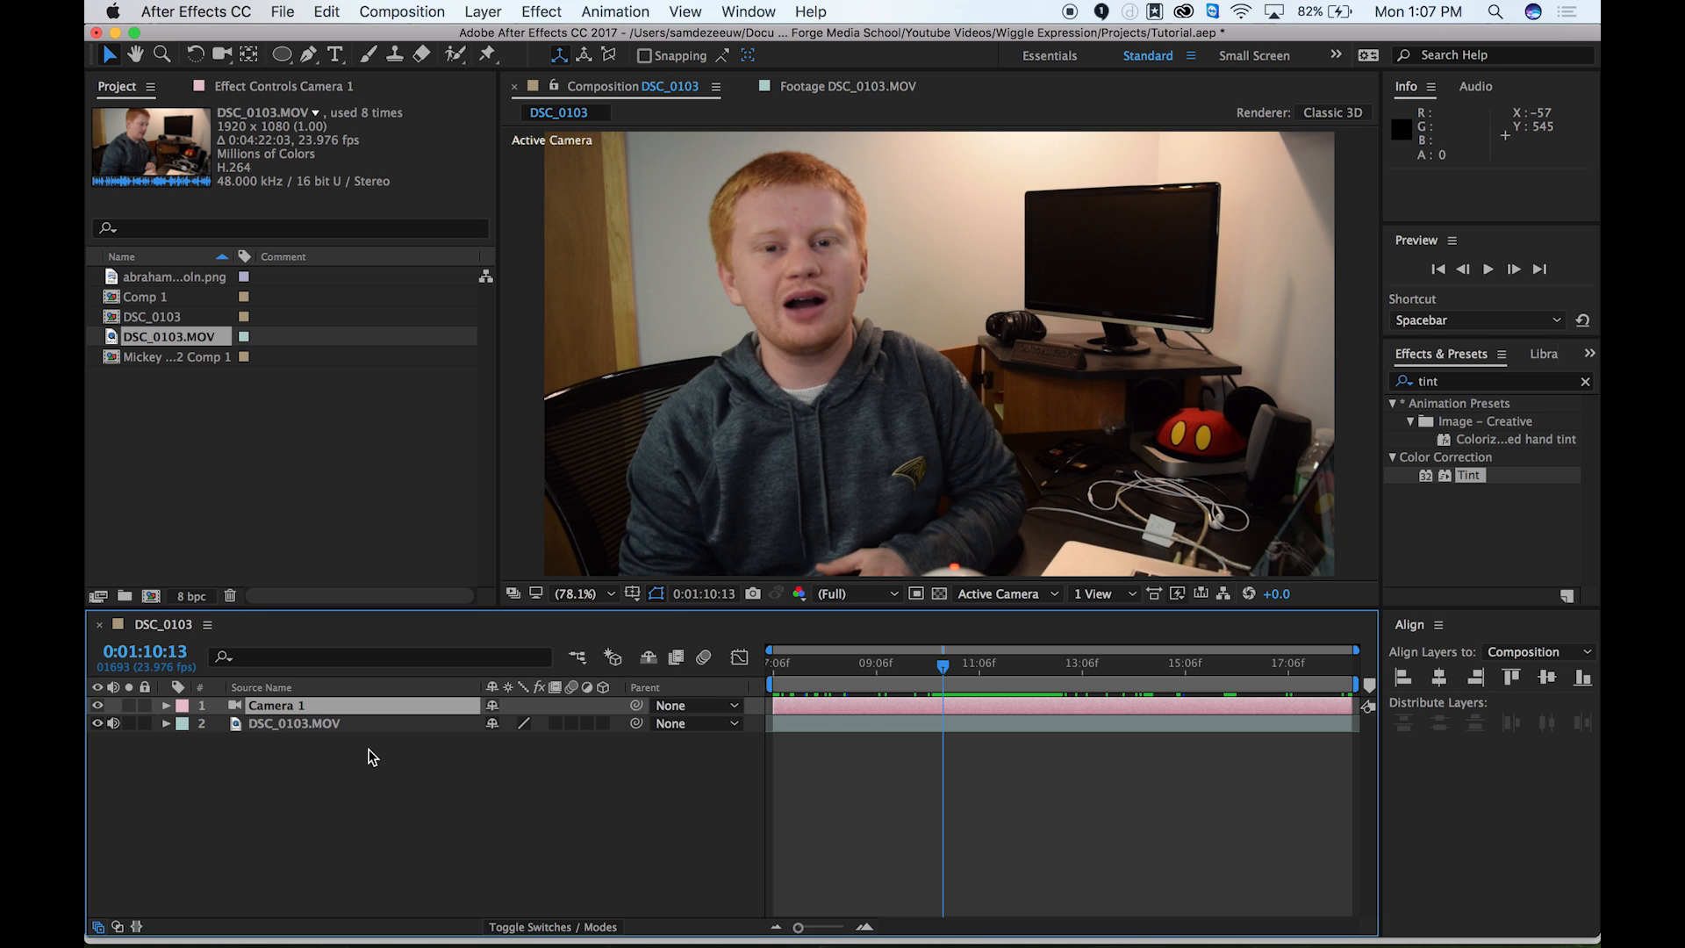
mouse_move(482, 823)
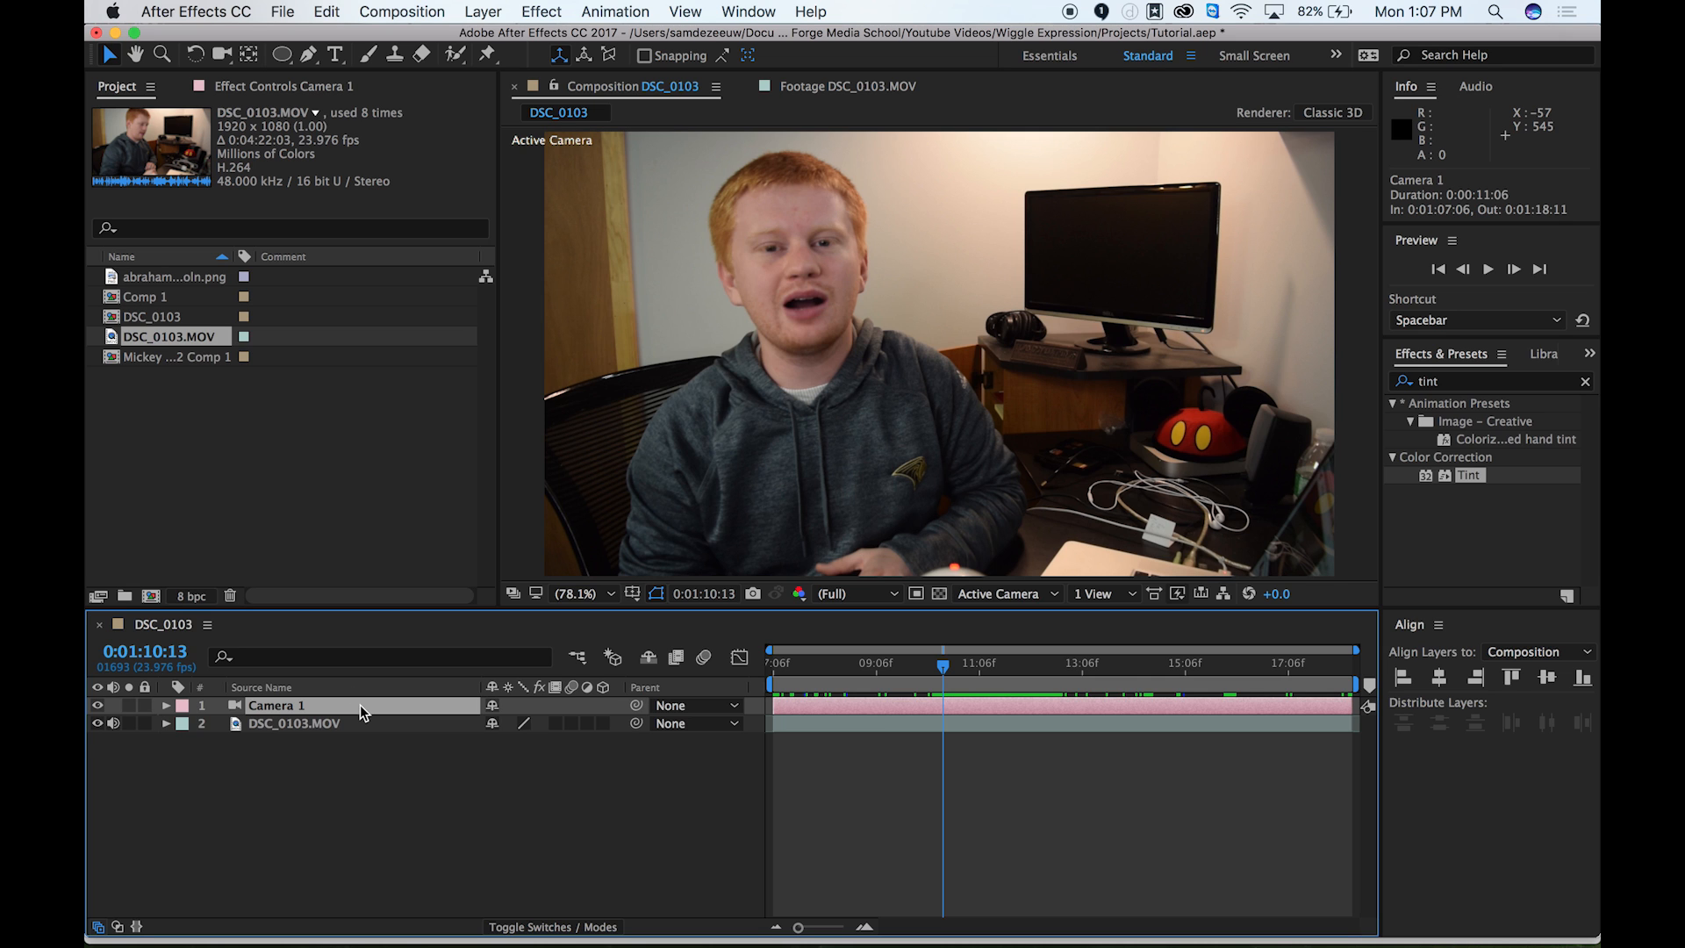
Step: Select Camera 1 and edit its Position, currently 960, 540, -2666.7
click(166, 705)
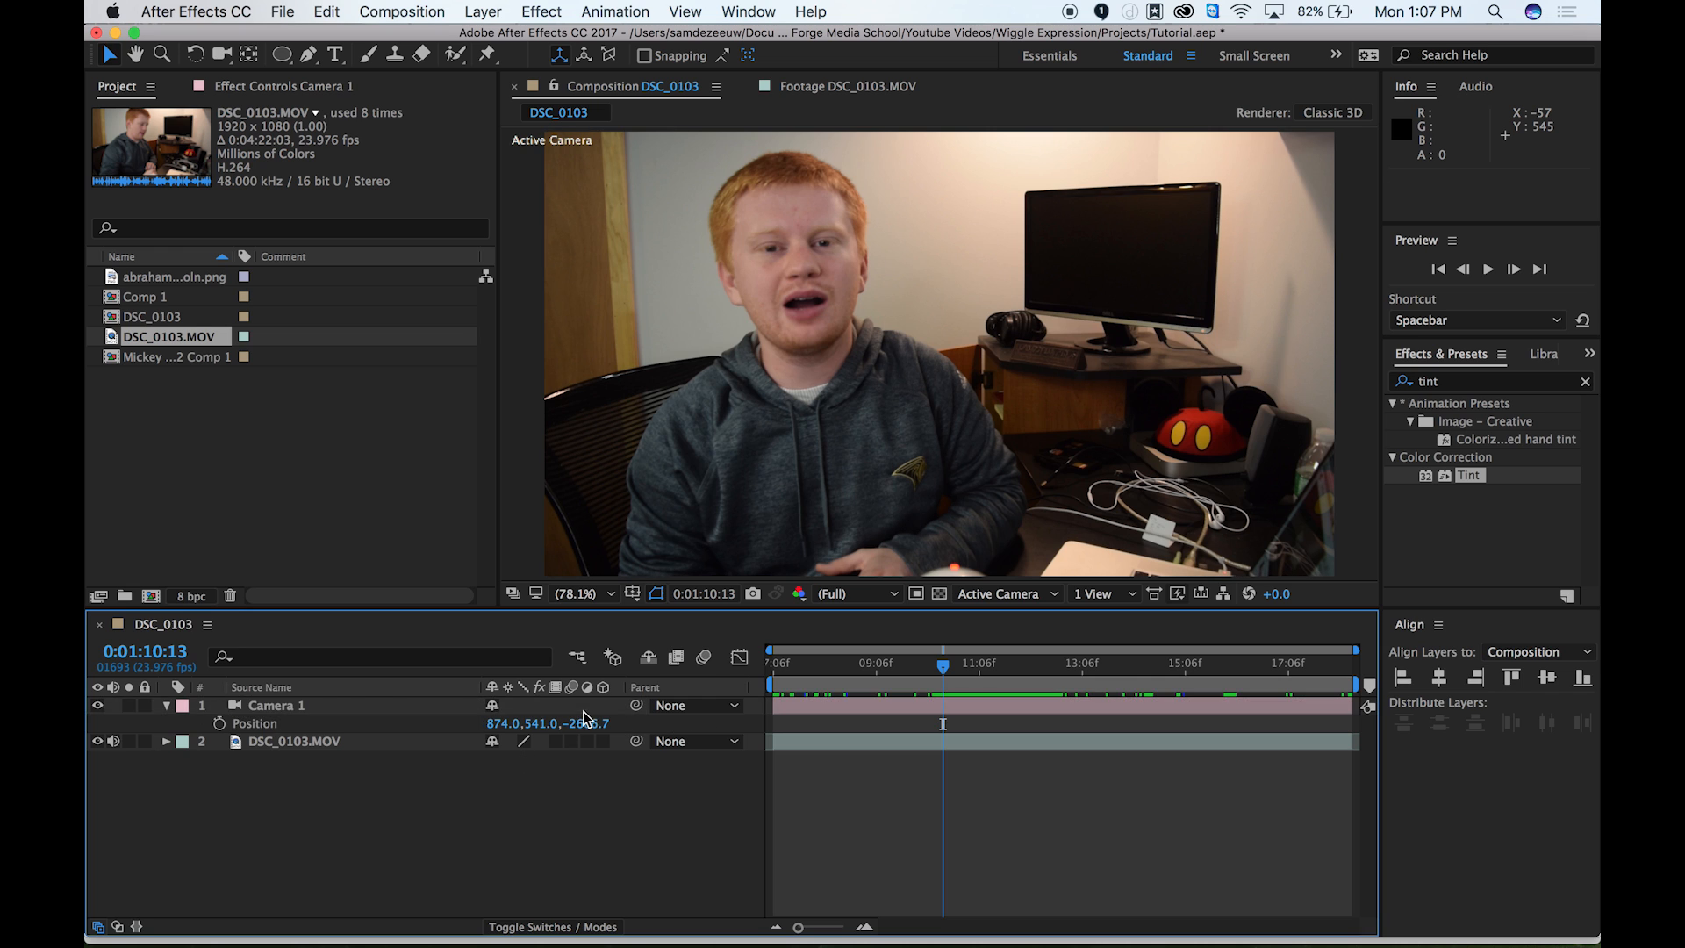
click(527, 722)
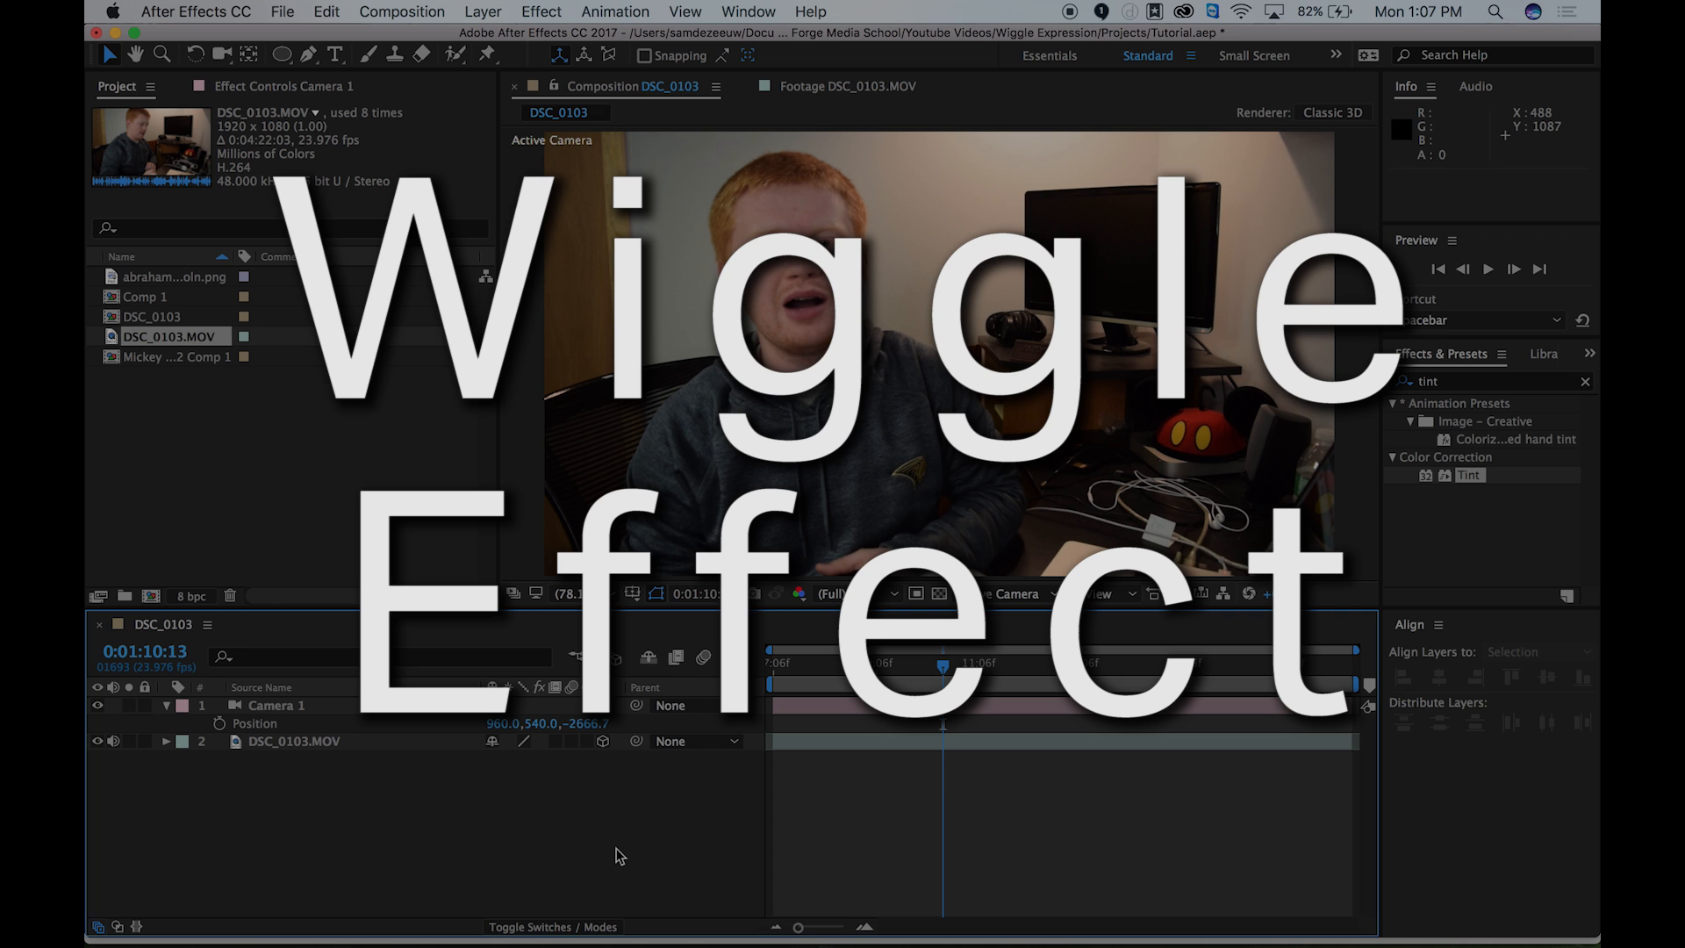
mouse_move(287, 714)
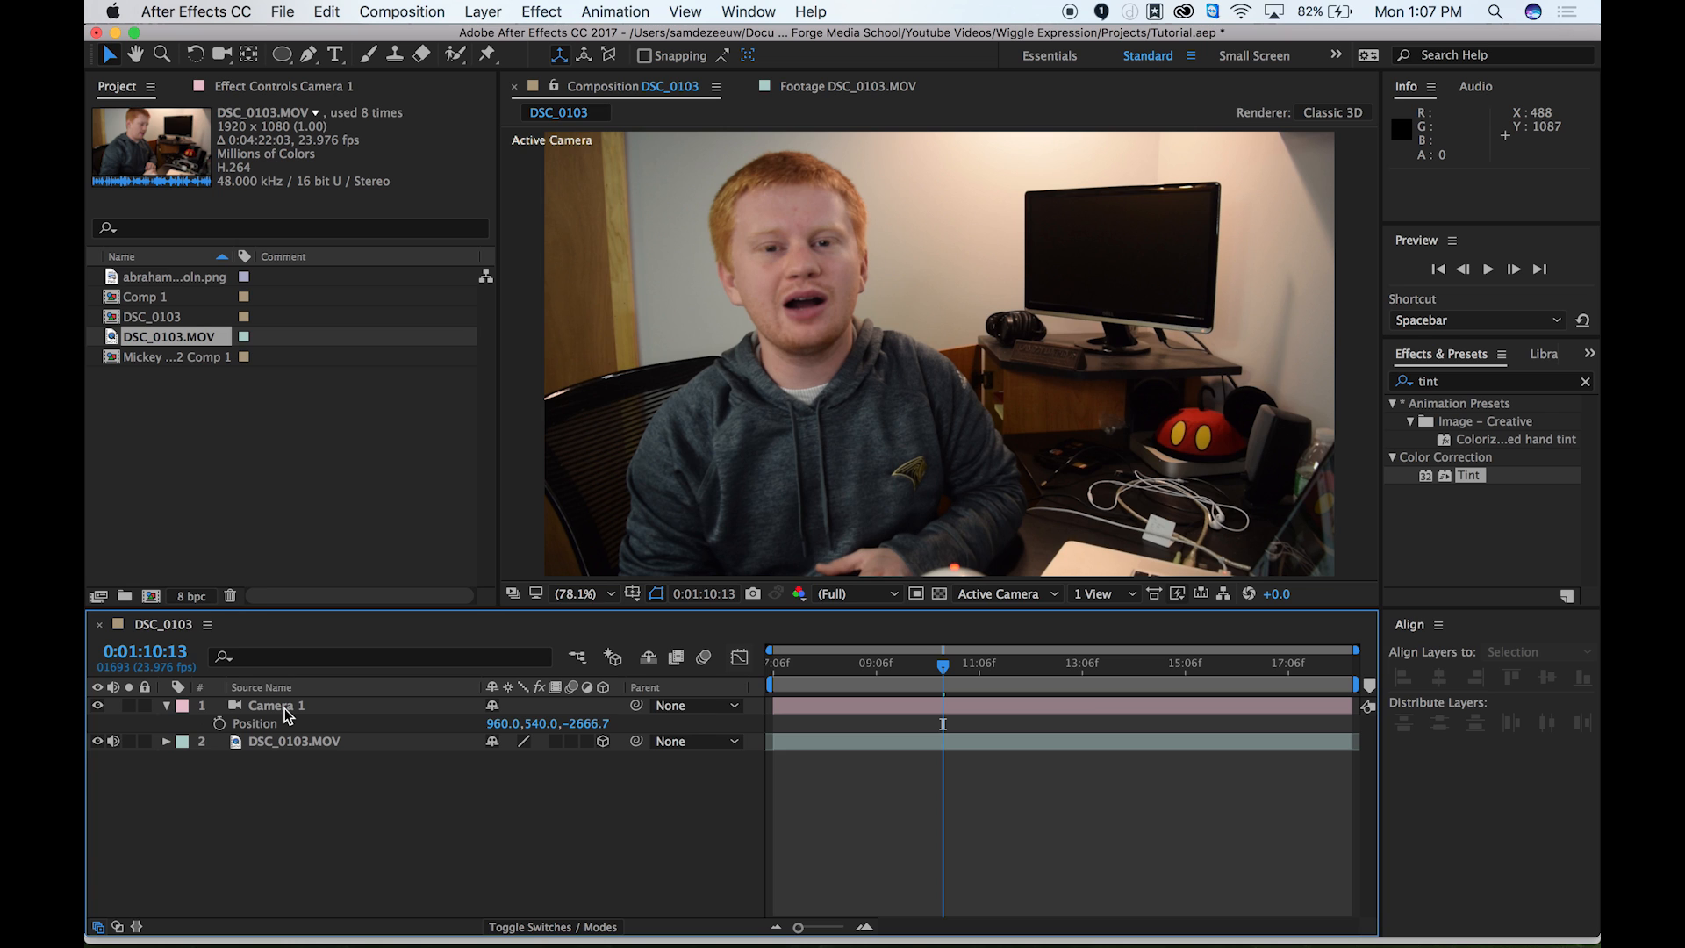
mouse_move(277, 737)
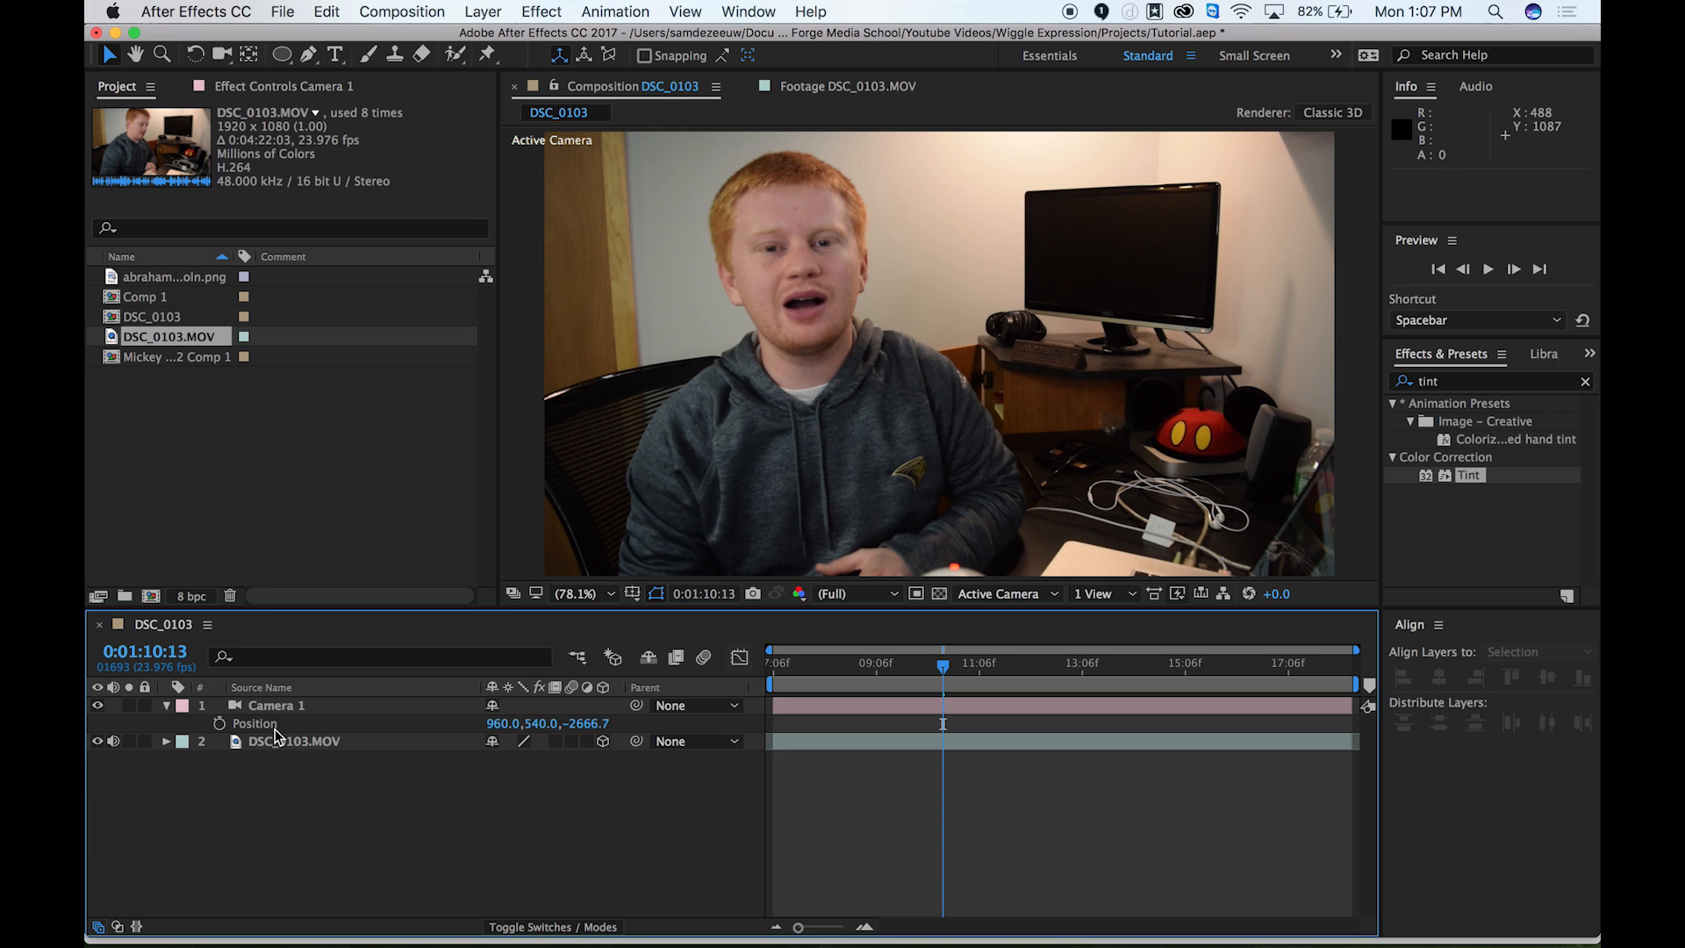
mouse_move(258, 736)
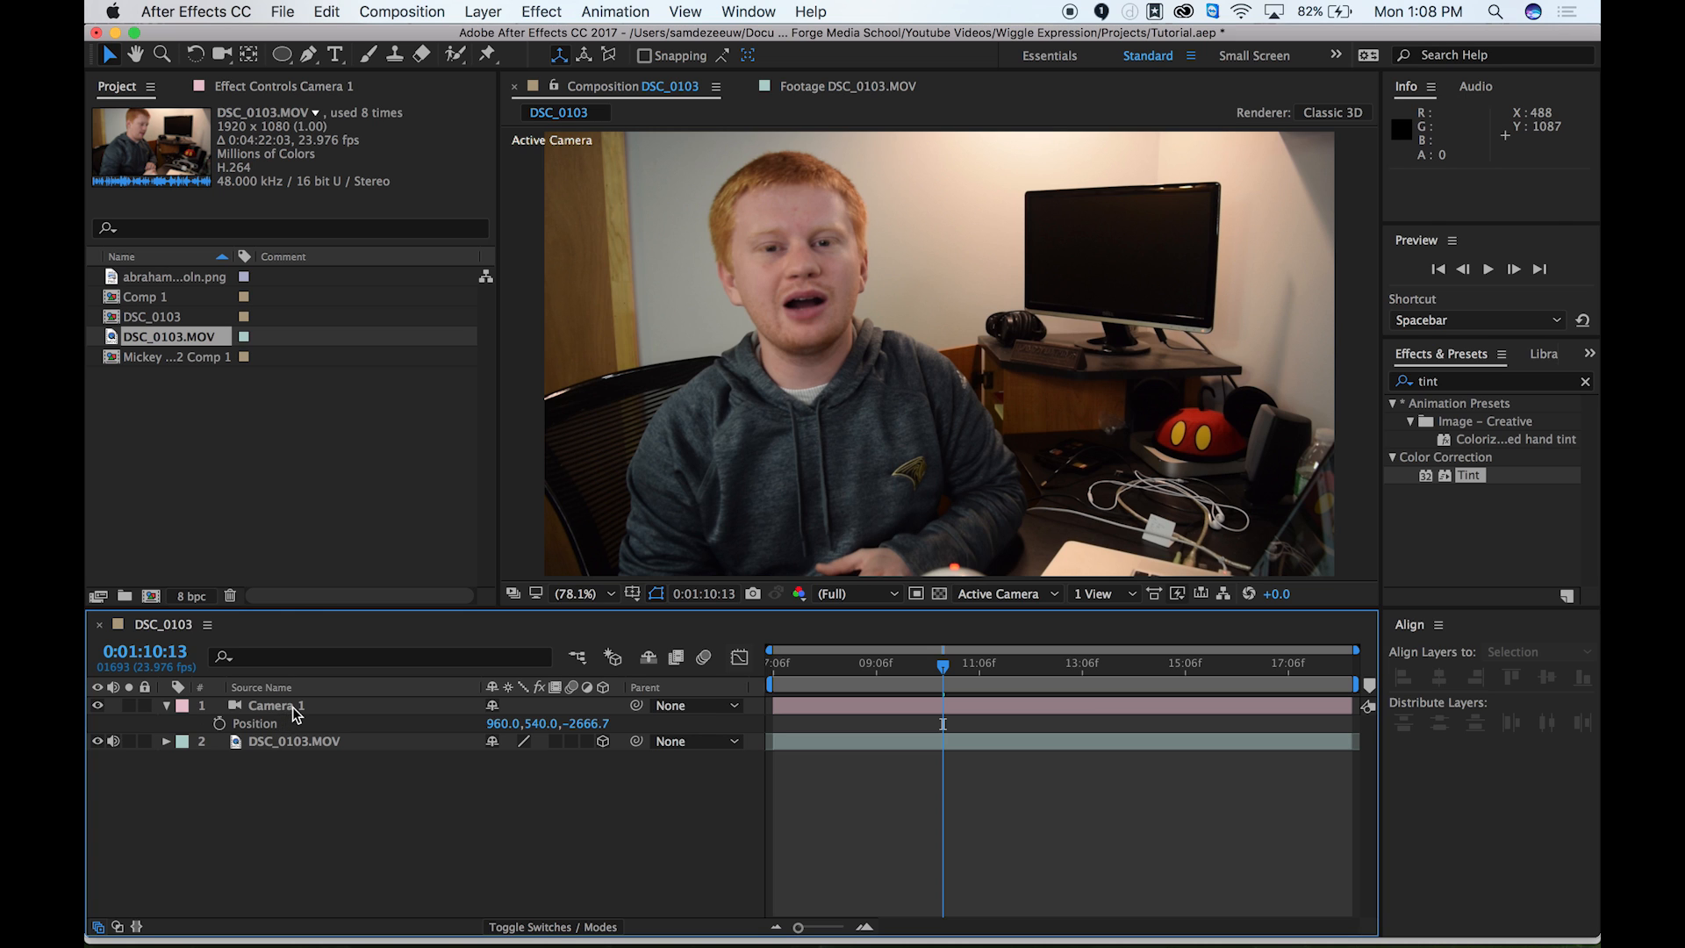
click(275, 705)
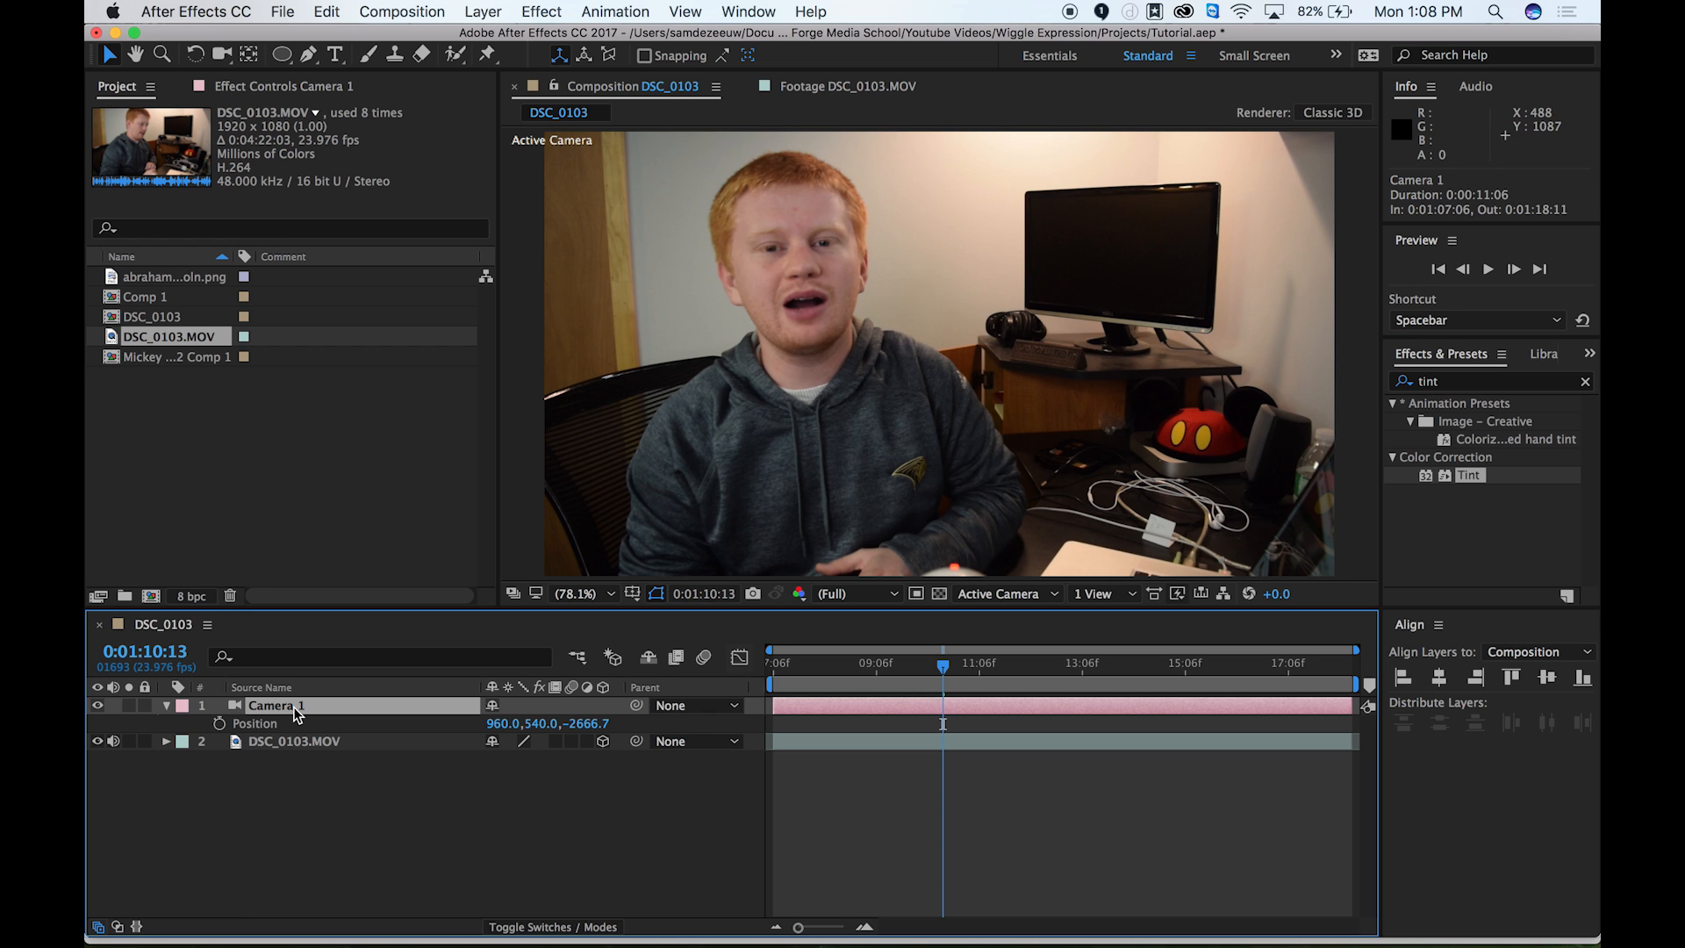
mouse_move(499, 800)
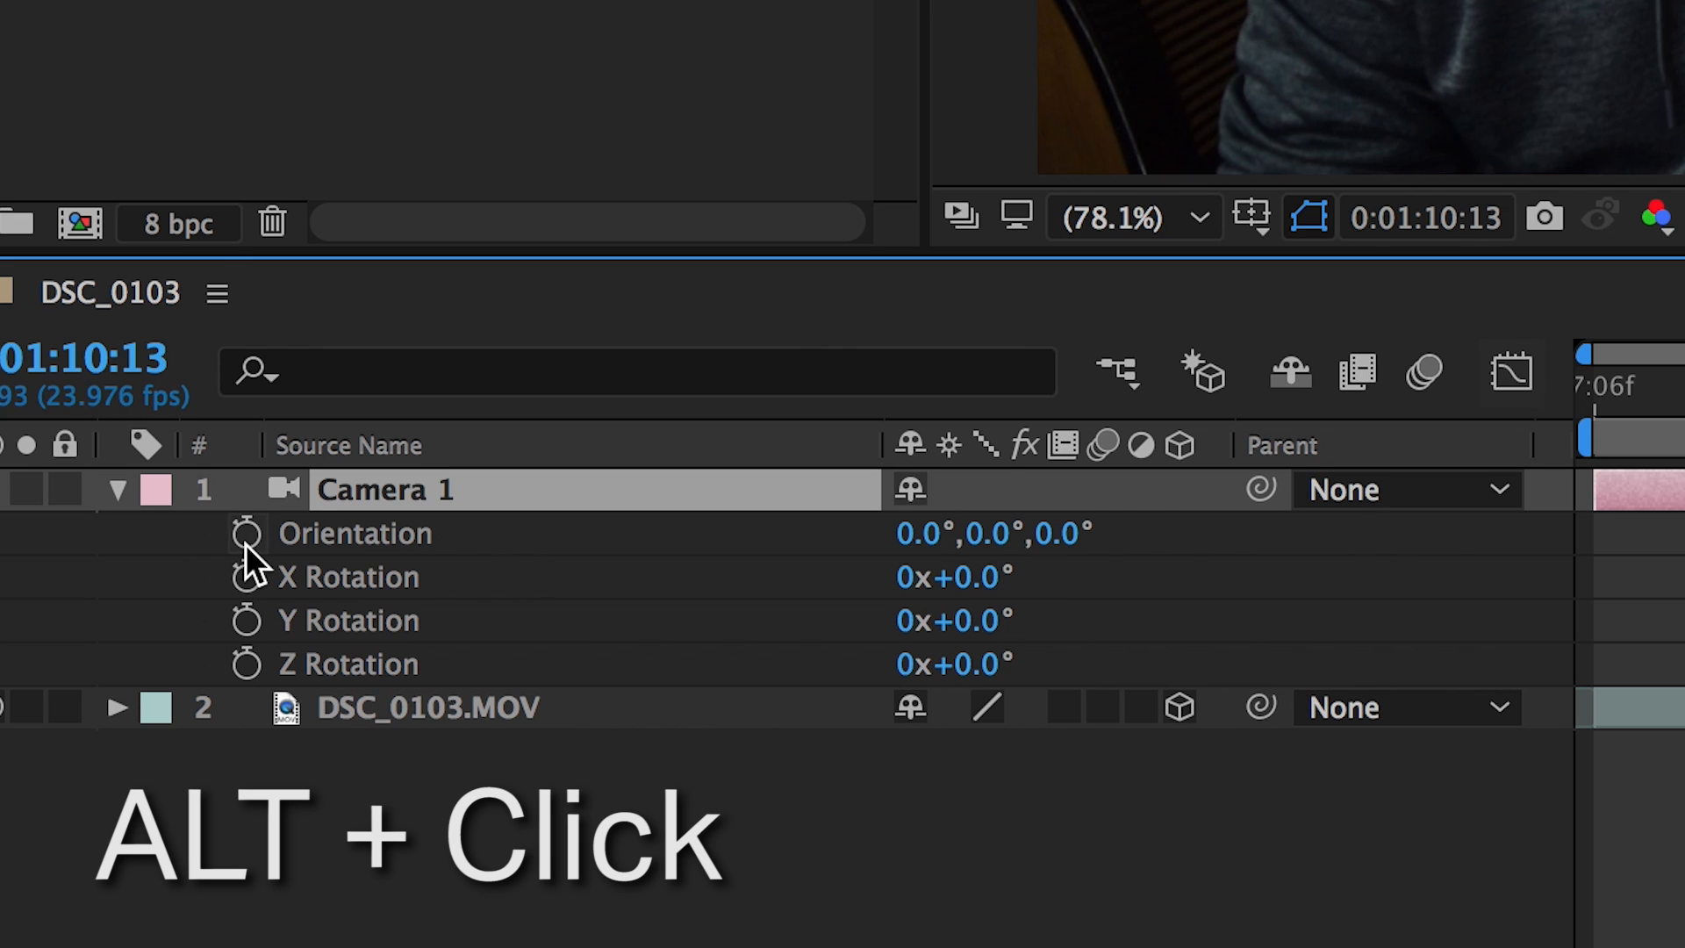
Step: Add a wiggle(30,1) expression to Camera 1's Orientation property
click(245, 531)
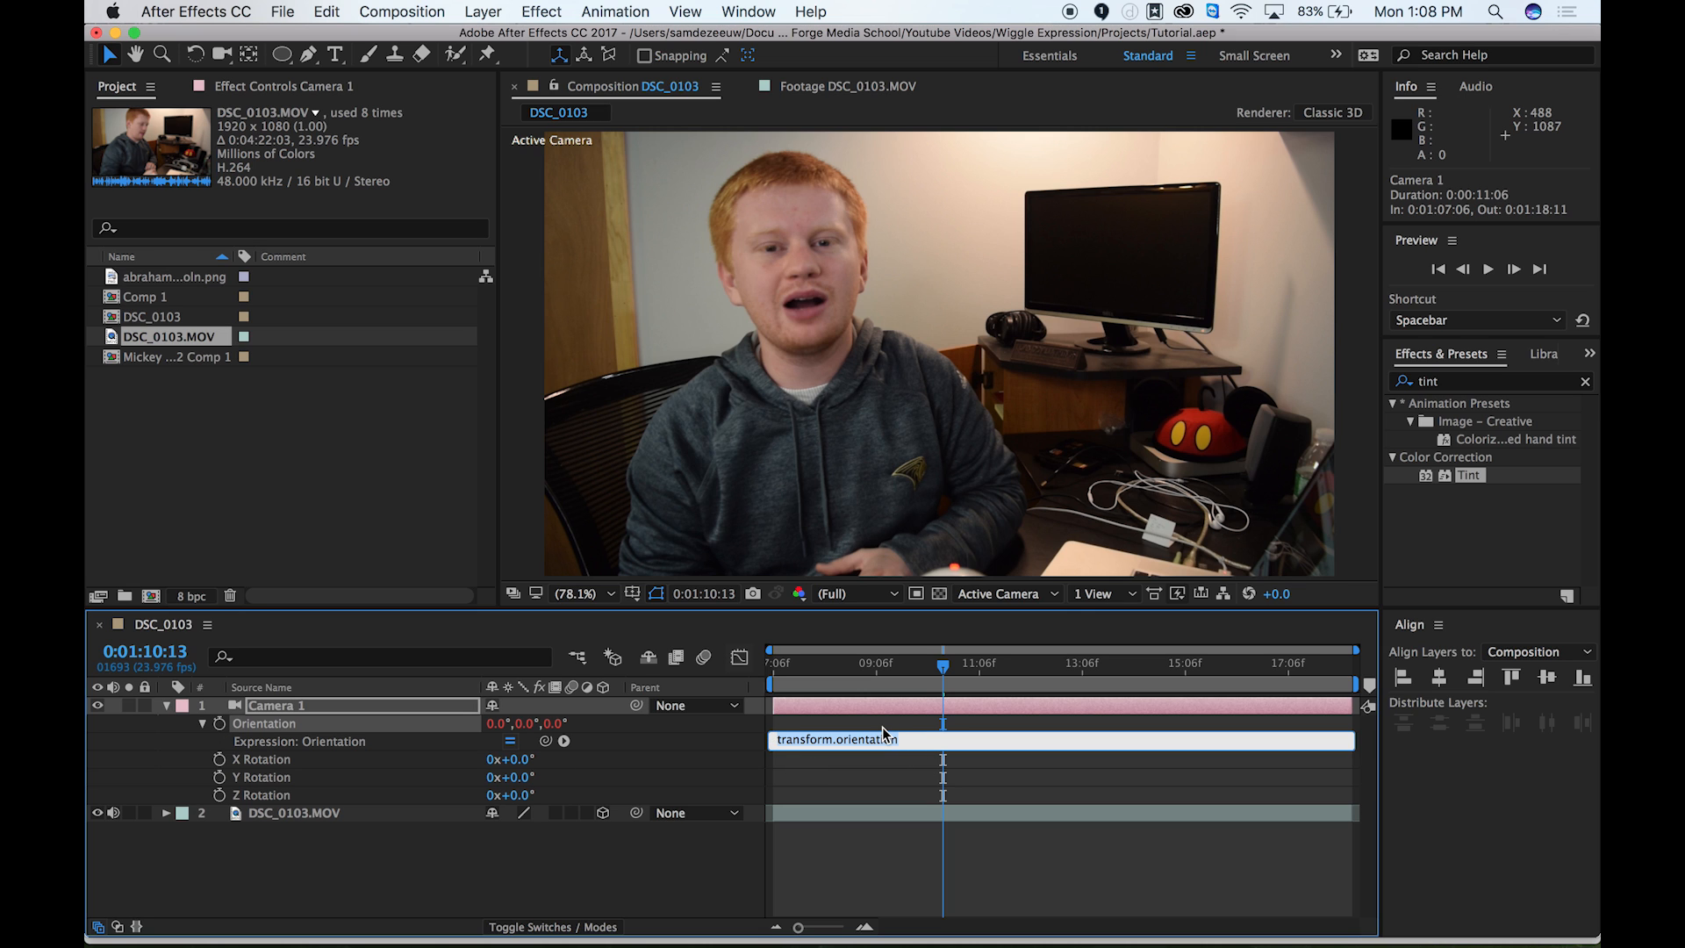
mouse_move(800, 762)
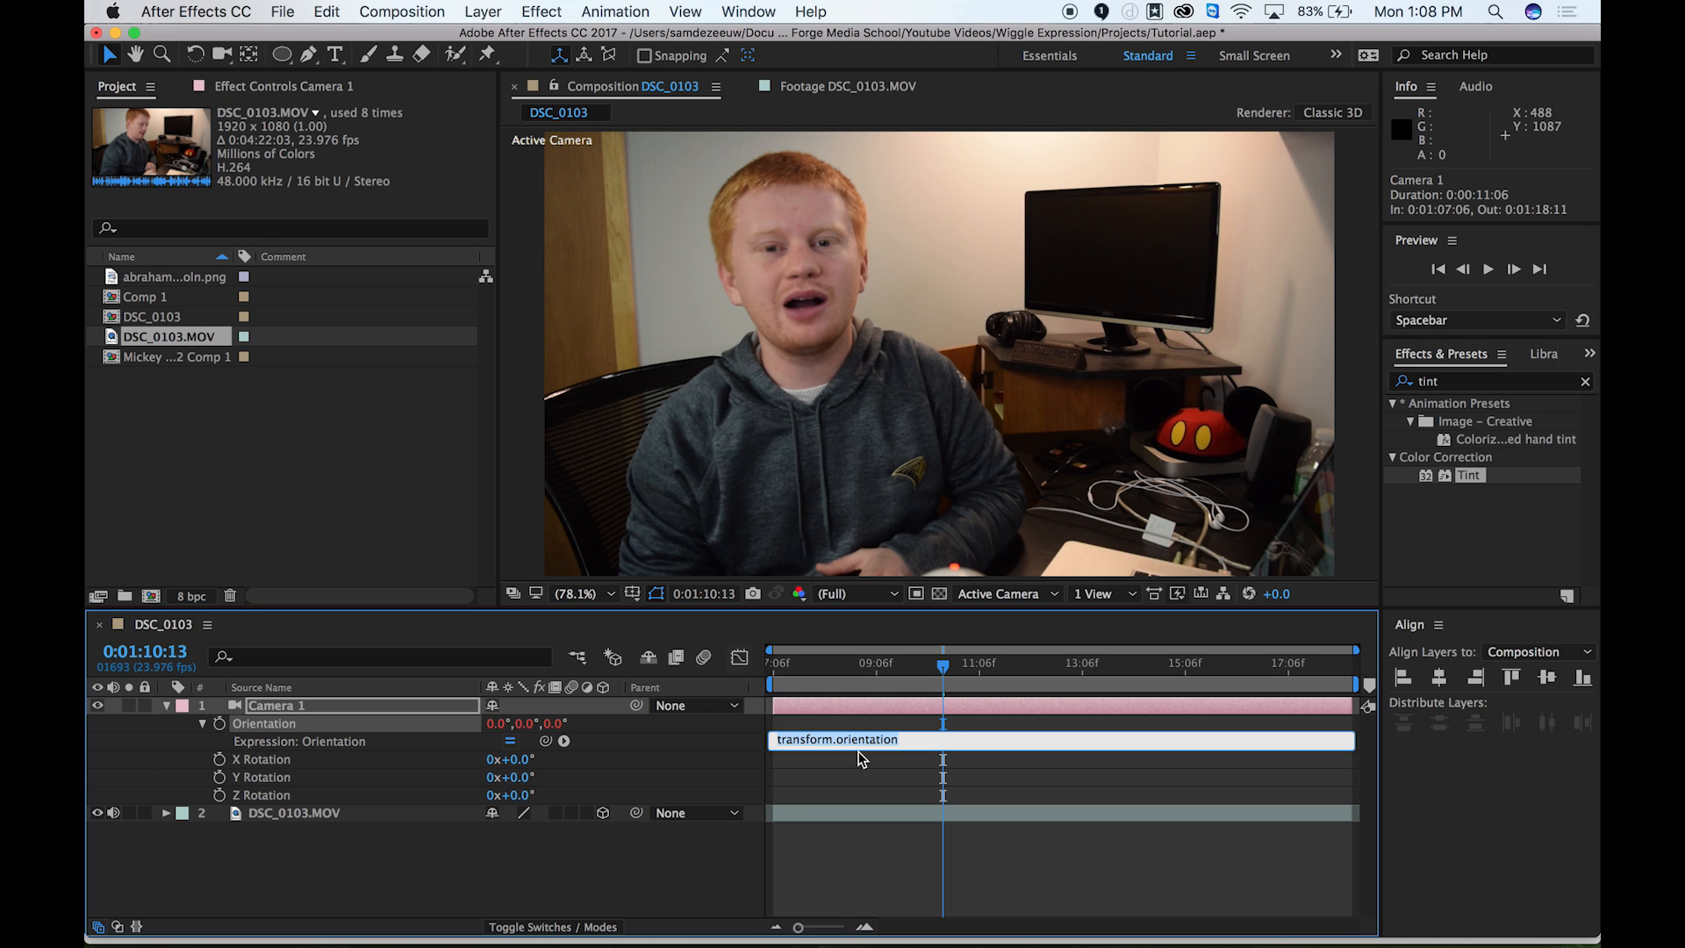
text(wiggle)
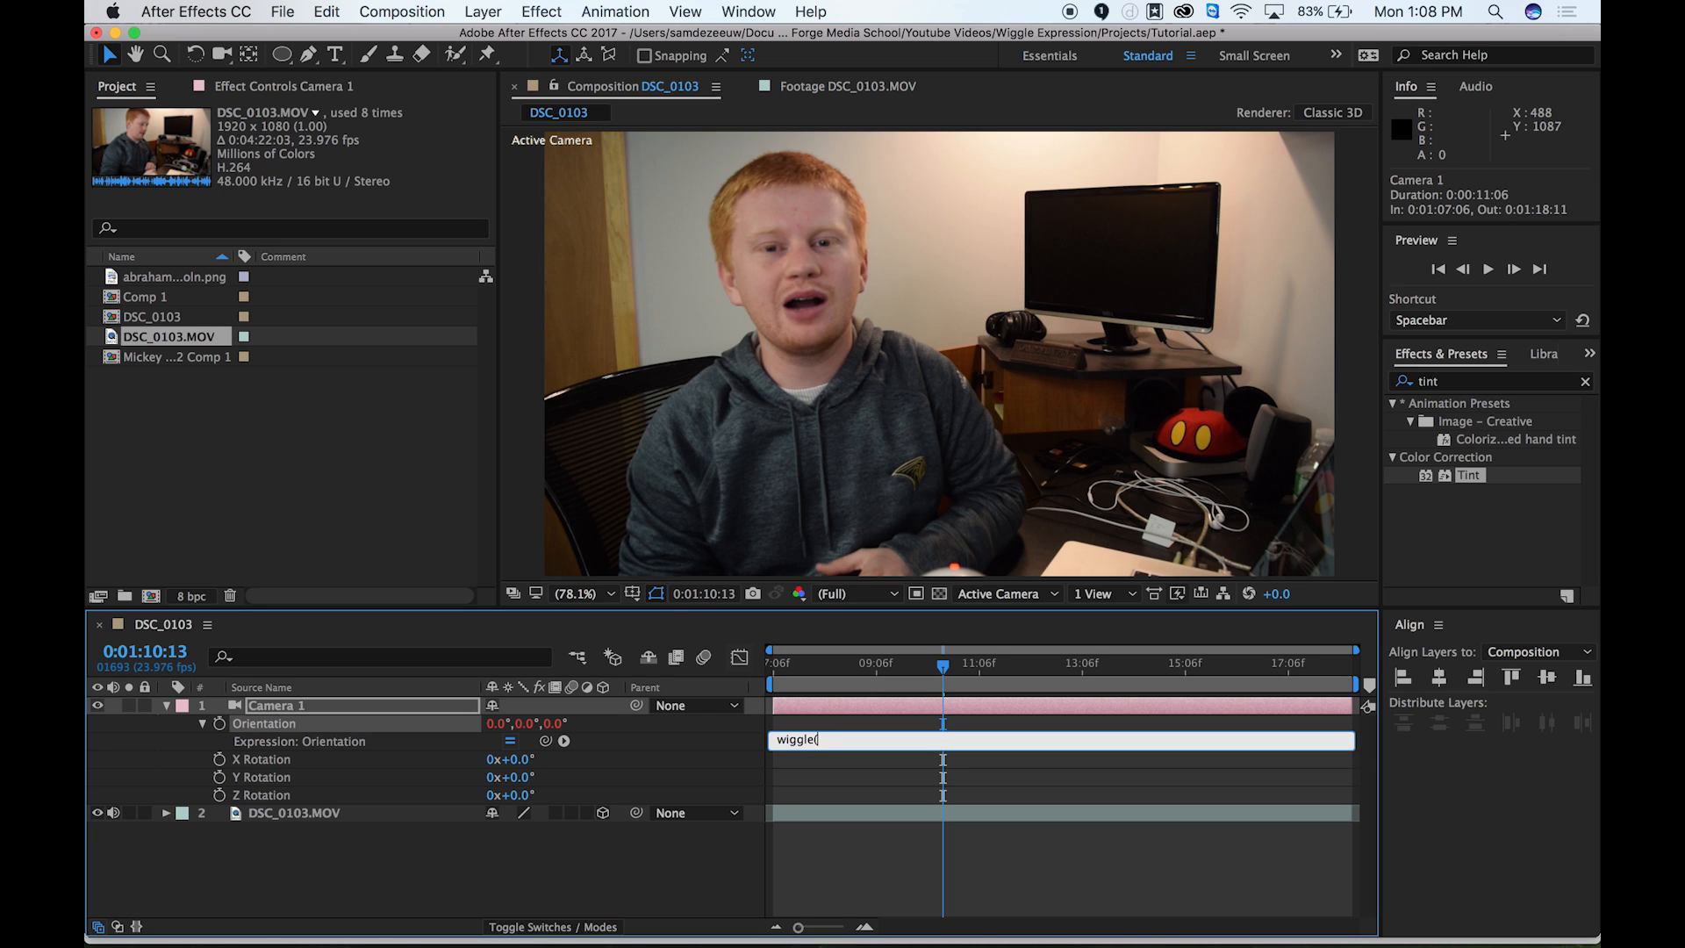
text(()
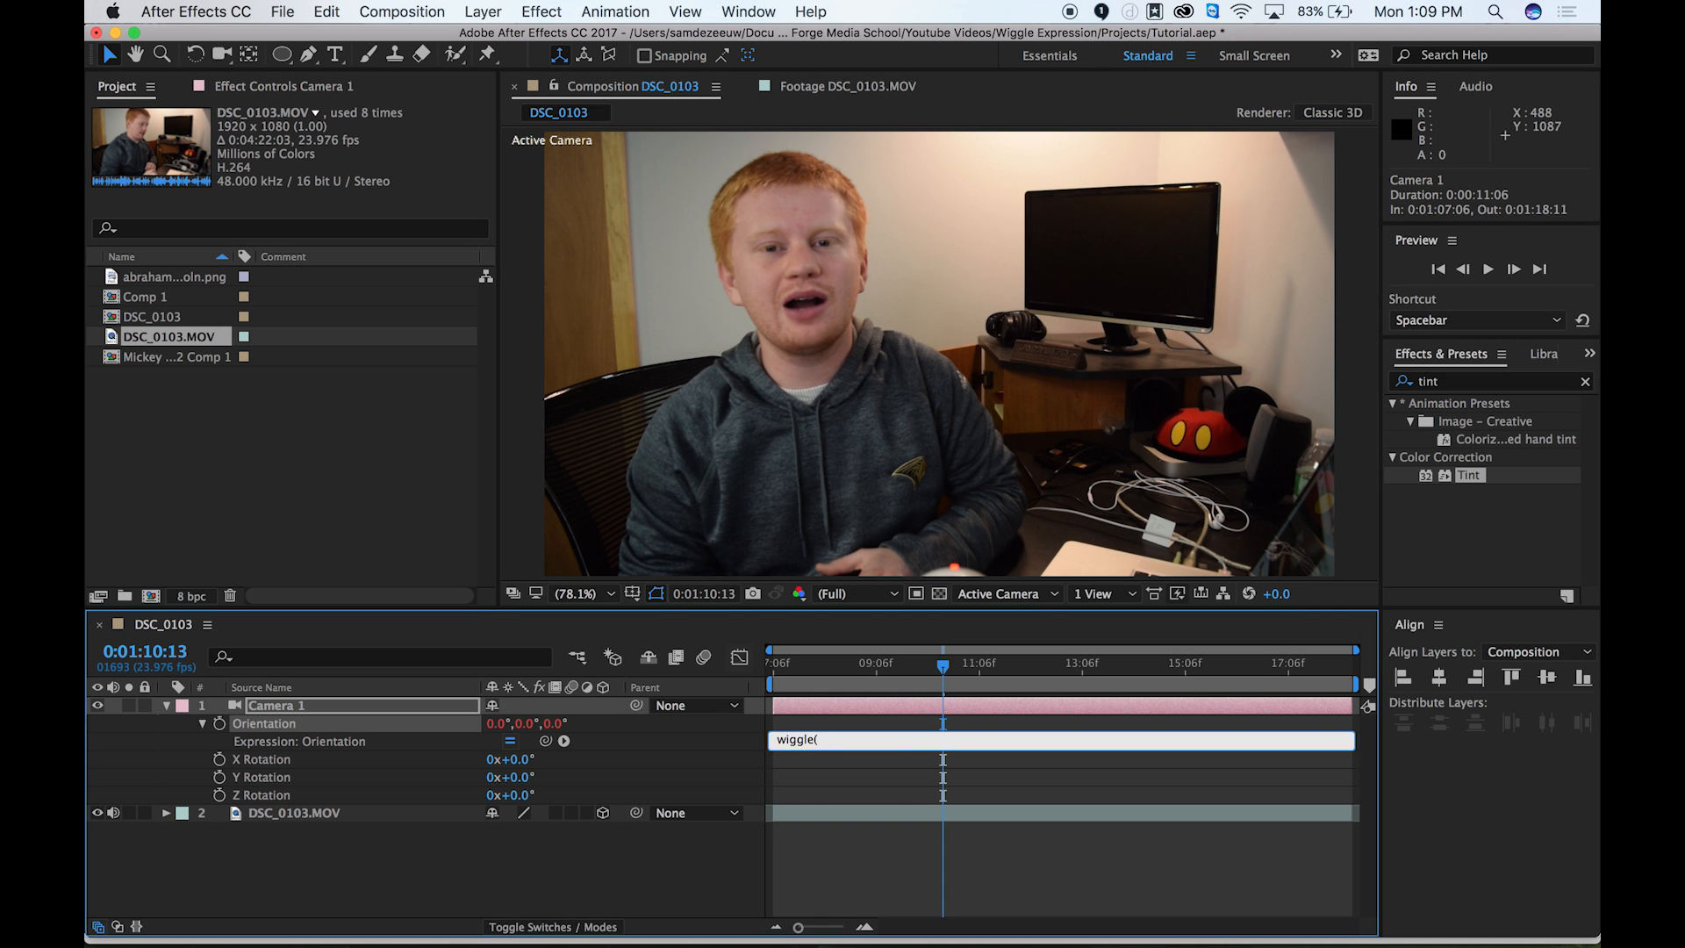
text(30)
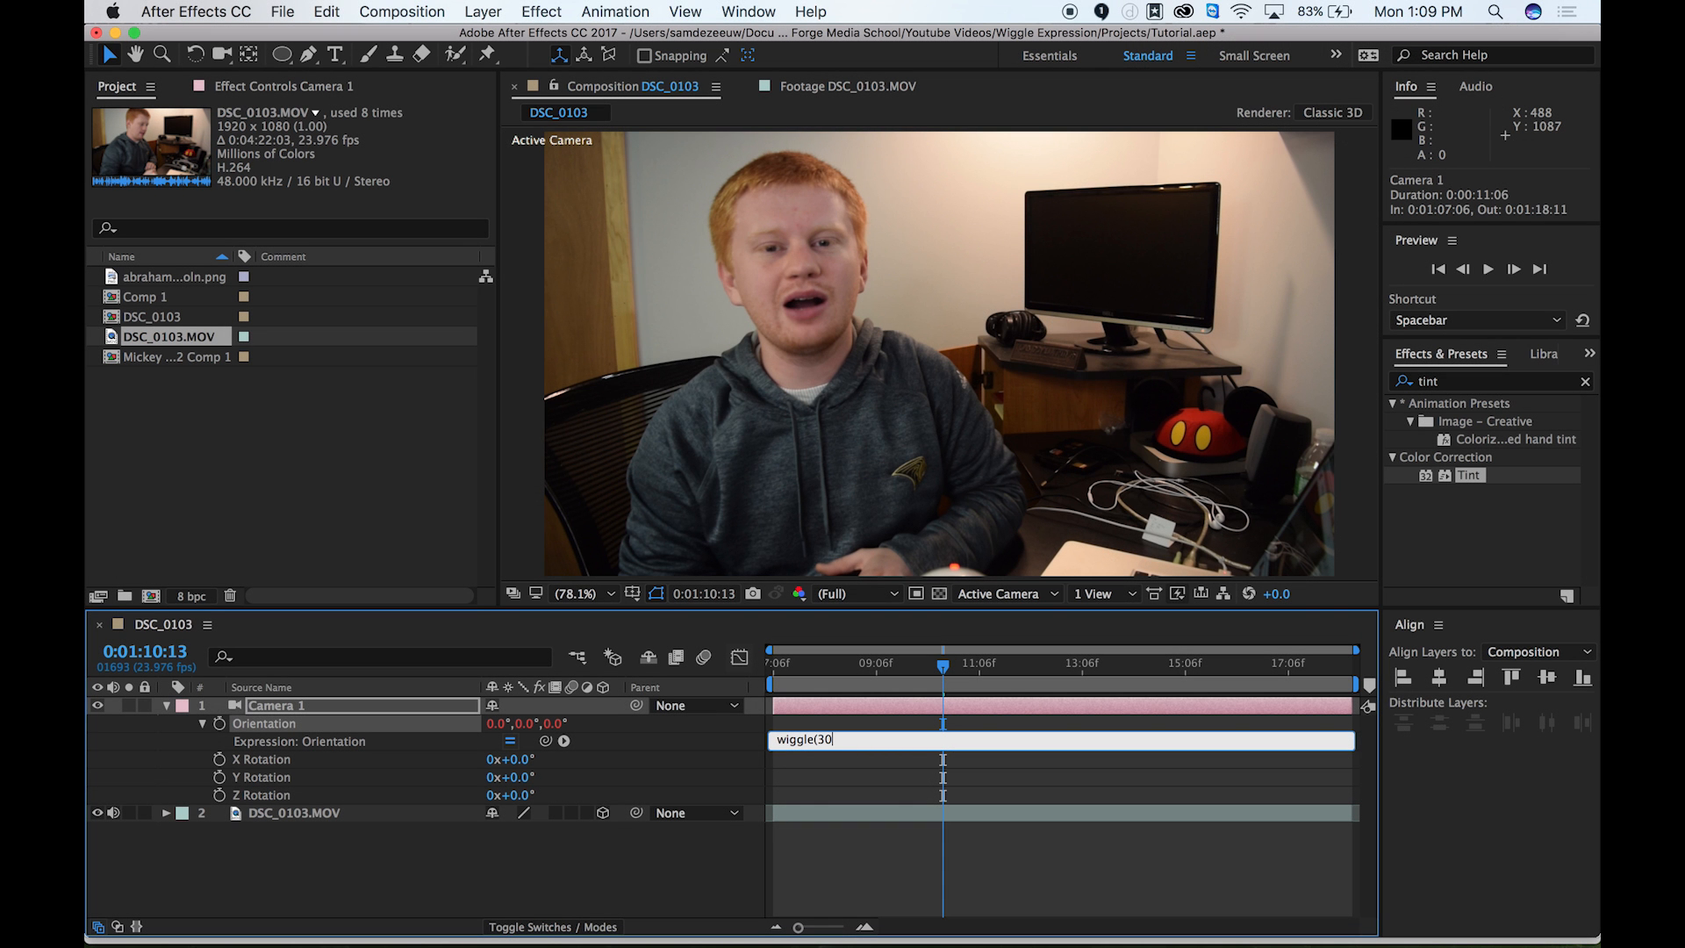
text(,)
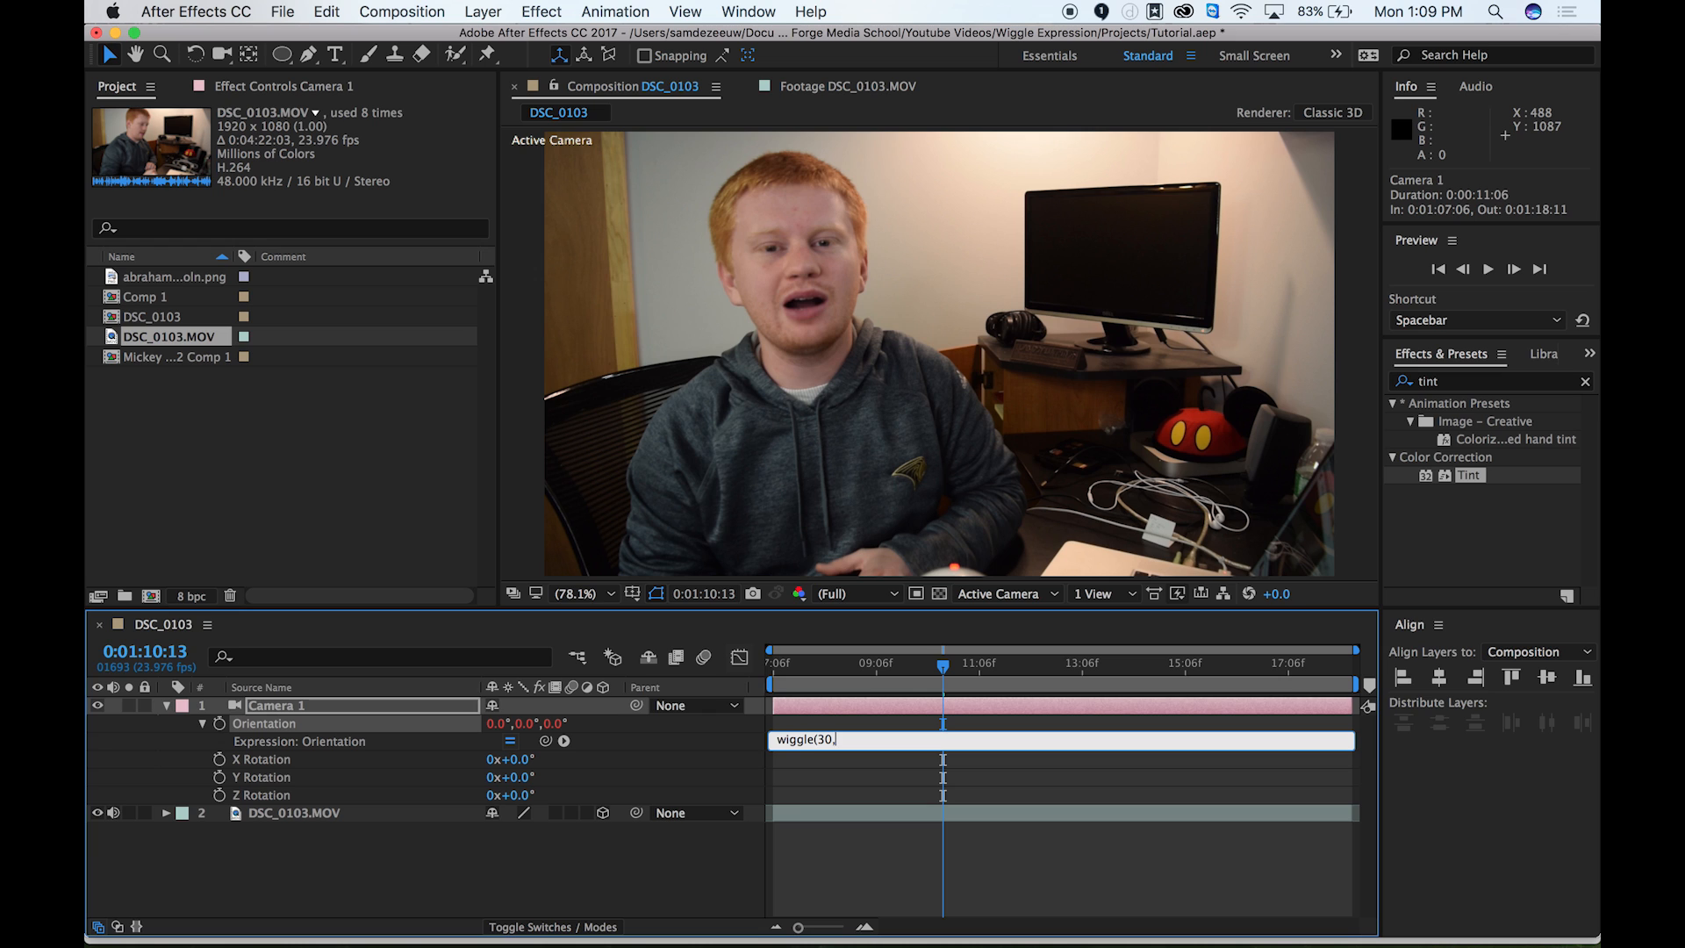
text(1)
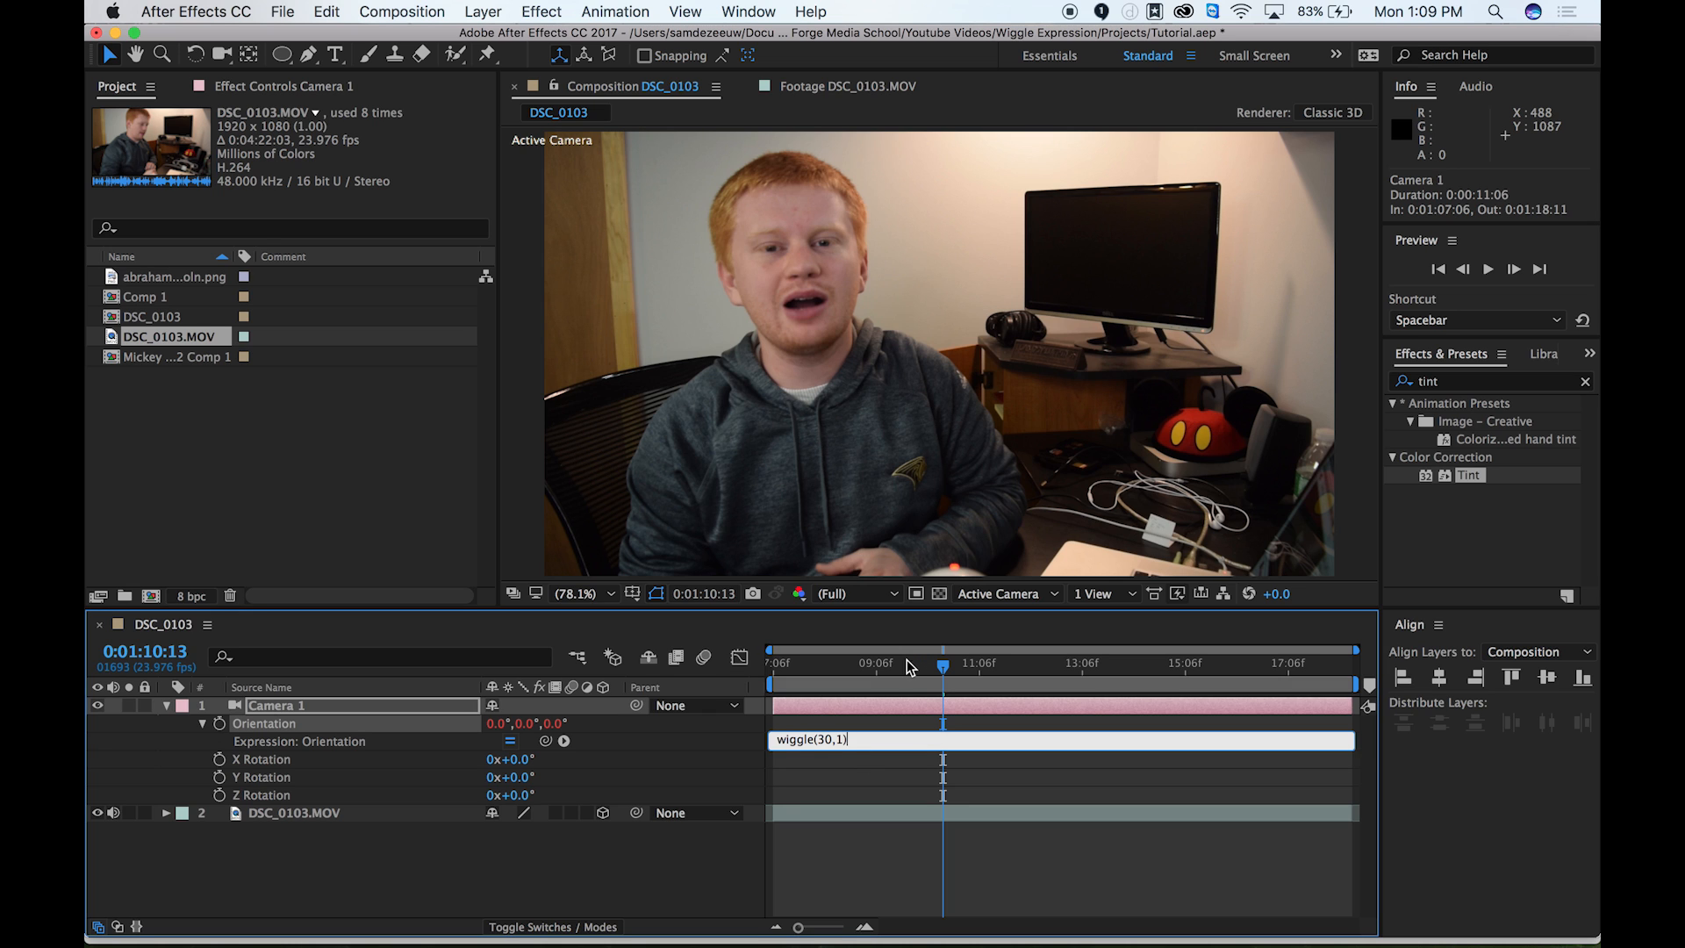
mouse_move(943, 675)
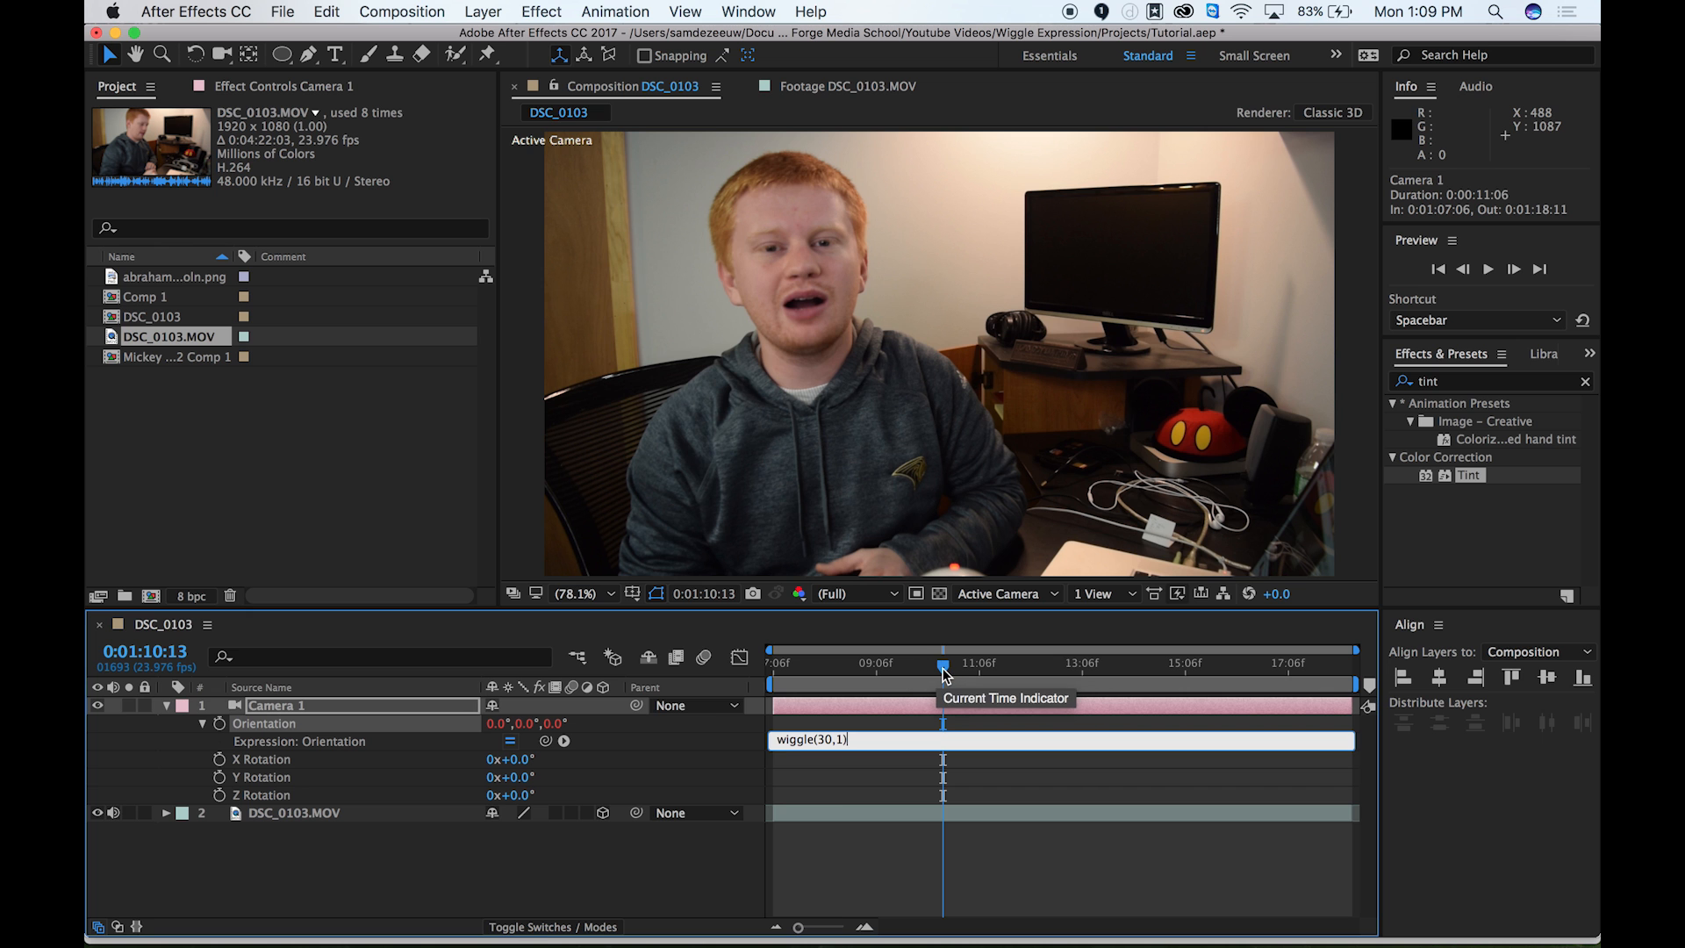
Step: Scrub through the shot to check the shake, then reopen the wiggle expression
drag(943, 663, 897, 663)
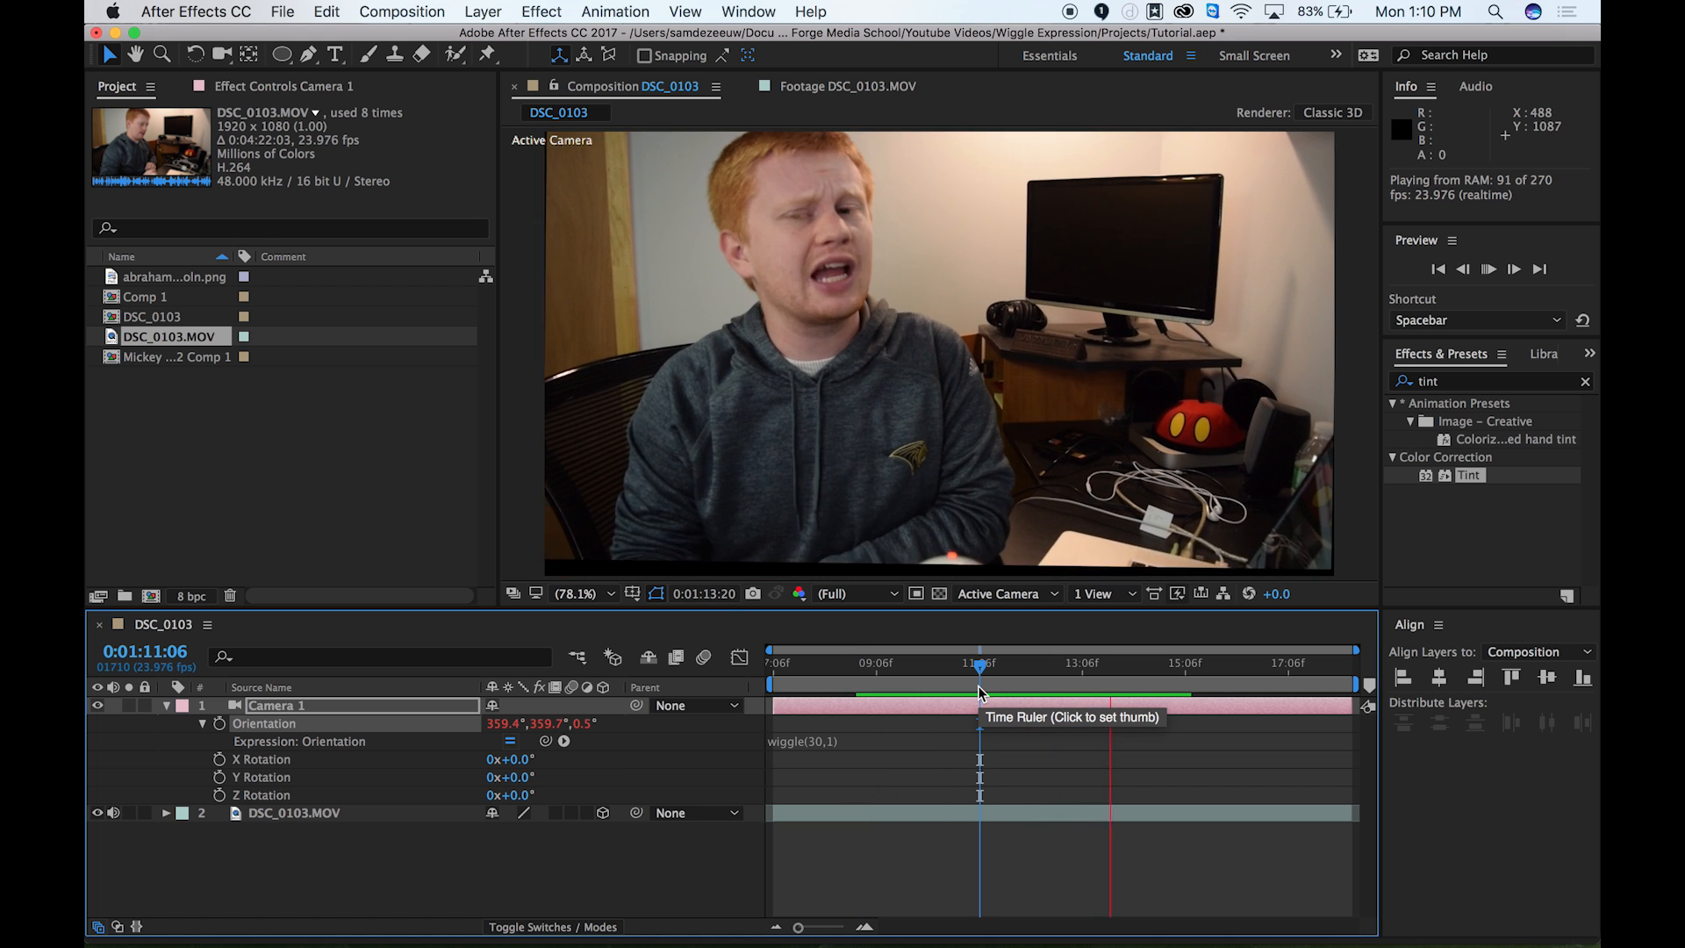
click(932, 663)
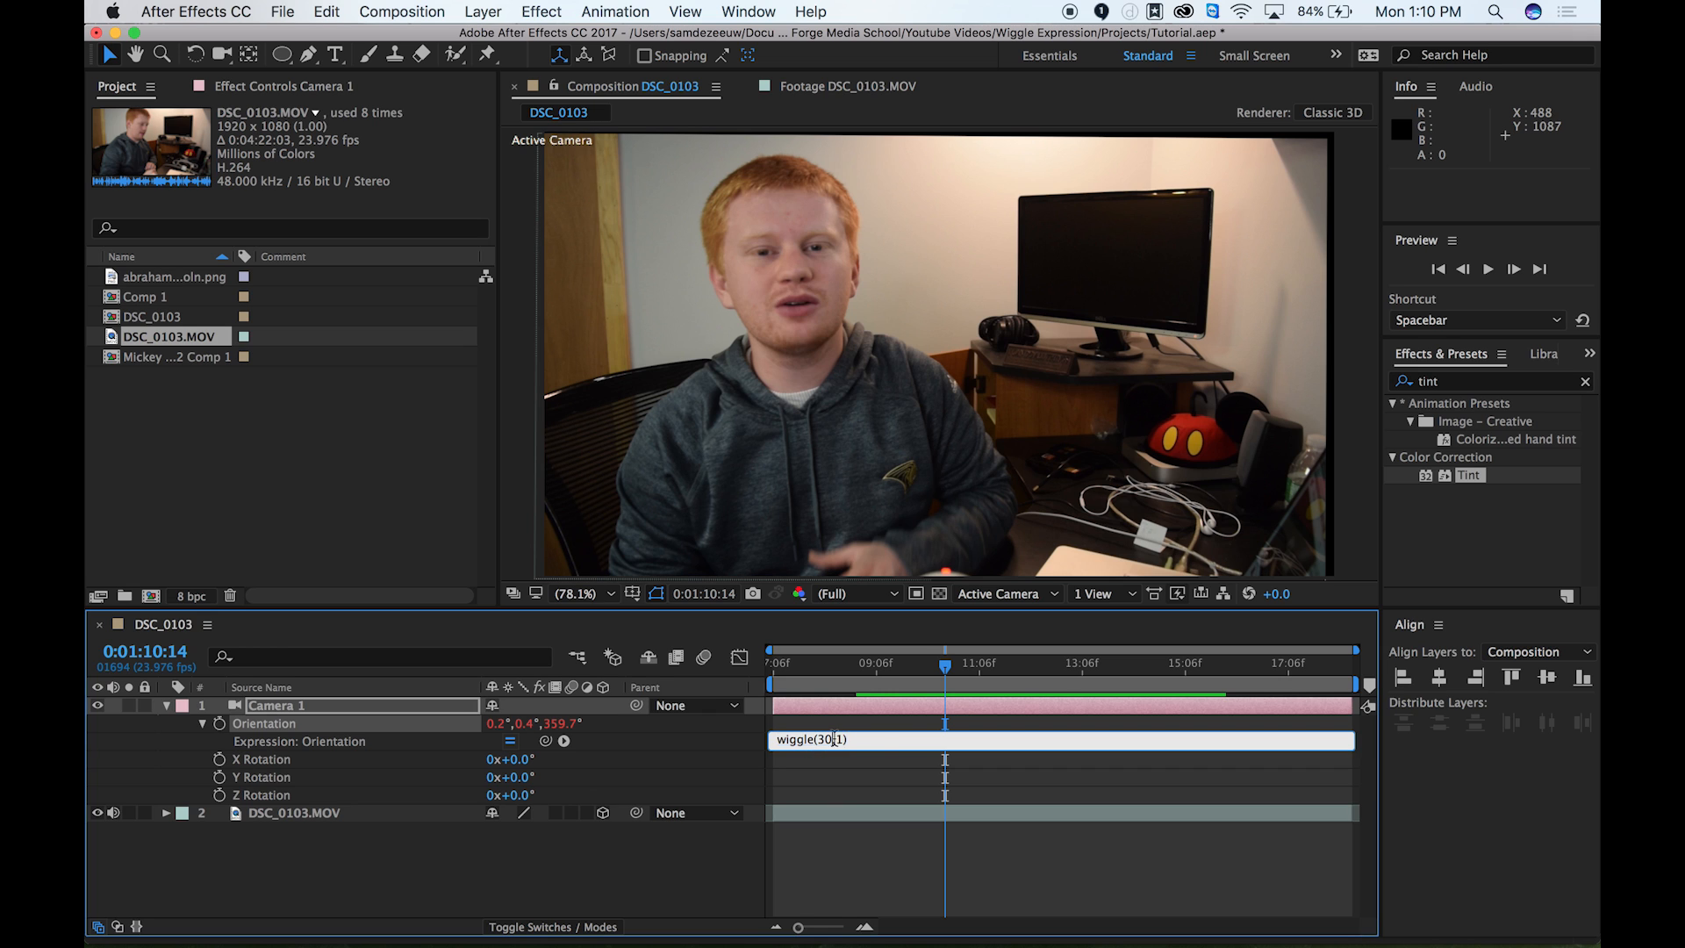
Step: Change the wiggle frequency from 30 to 1, giving wiggle(1,1)
key(Backspace)
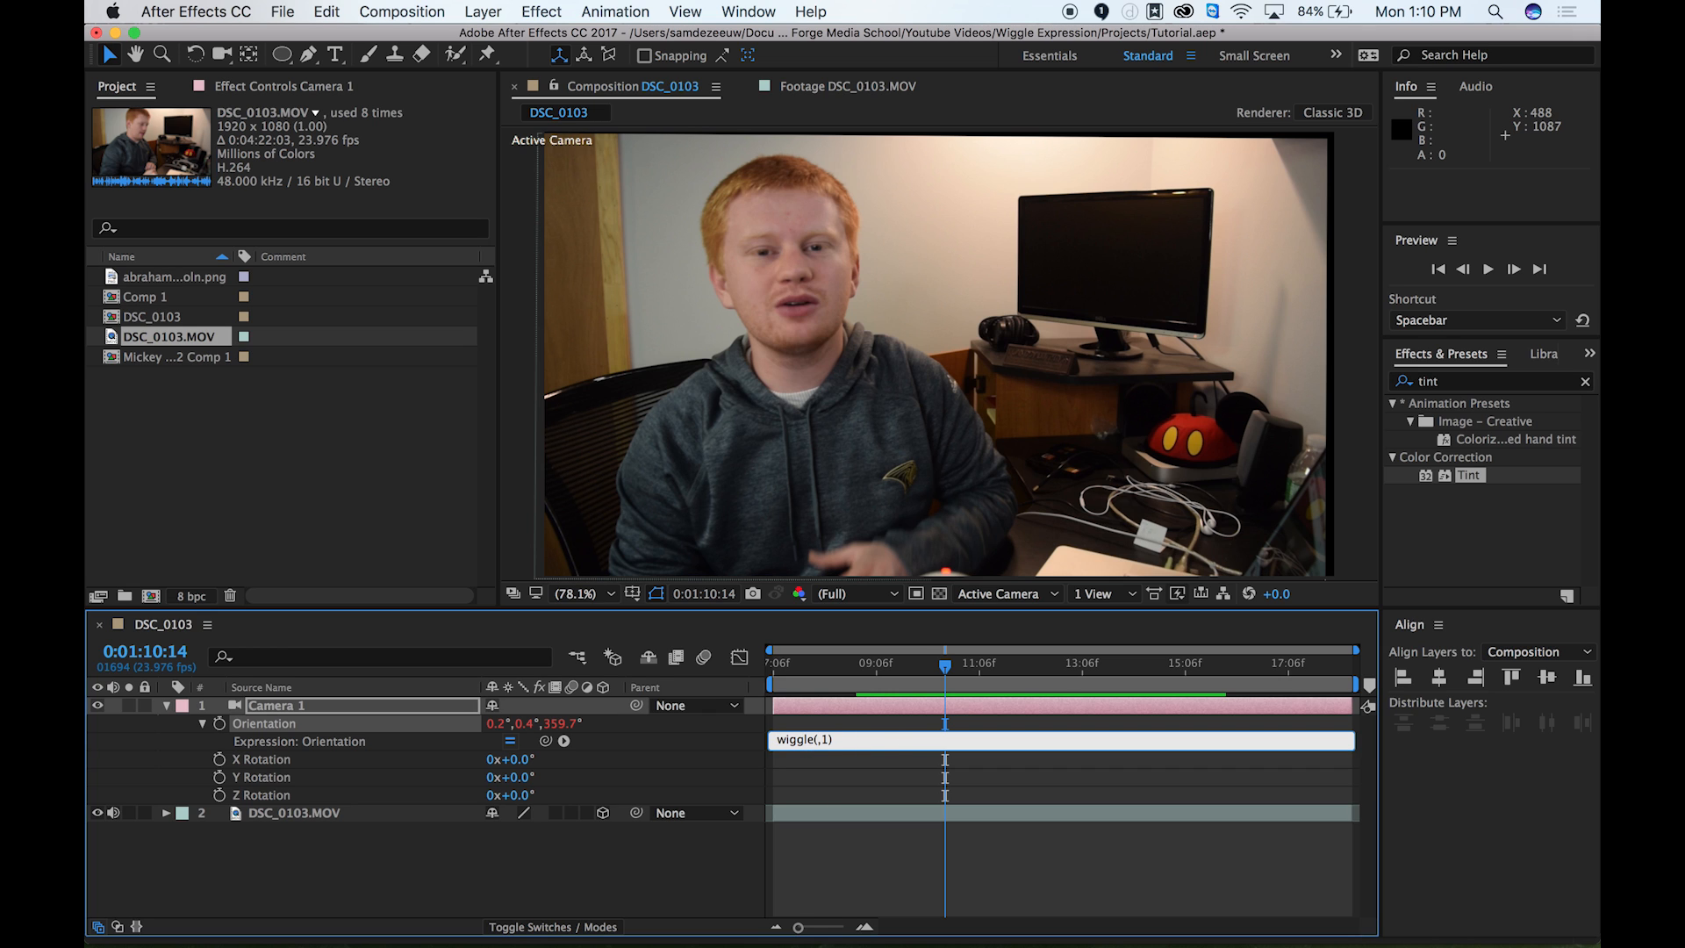
text(1)
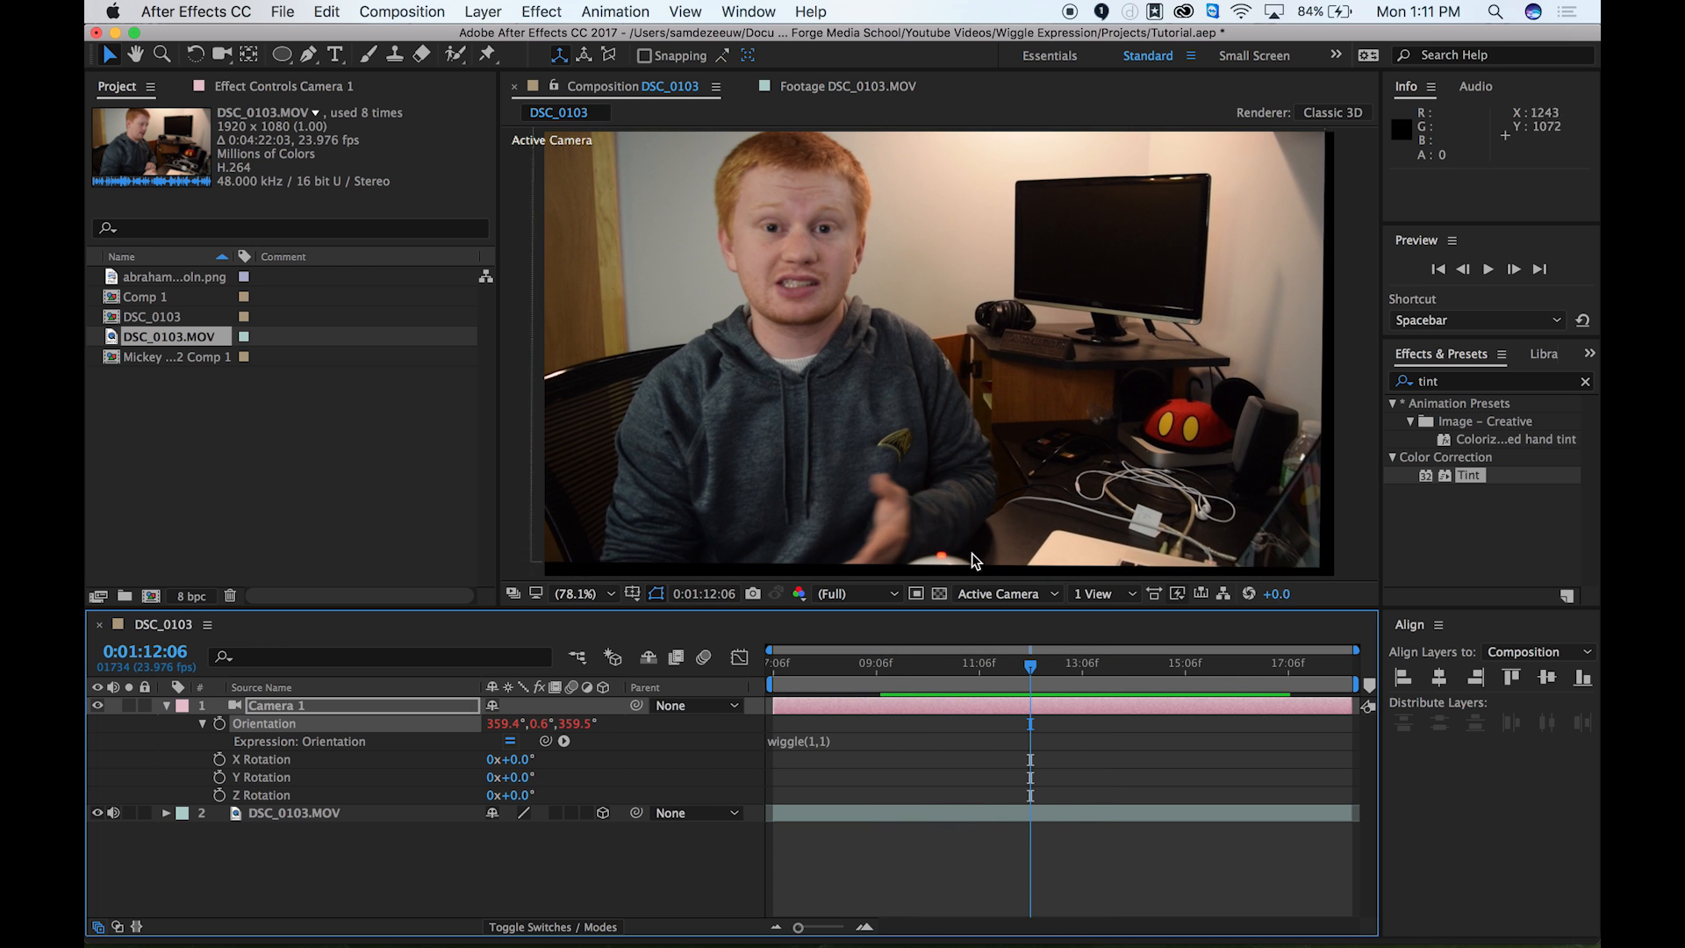
mouse_move(1327, 593)
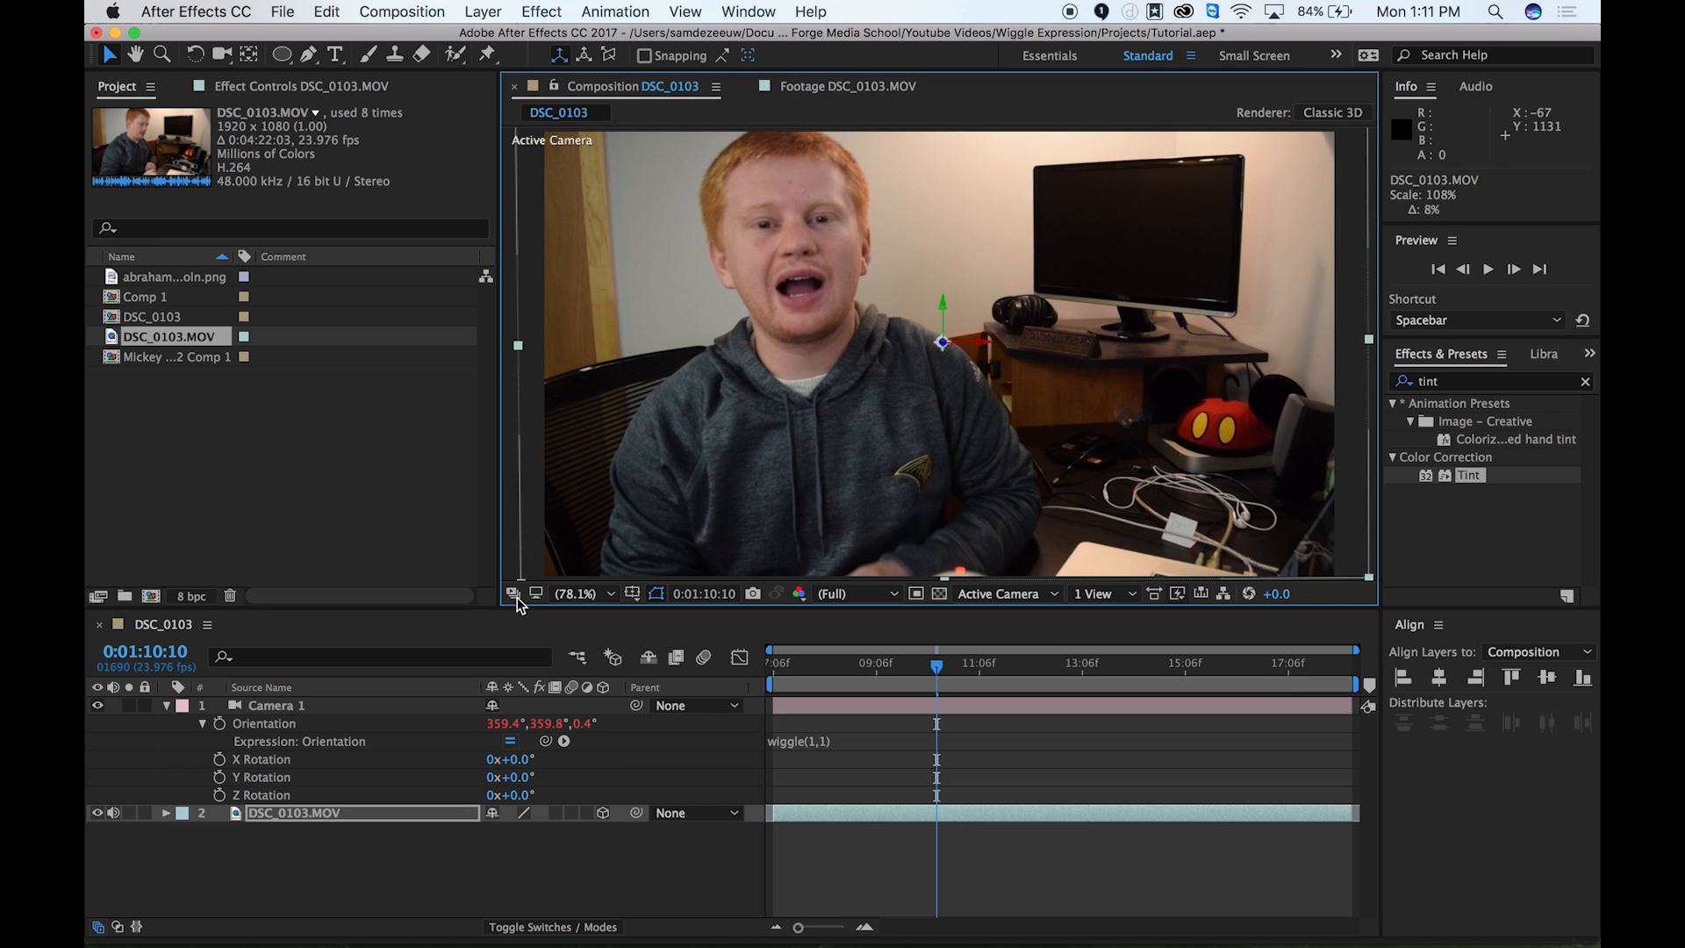
Step: Scale the DSC_0103.MOV footage up to about 108% to hide the frame edges
drag(936, 663, 958, 664)
text(.2)
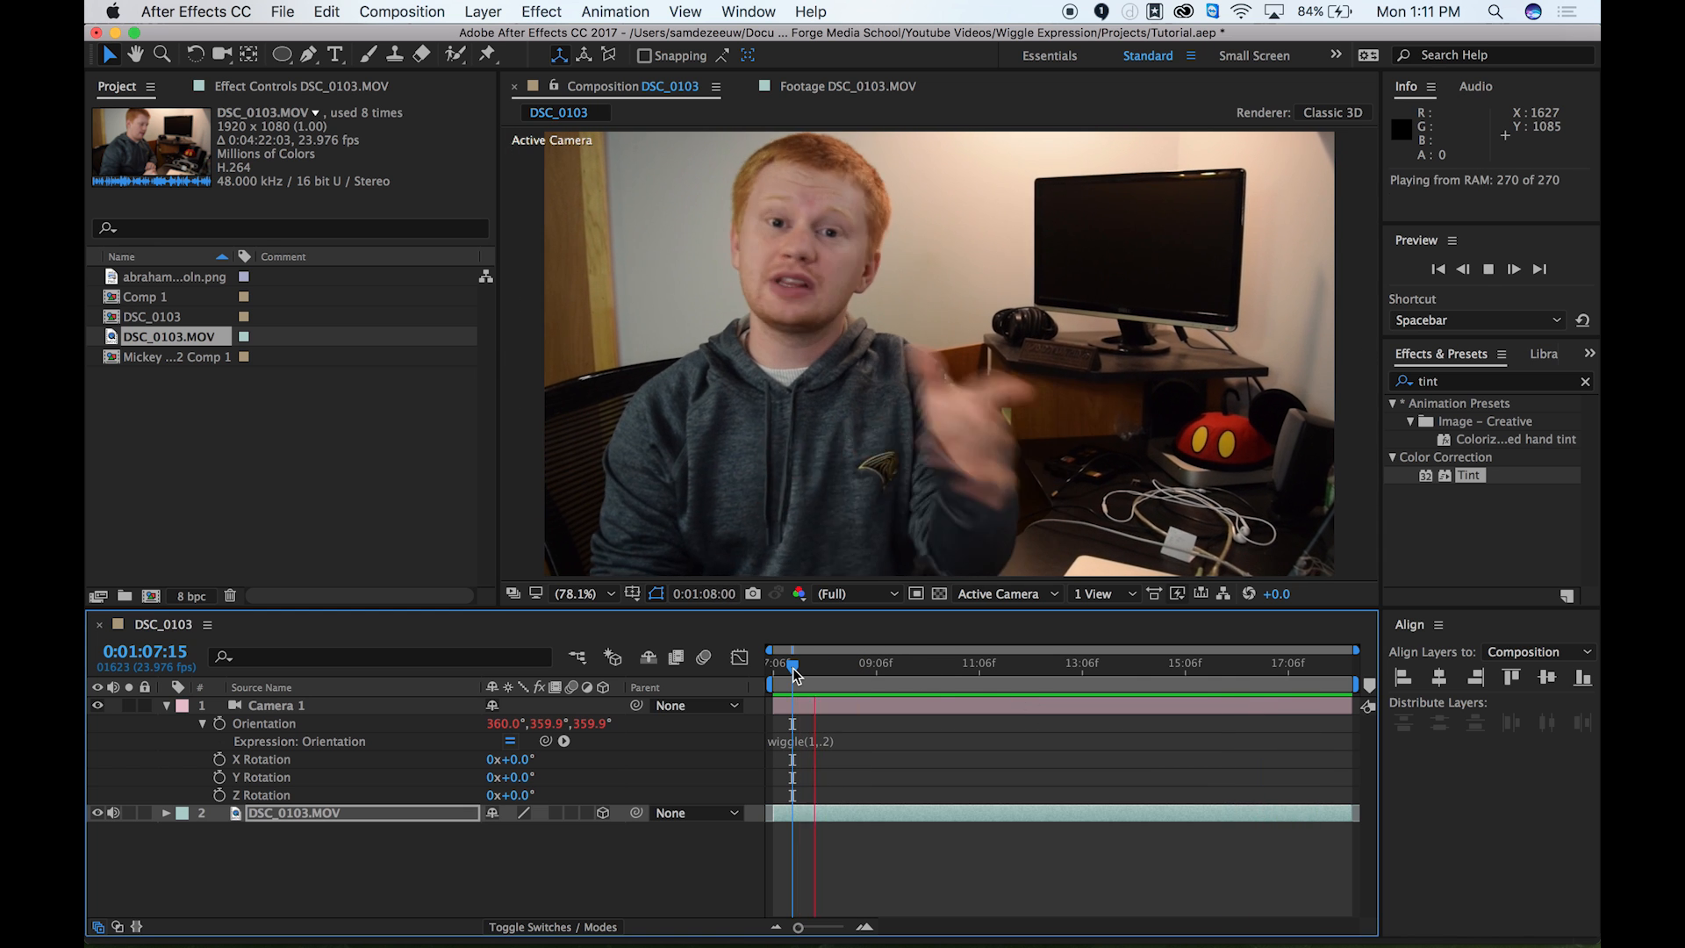
Step: Stop playback and reopen the wiggle(1,.2) Orientation expression for editing
click(809, 739)
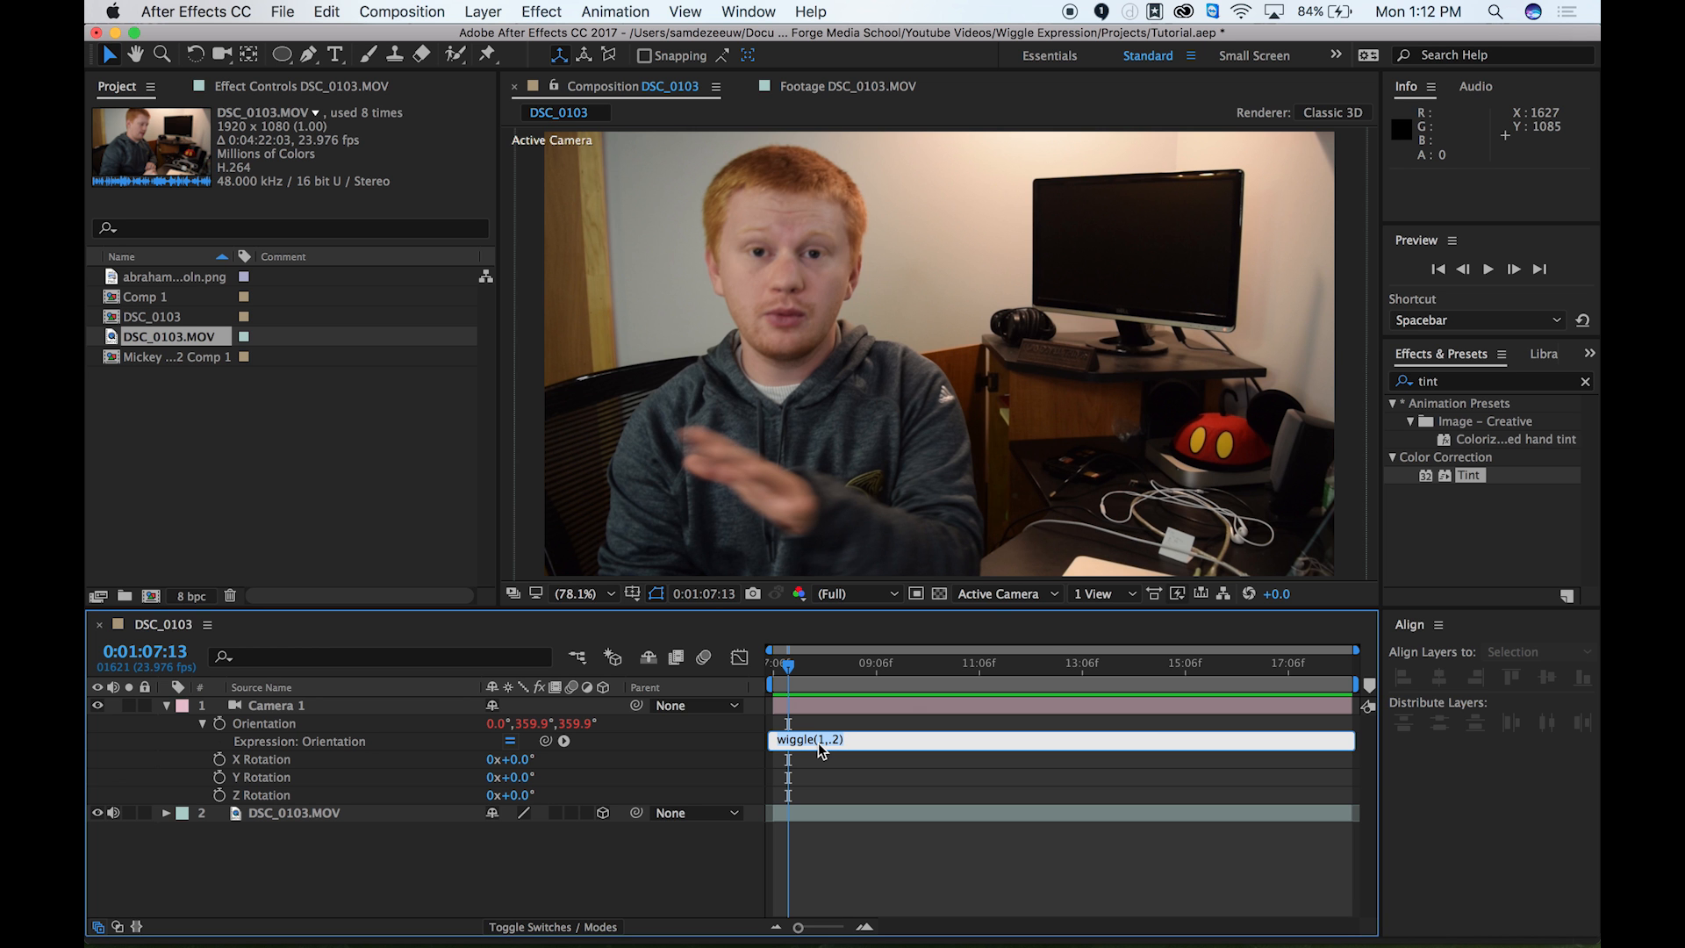
mouse_move(959, 793)
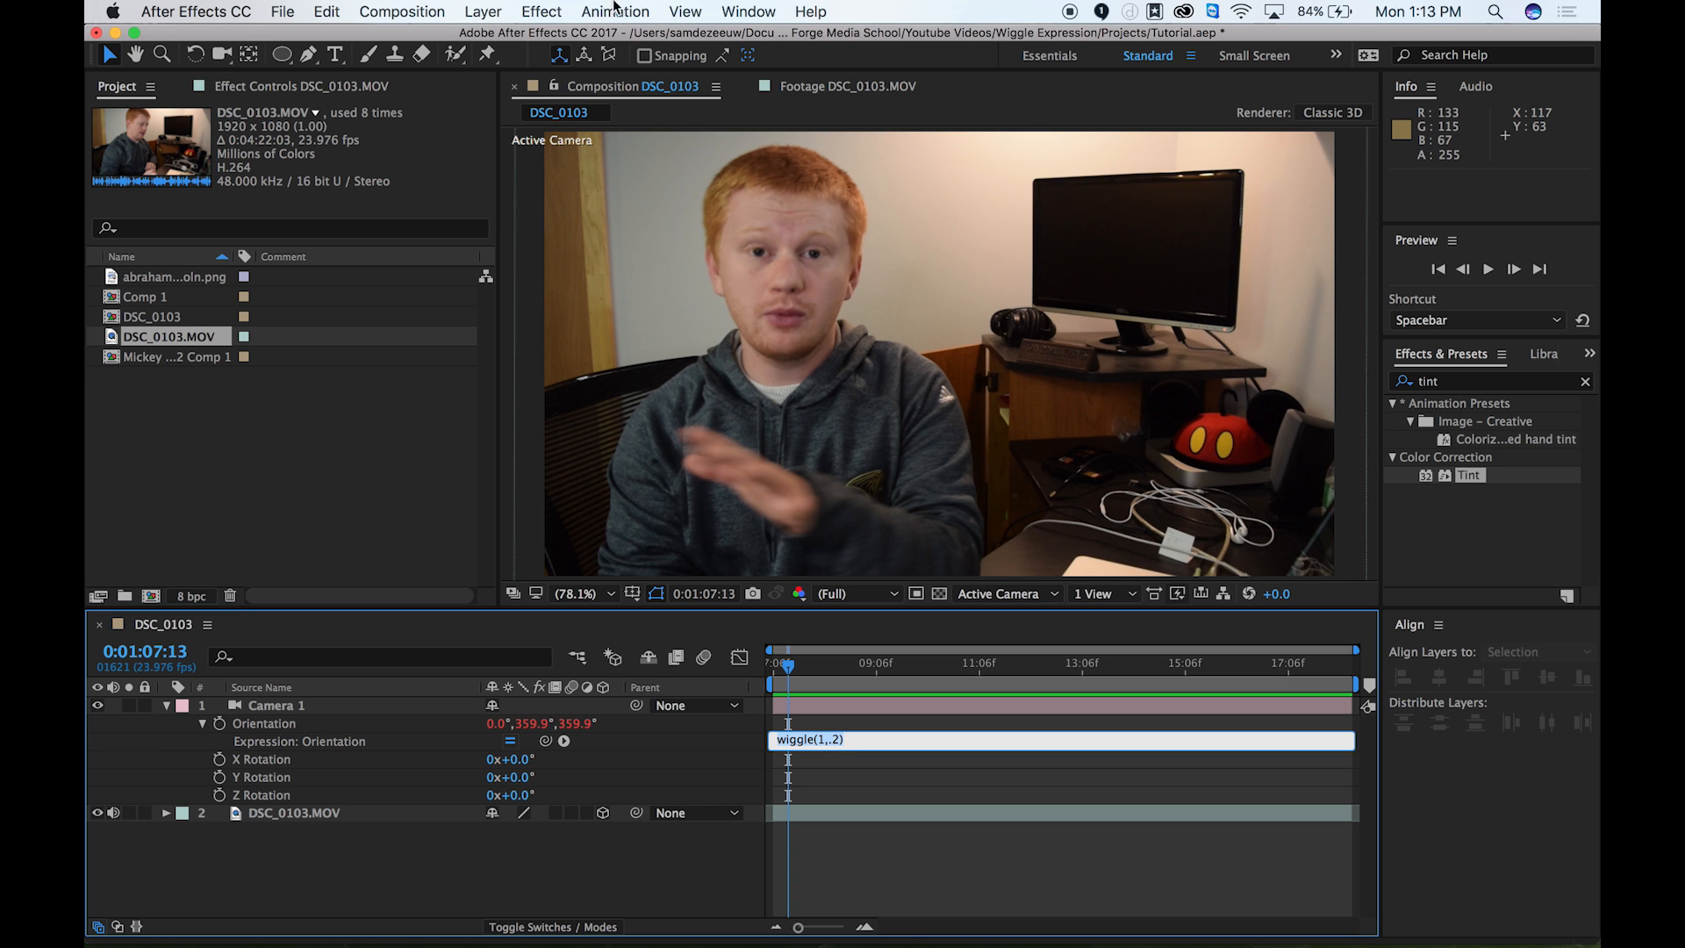
Step: Add a Null Object layer (Null 1) and start an effects search for 'Co'
click(483, 11)
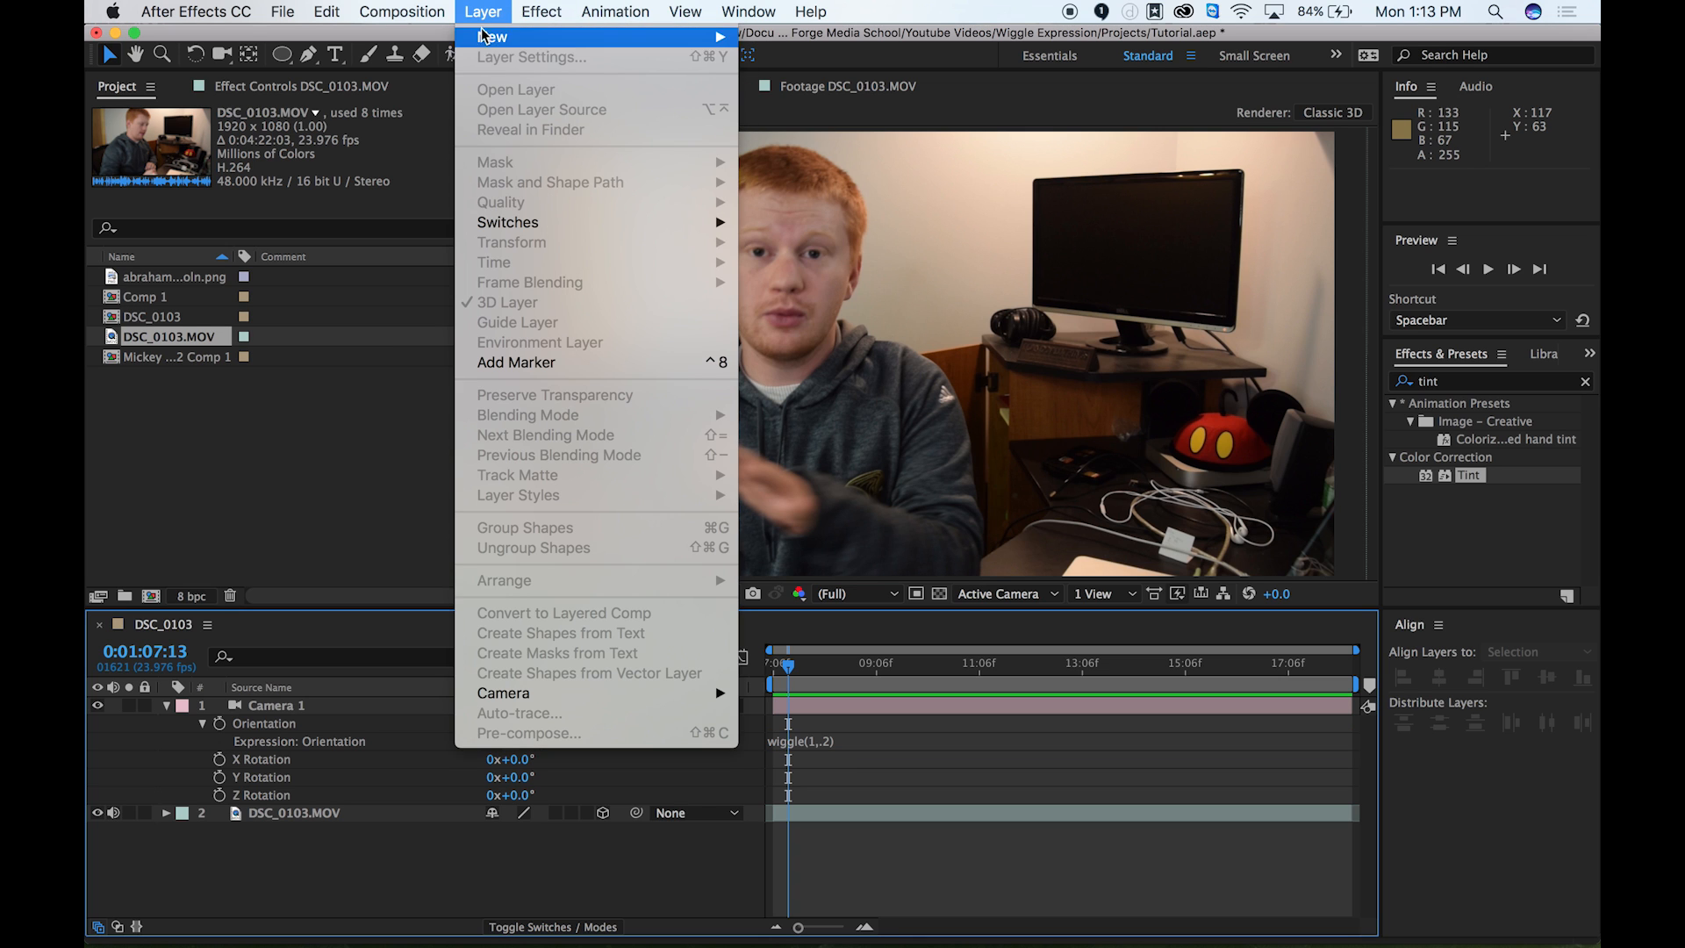
mouse_move(491, 35)
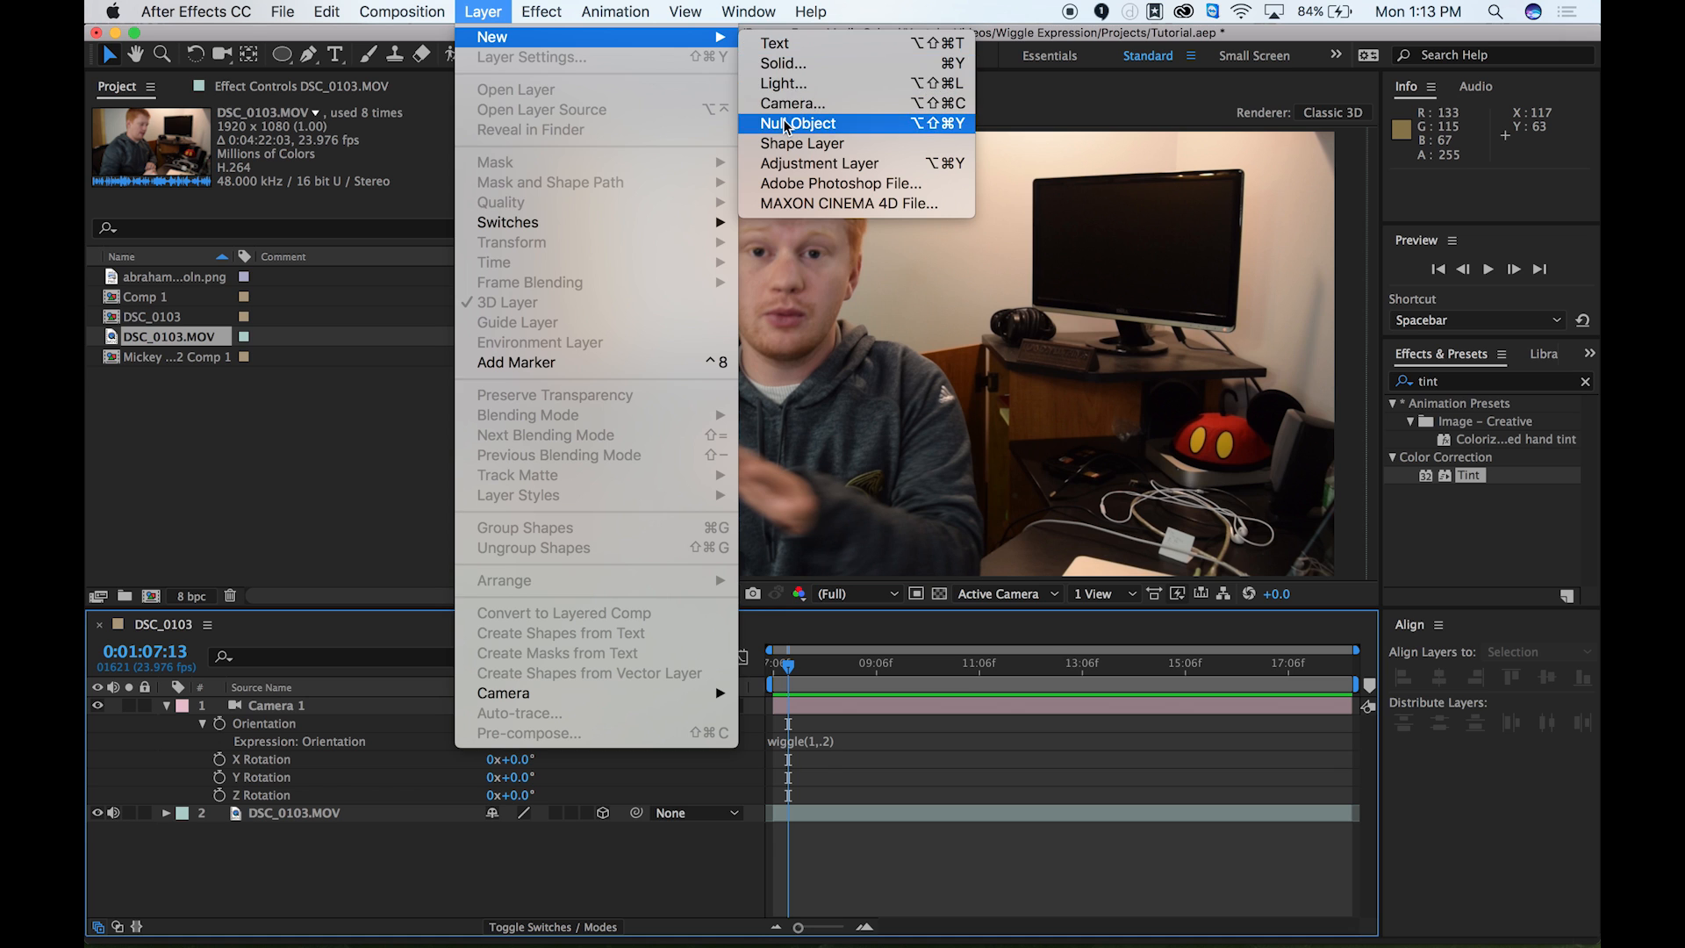
click(796, 123)
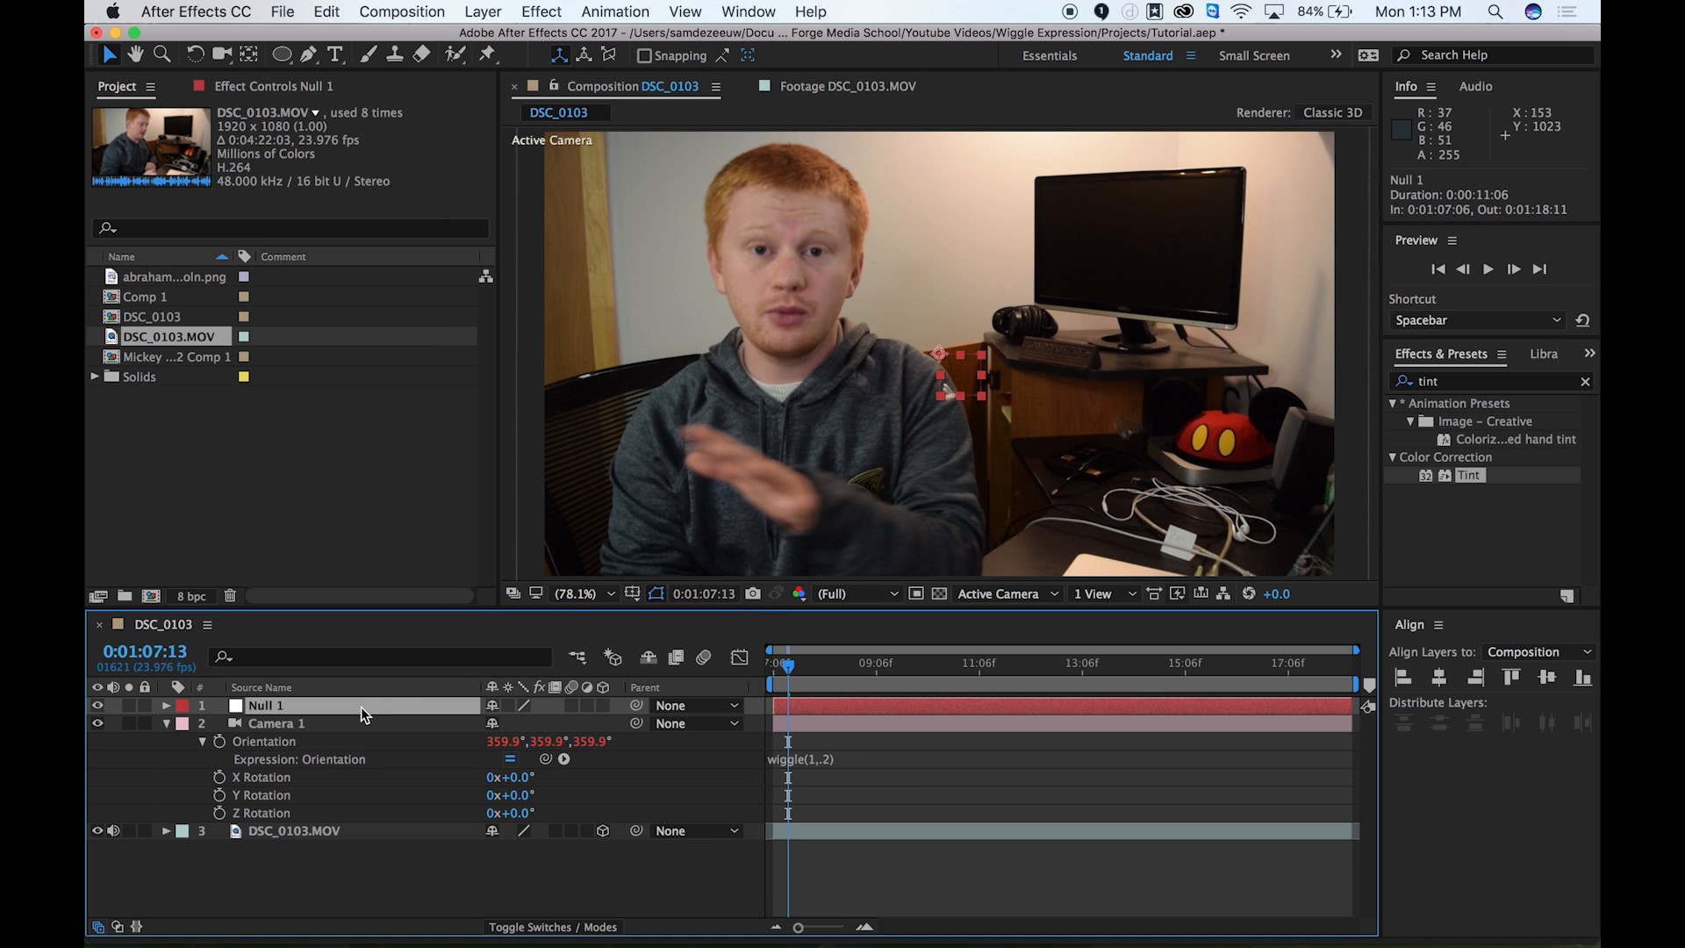
text(Co)
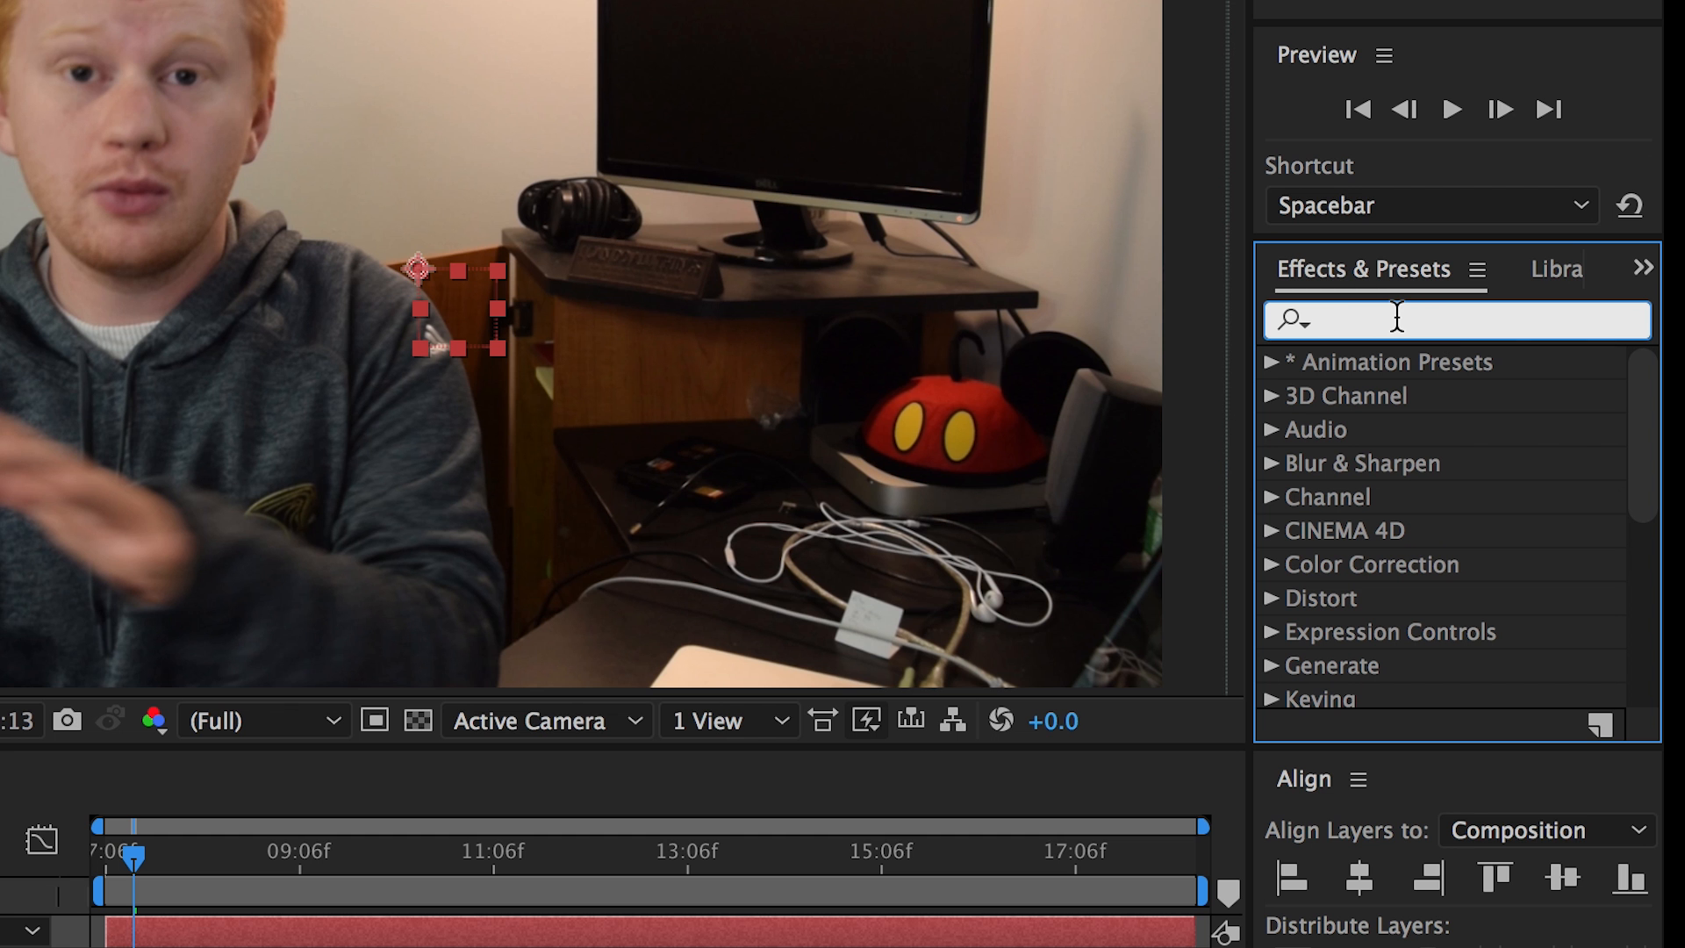
Step: Search Effects & Presets for 'contr' to find the Slider Control effect
text(control)
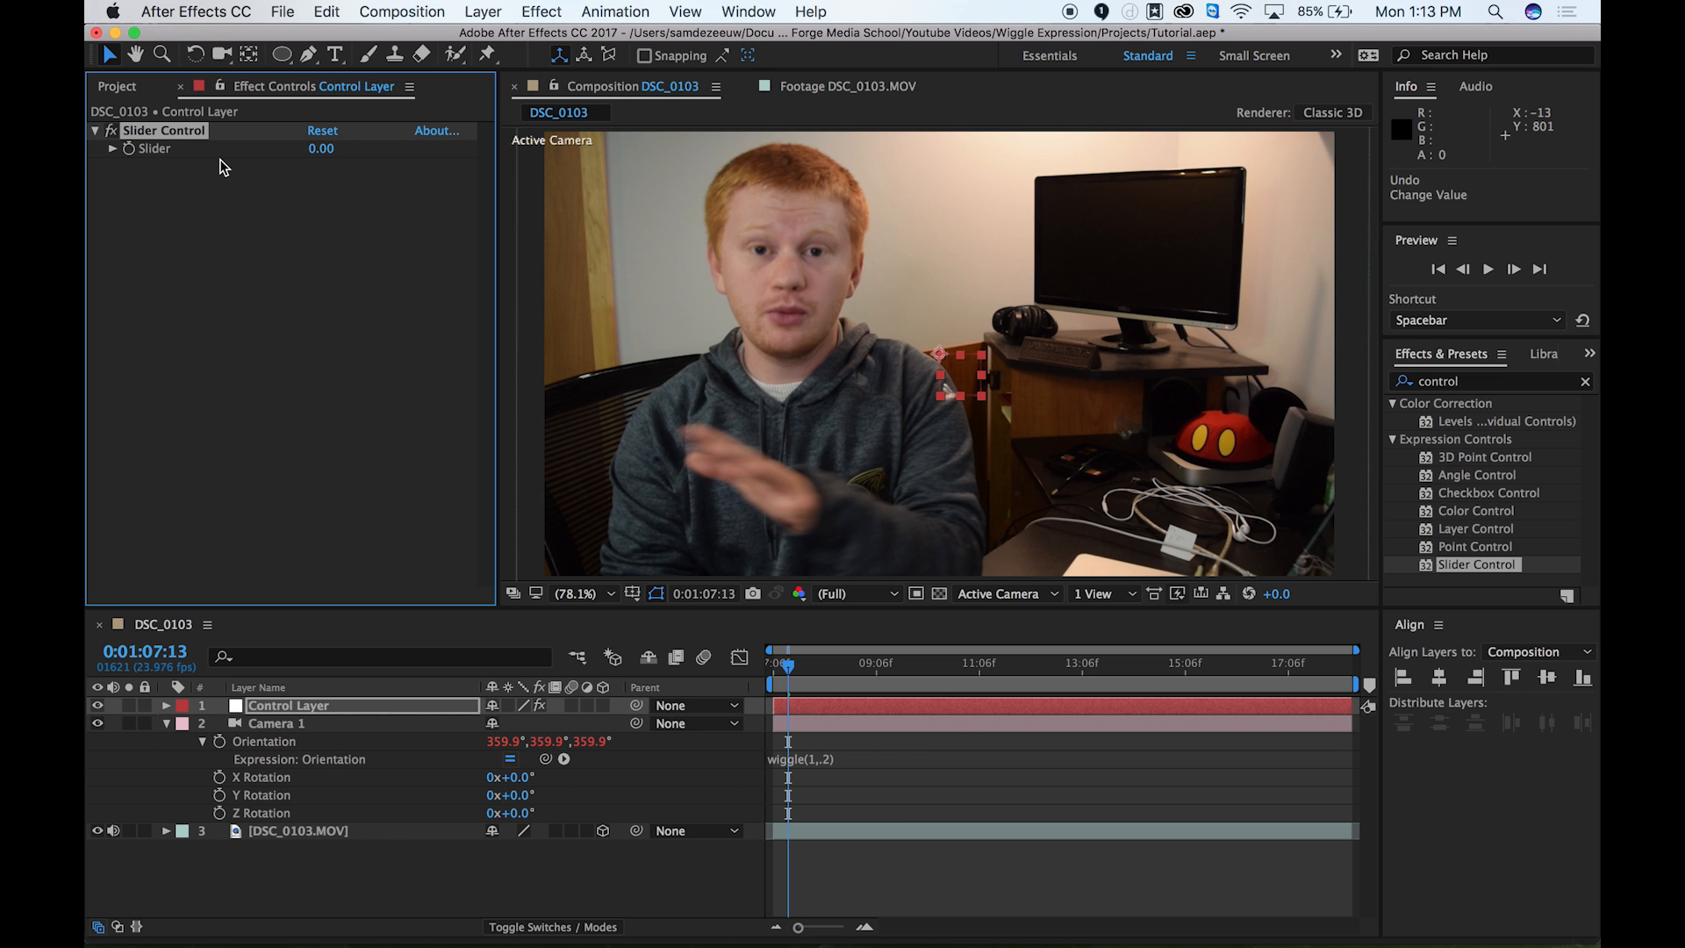
mouse_move(823, 765)
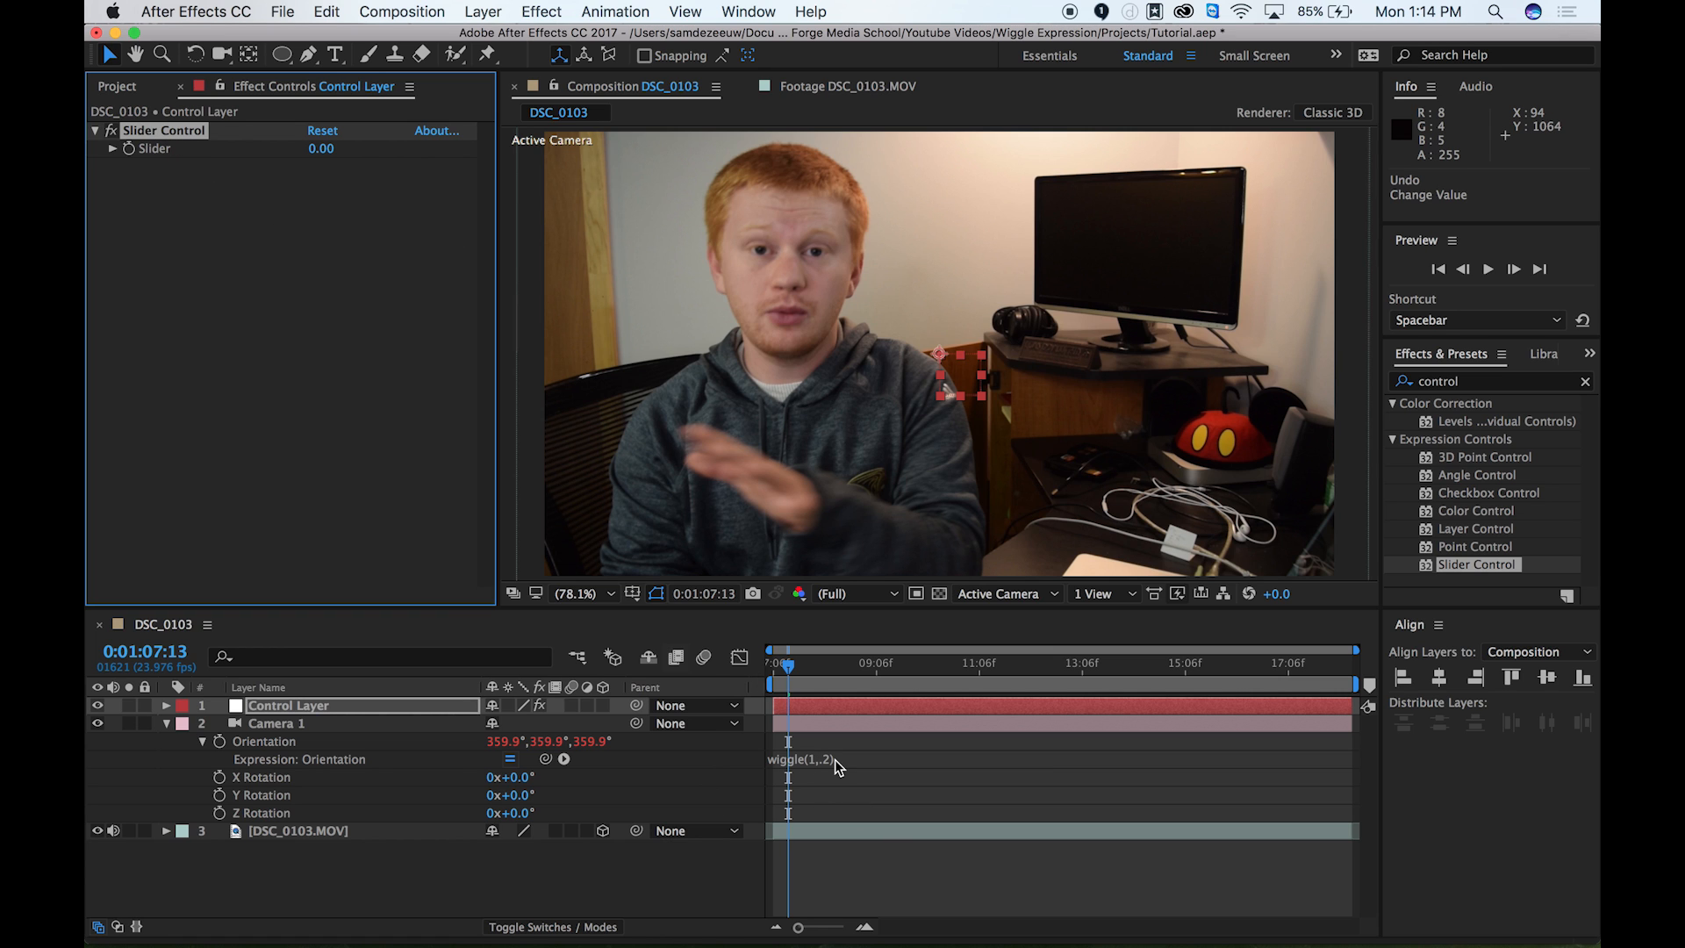
mouse_move(833, 769)
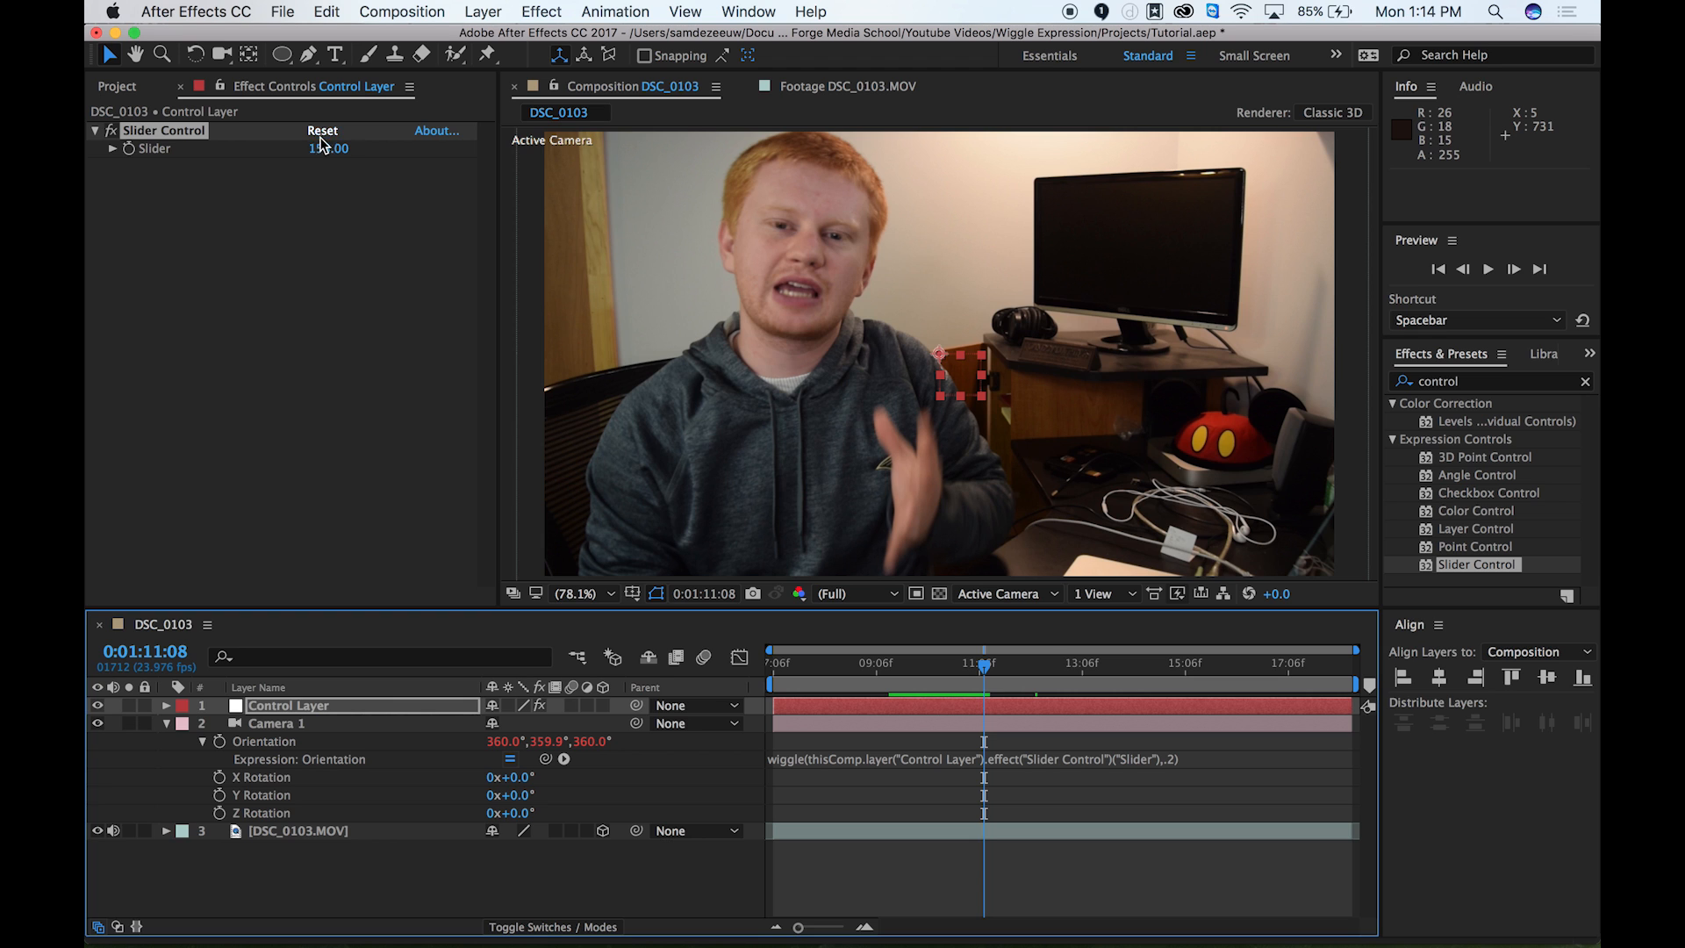
Step: Keyframe the Control Layer's Slider at 1 and 16, then play back the shake
double_click(329, 148)
text(1)
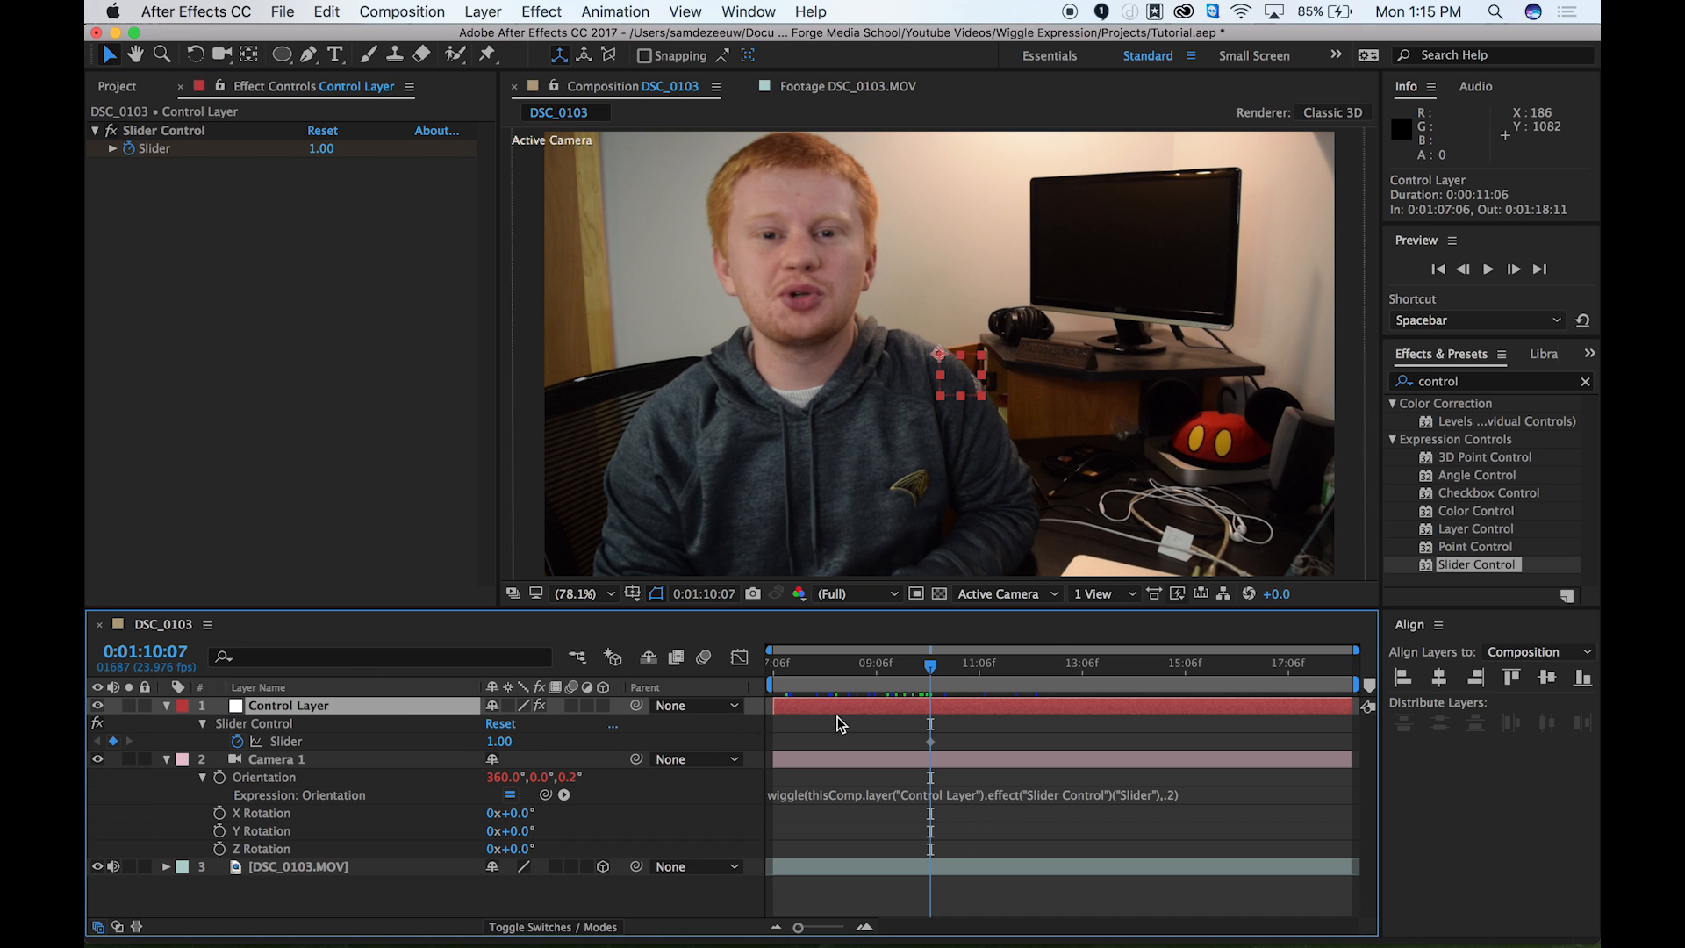
mouse_move(935, 674)
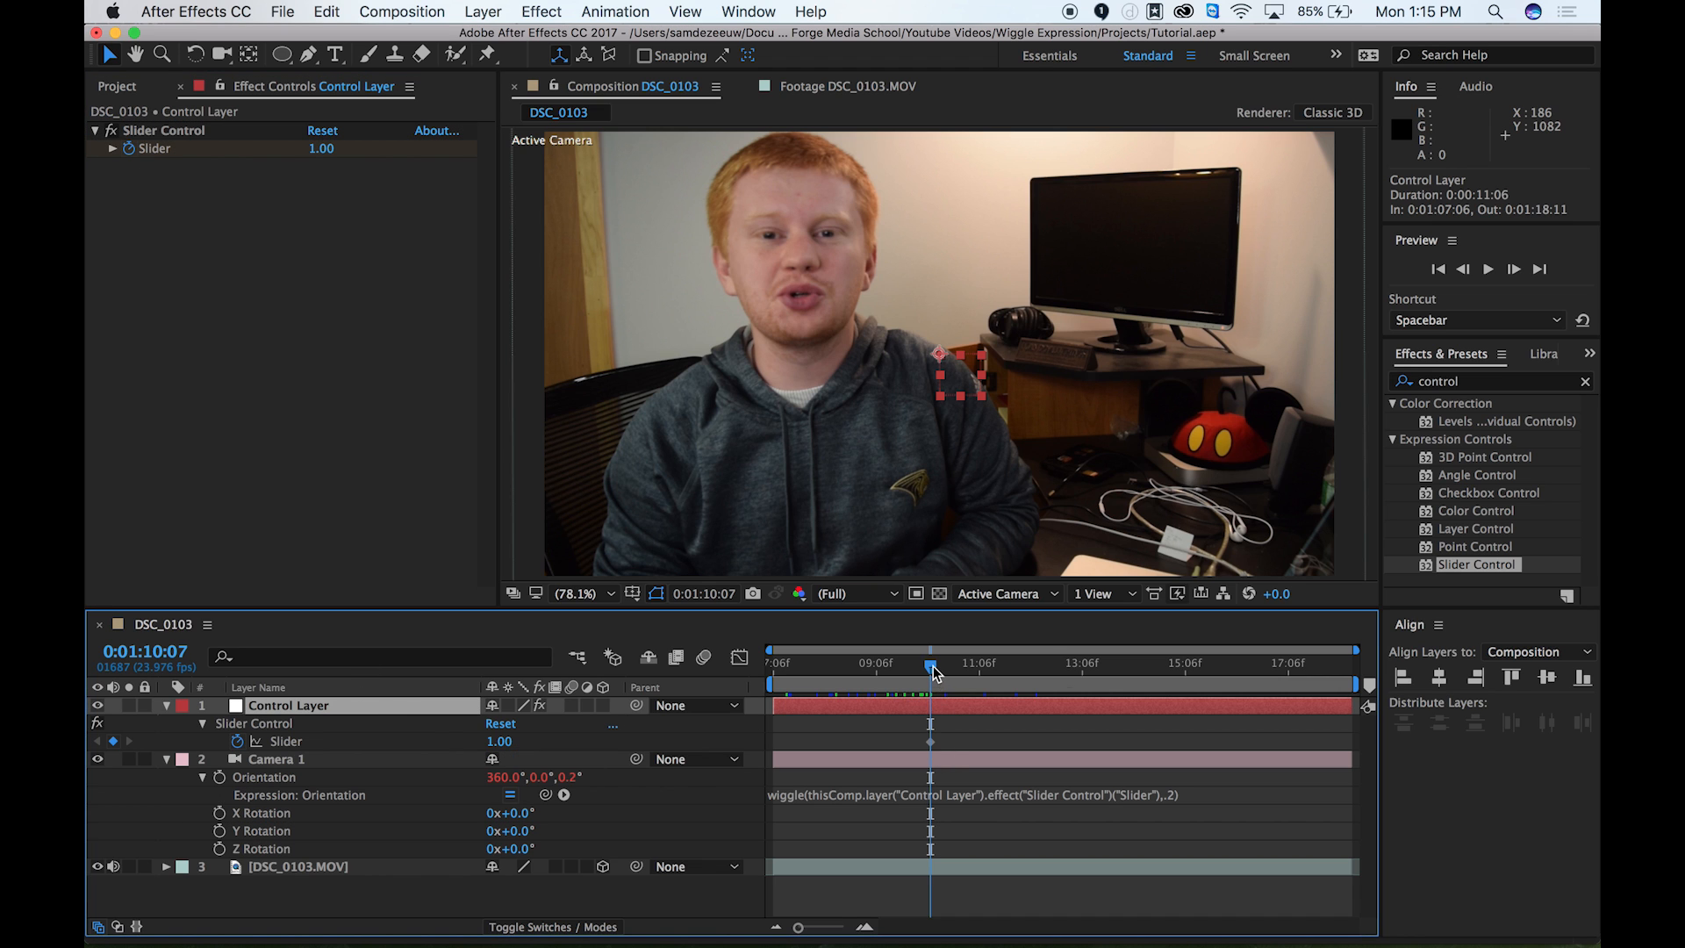
drag(931, 665, 944, 664)
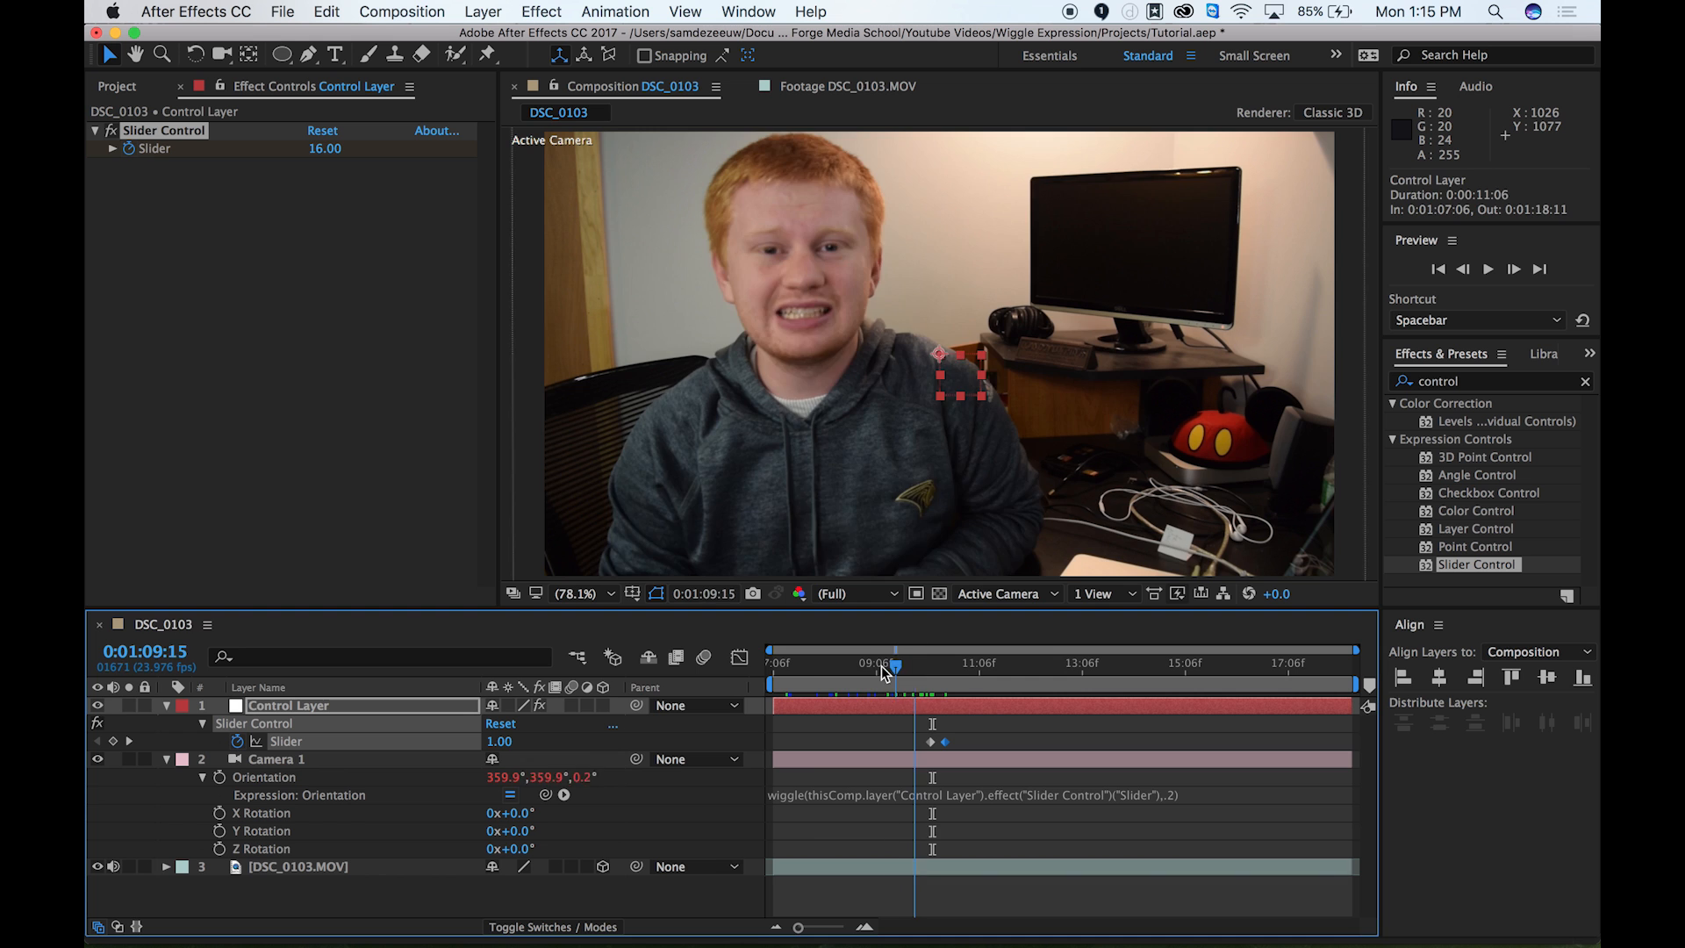
key(space)
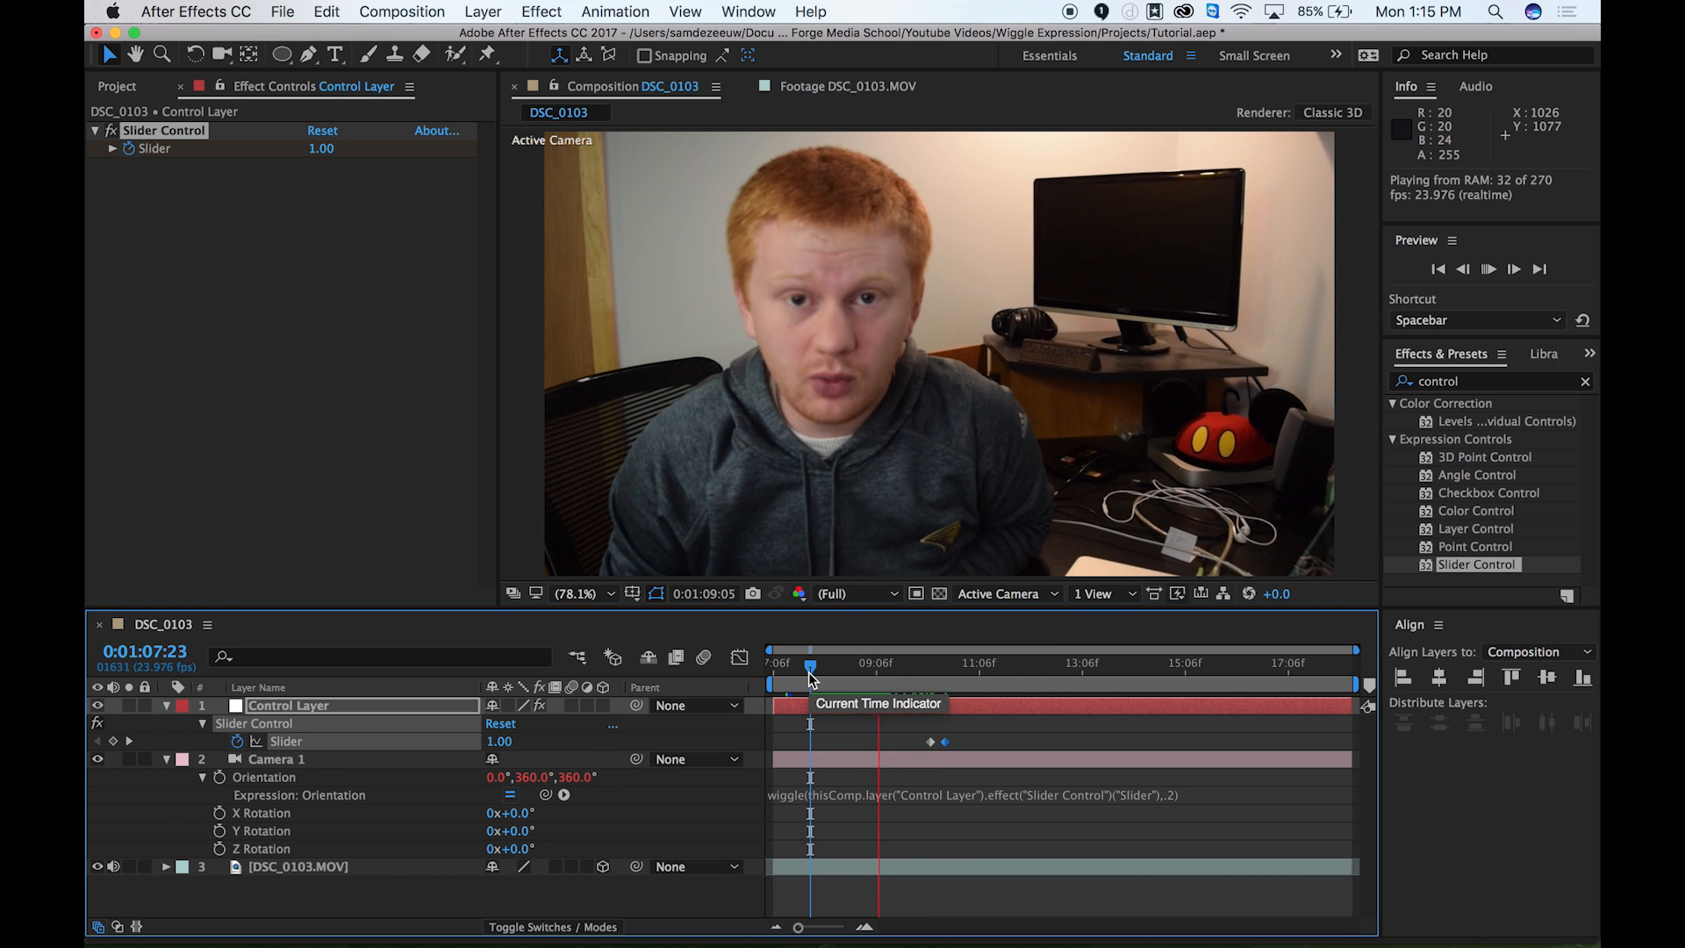